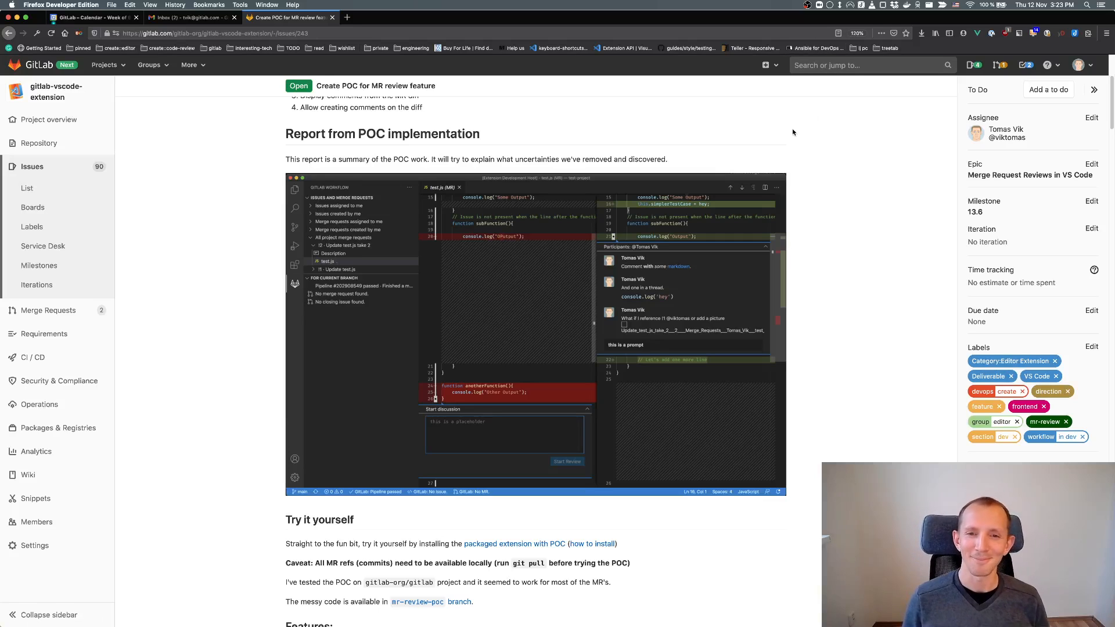
{"action": "mouse_move", "coordinate": [621, 97]}
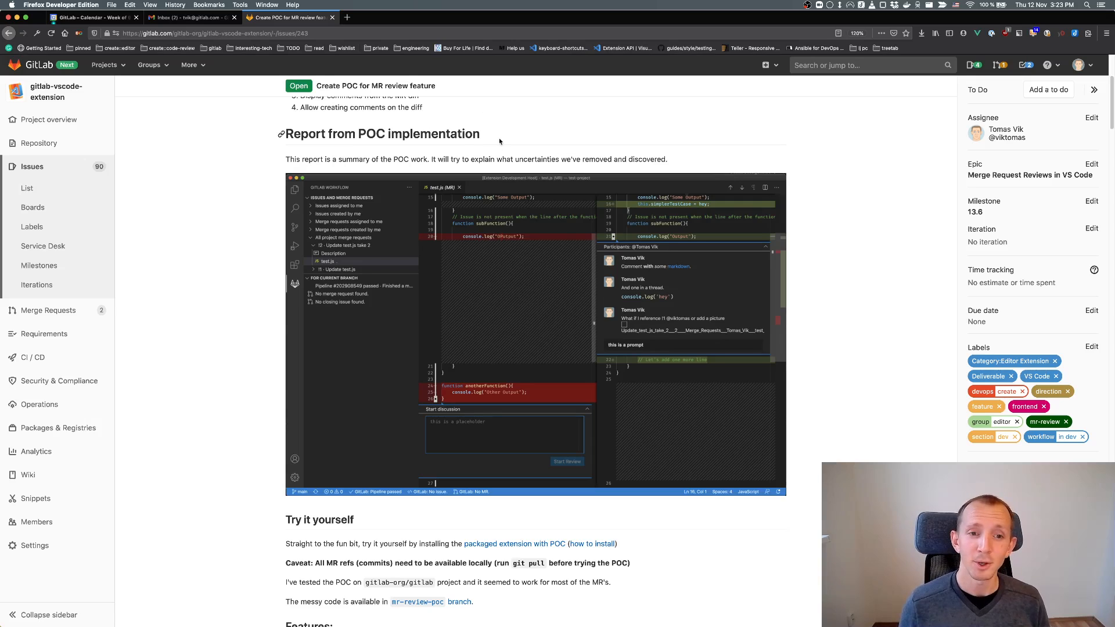
{"action": "mouse_move", "coordinate": [418, 162]}
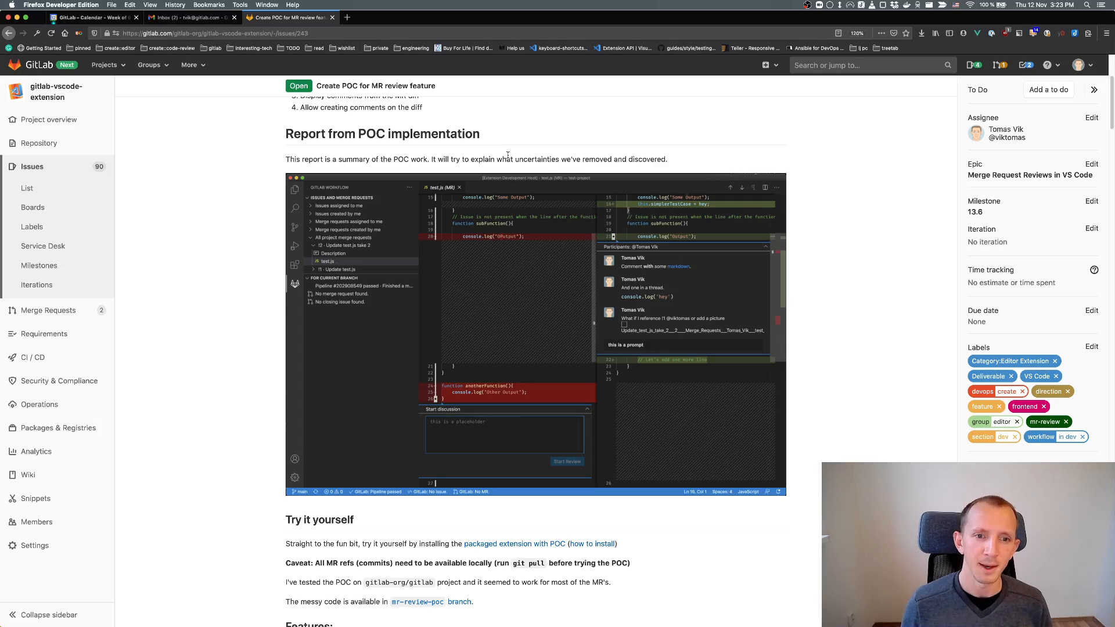
Step: Show the GitLab Workflow panel and open the overviews of merge requests !54 and !40
{"action": "scroll", "scroll_direction": "down", "scroll_amount": 3}
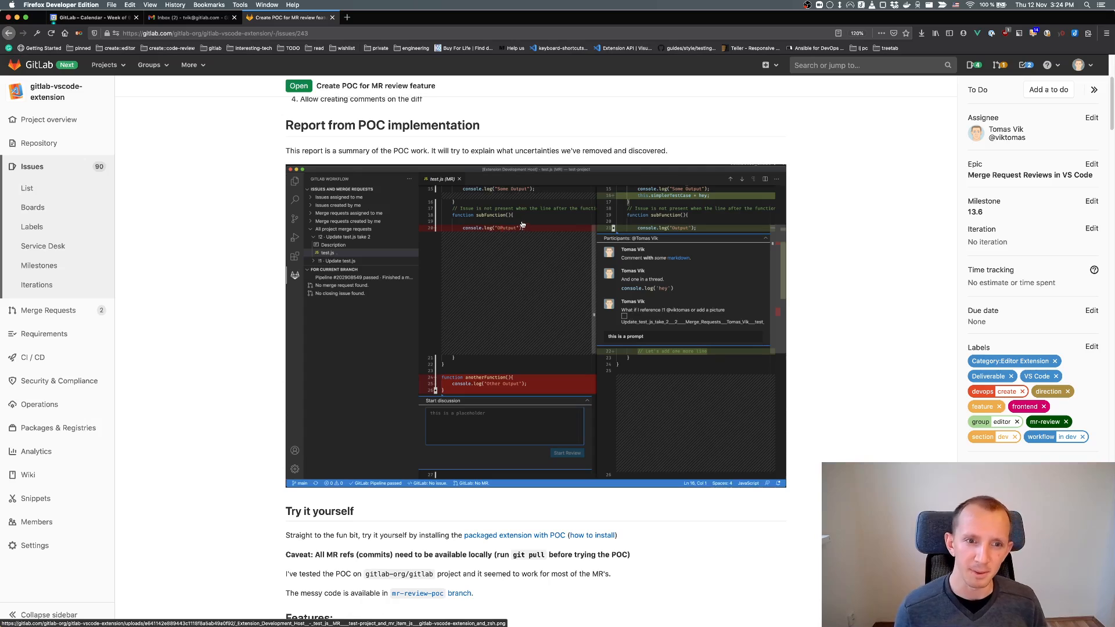
{"action": "mouse_move", "coordinate": [518, 216]}
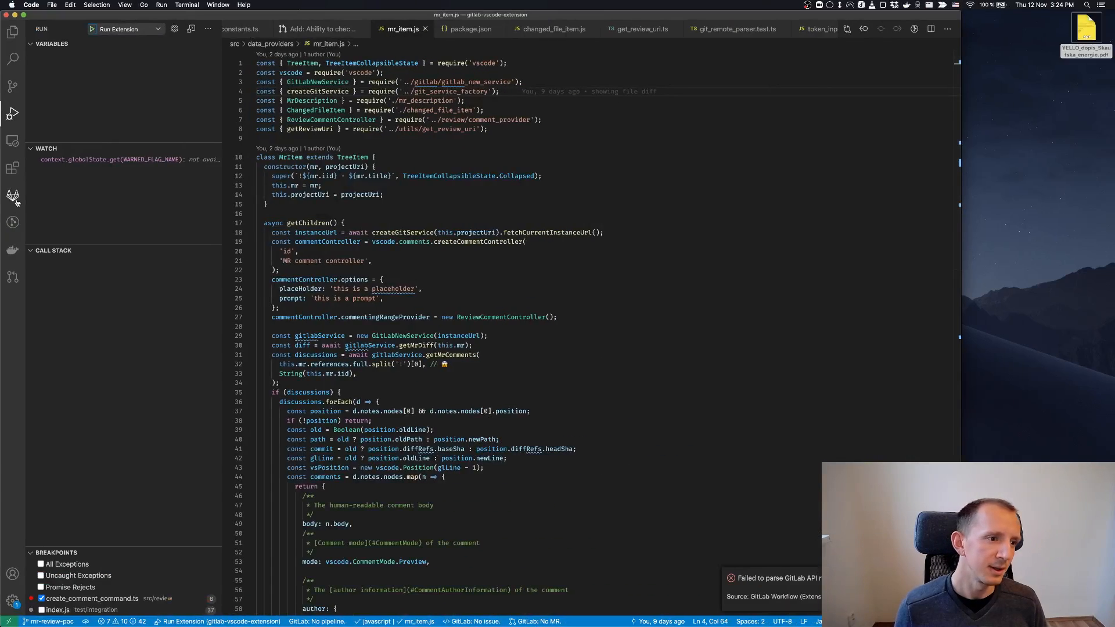
{"action": "left_click", "coordinate": [12, 196]}
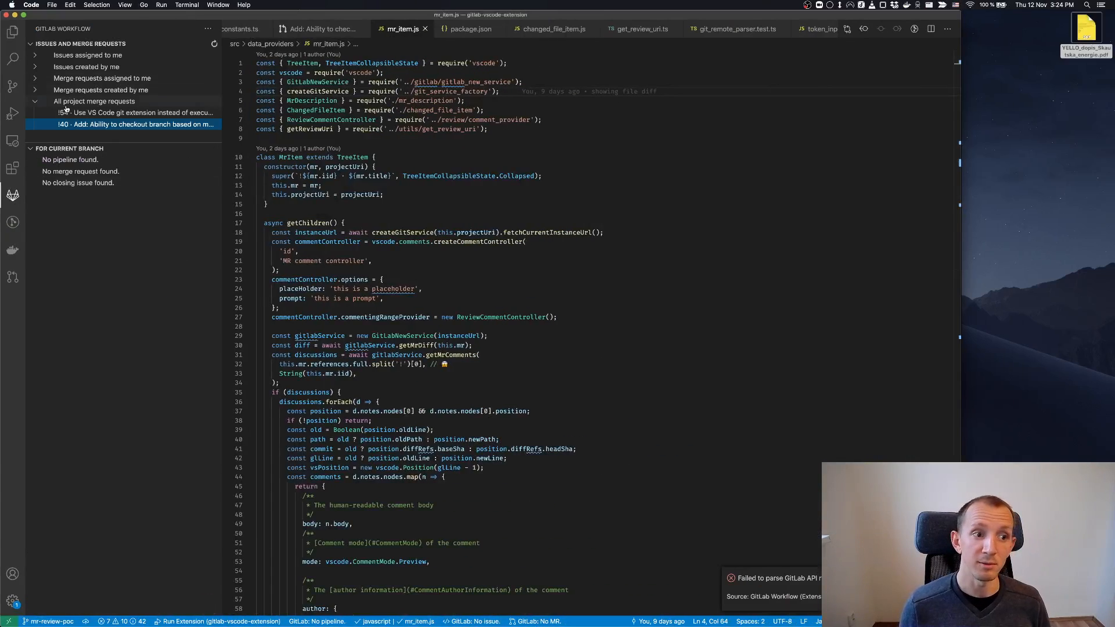
{"action": "left_click", "coordinate": [142, 112]}
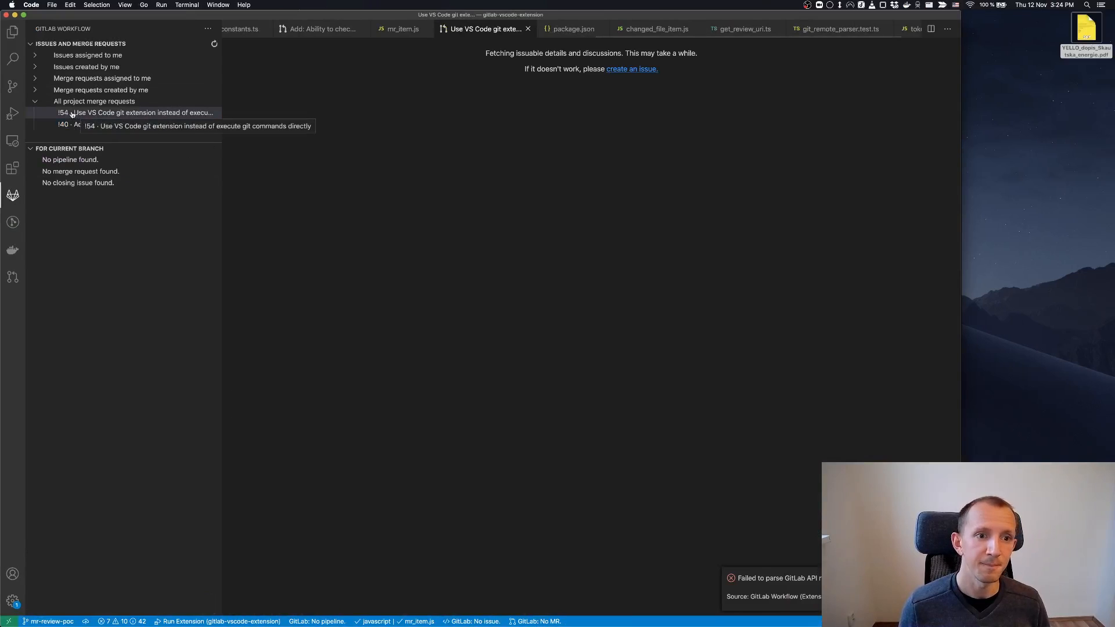
{"action": "left_click", "coordinate": [139, 112]}
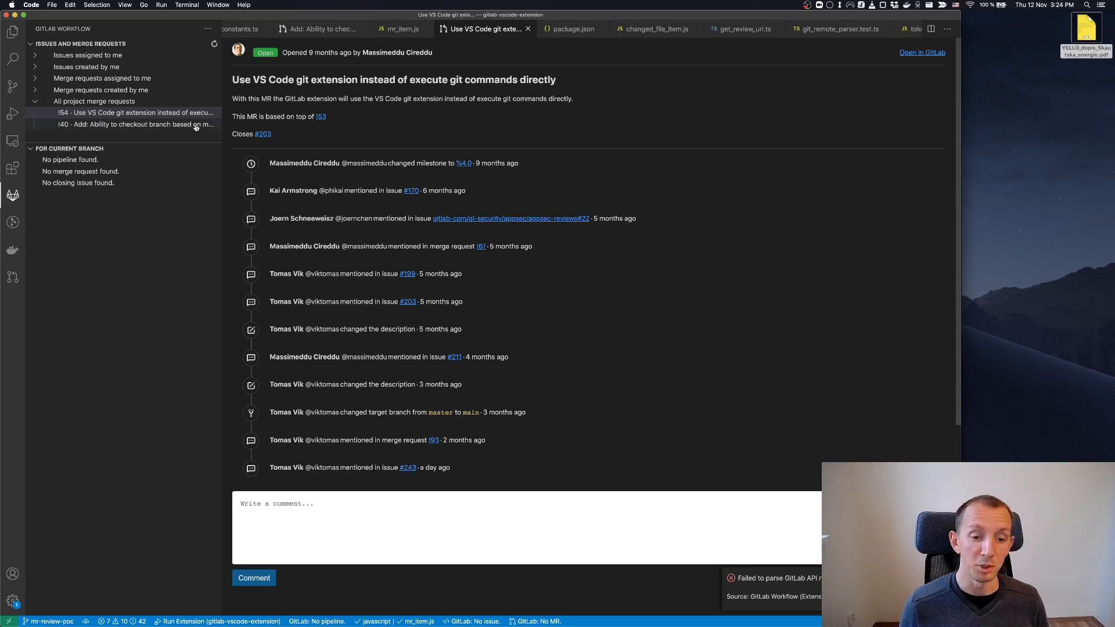
{"action": "left_click", "coordinate": [136, 112]}
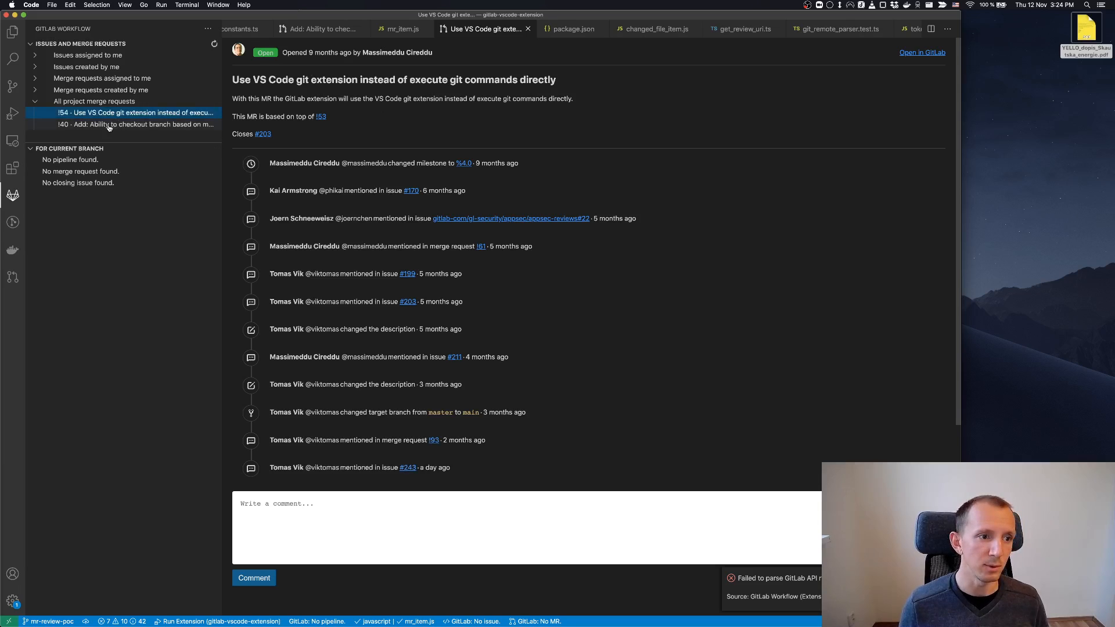
{"action": "left_click", "coordinate": [139, 123]}
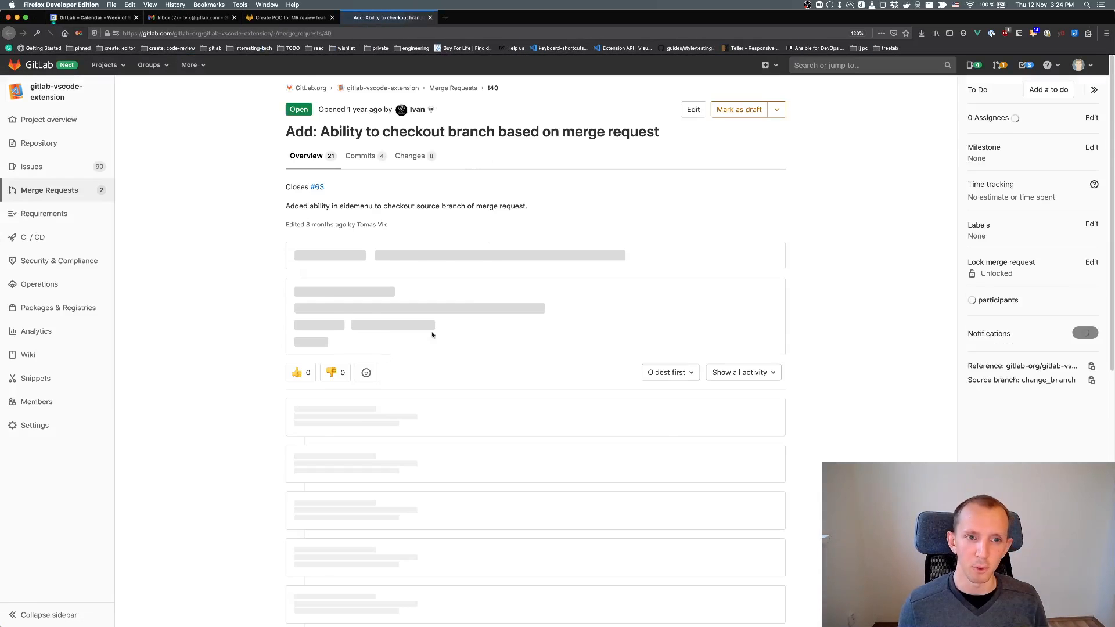
{"action": "left_click", "coordinate": [288, 17]}
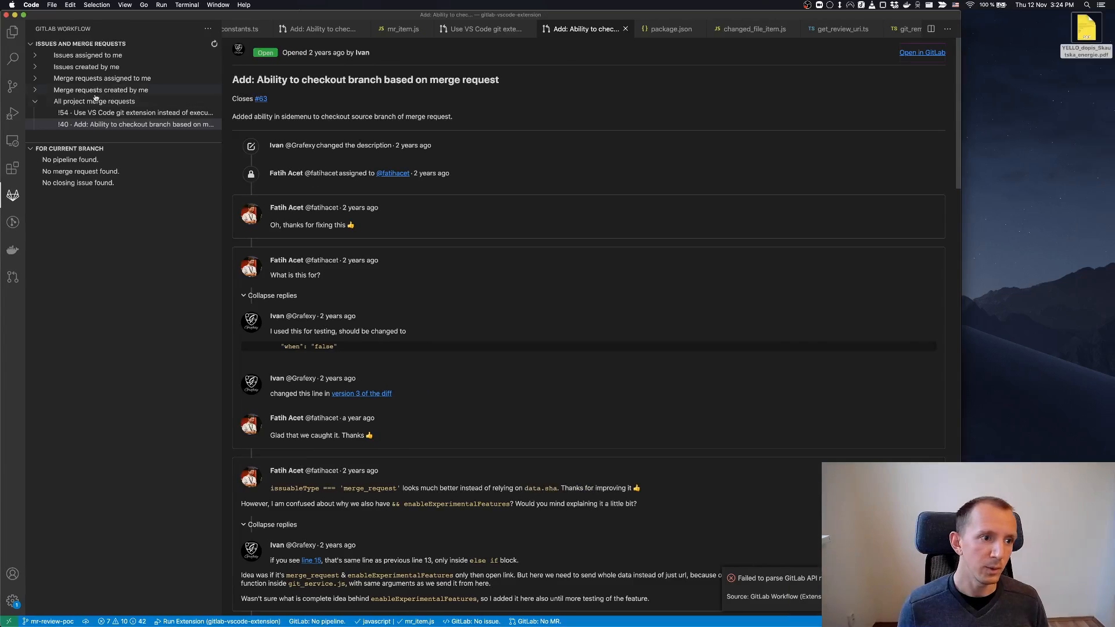
{"action": "mouse_move", "coordinate": [348, 182]}
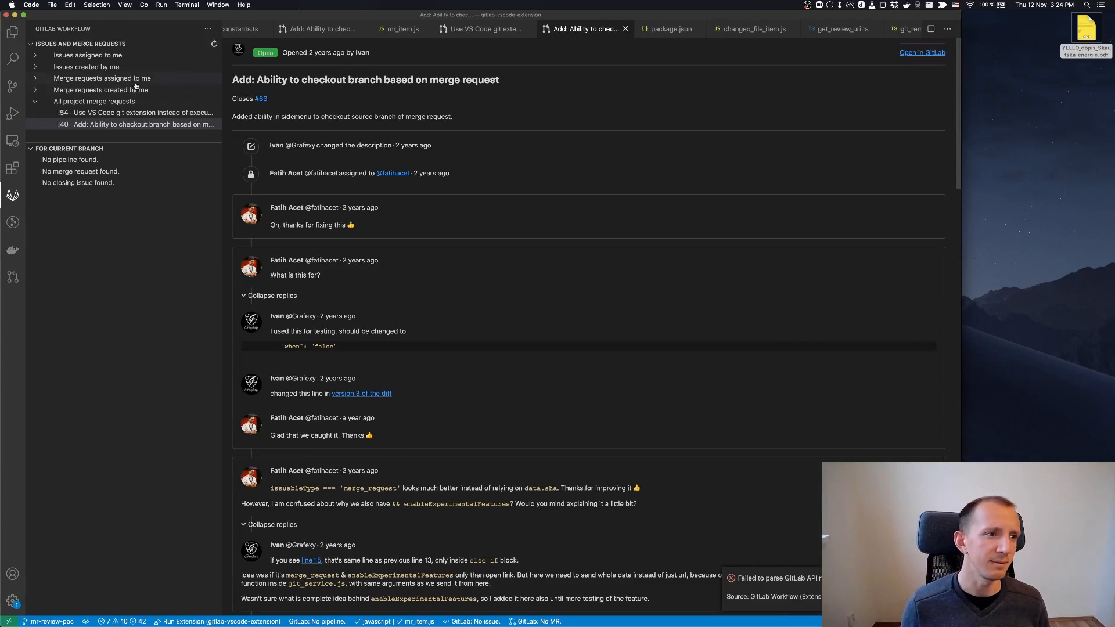
Step: Start Run Extension from Run and Debug to open an Extension Development Host window
{"action": "left_click", "coordinate": [13, 114]}
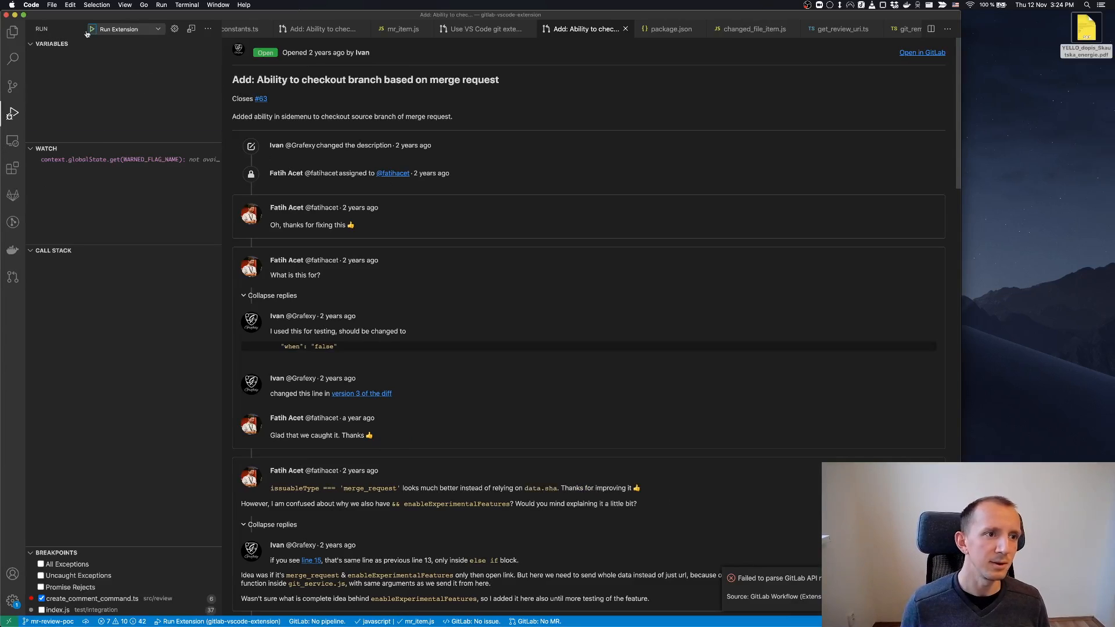
{"action": "left_click", "coordinate": [91, 30]}
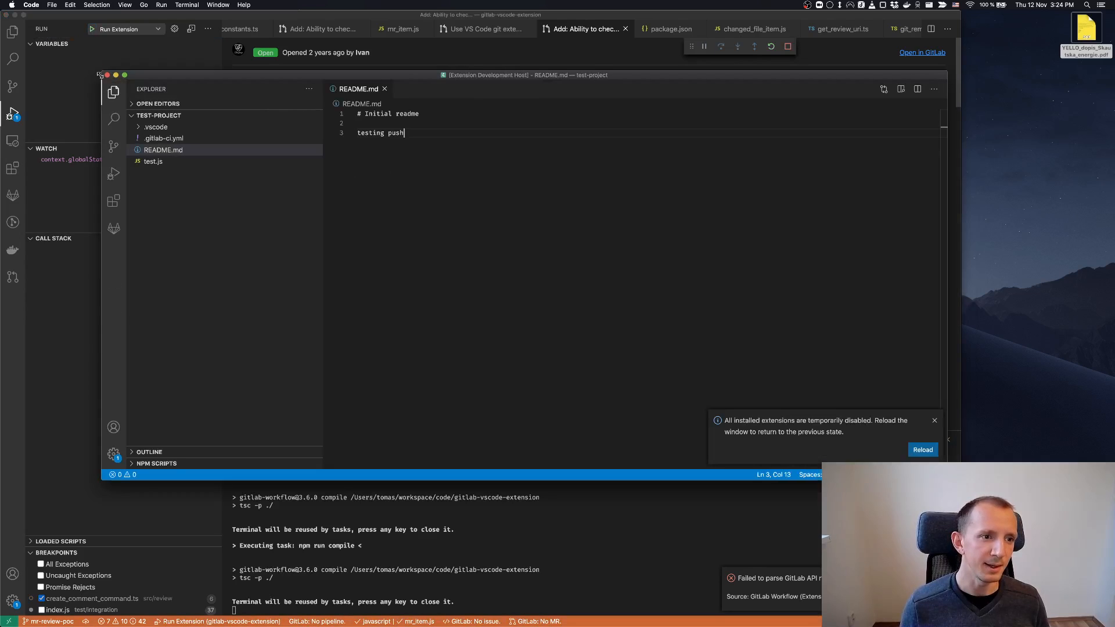
Step: In the dev host, expand merge requests !2 and !1 and open test.js's diff
{"action": "left_click", "coordinate": [113, 228]}
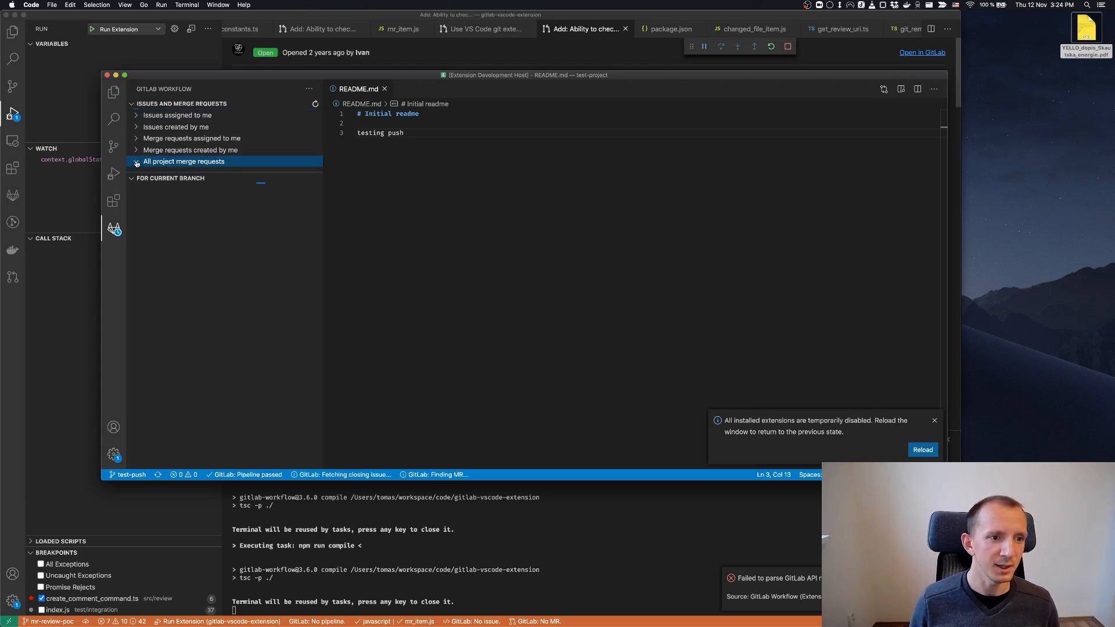
{"action": "left_click", "coordinate": [170, 177]}
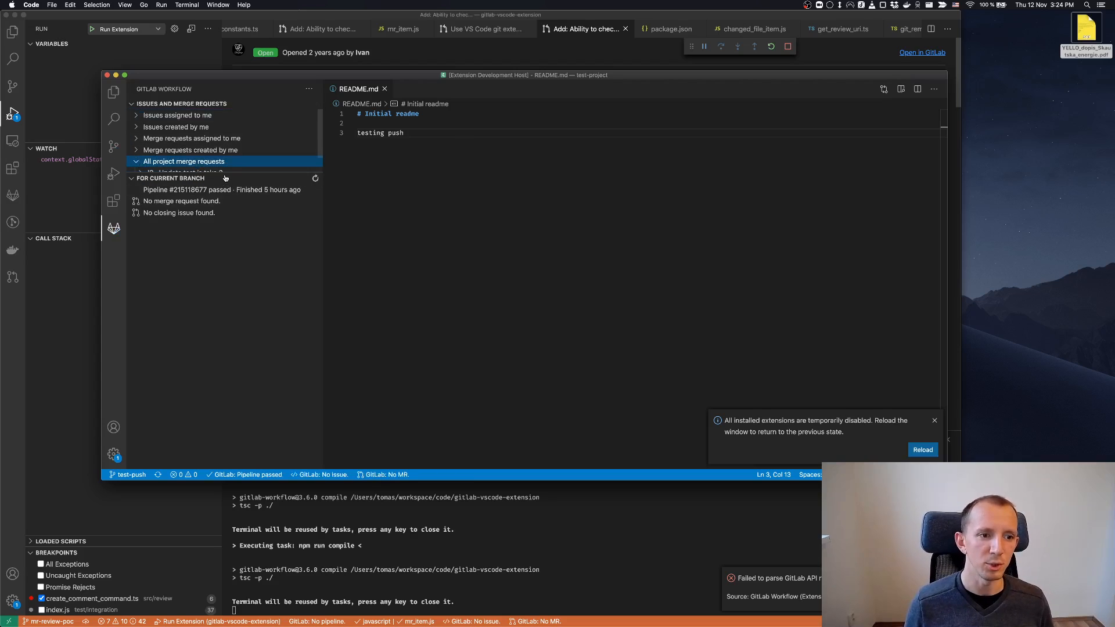
{"action": "left_click", "coordinate": [184, 162]}
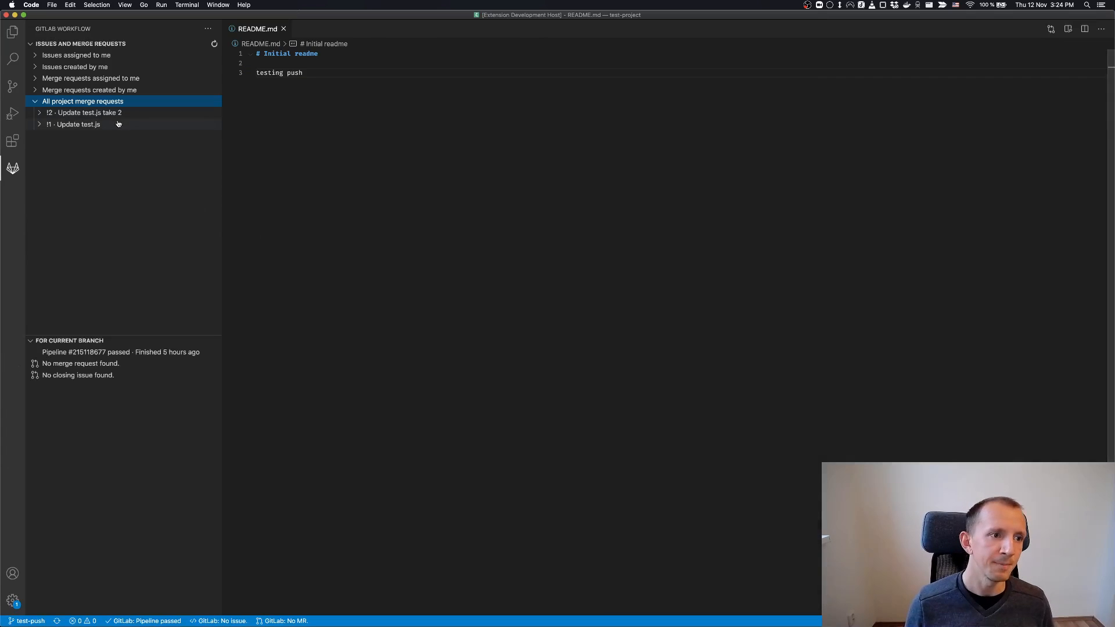
{"action": "left_click", "coordinate": [88, 112]}
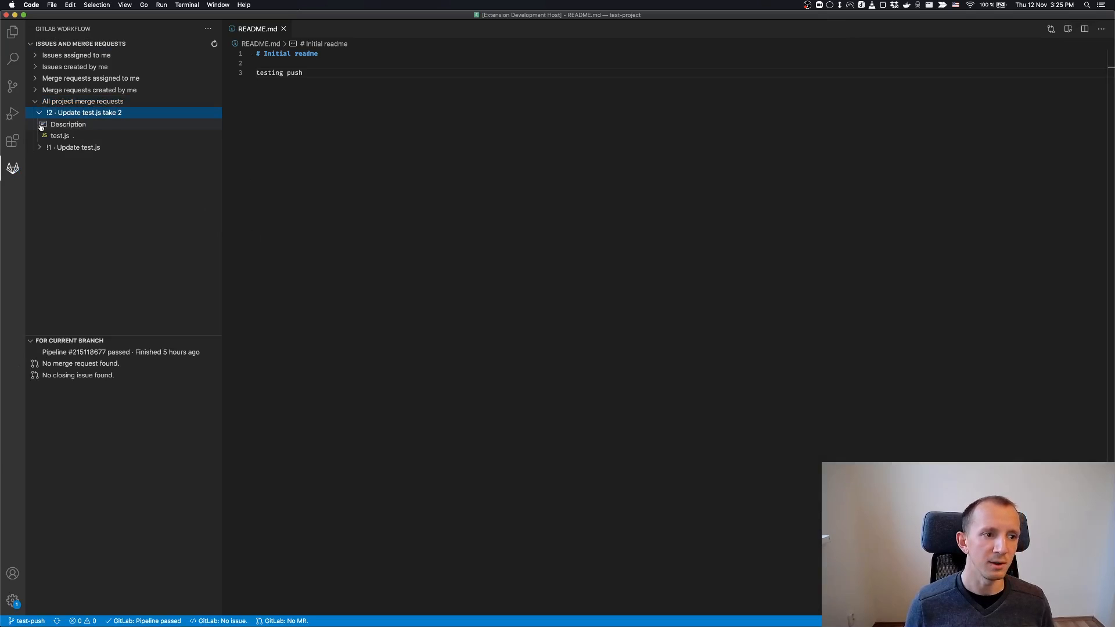
{"action": "left_click", "coordinate": [79, 147]}
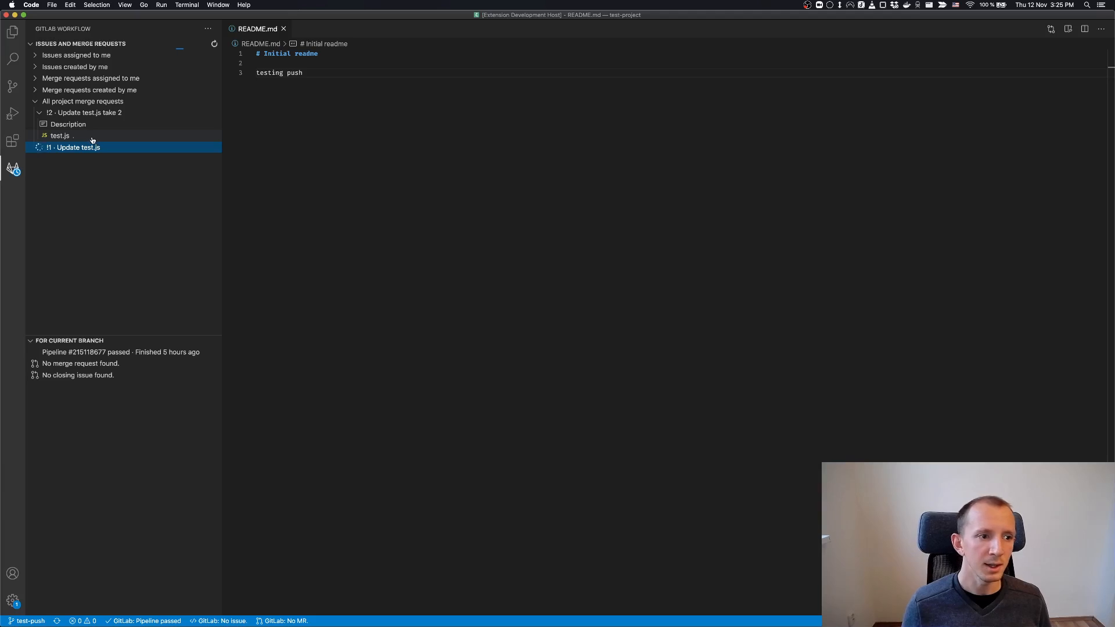
{"action": "left_click", "coordinate": [60, 136]}
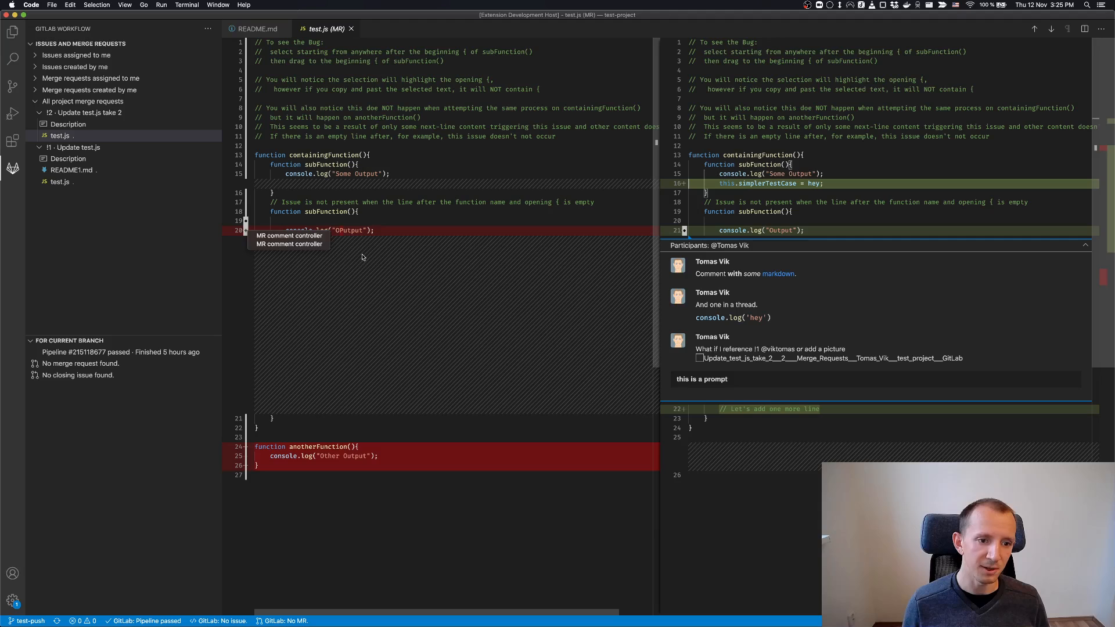
{"action": "mouse_move", "coordinate": [245, 230]}
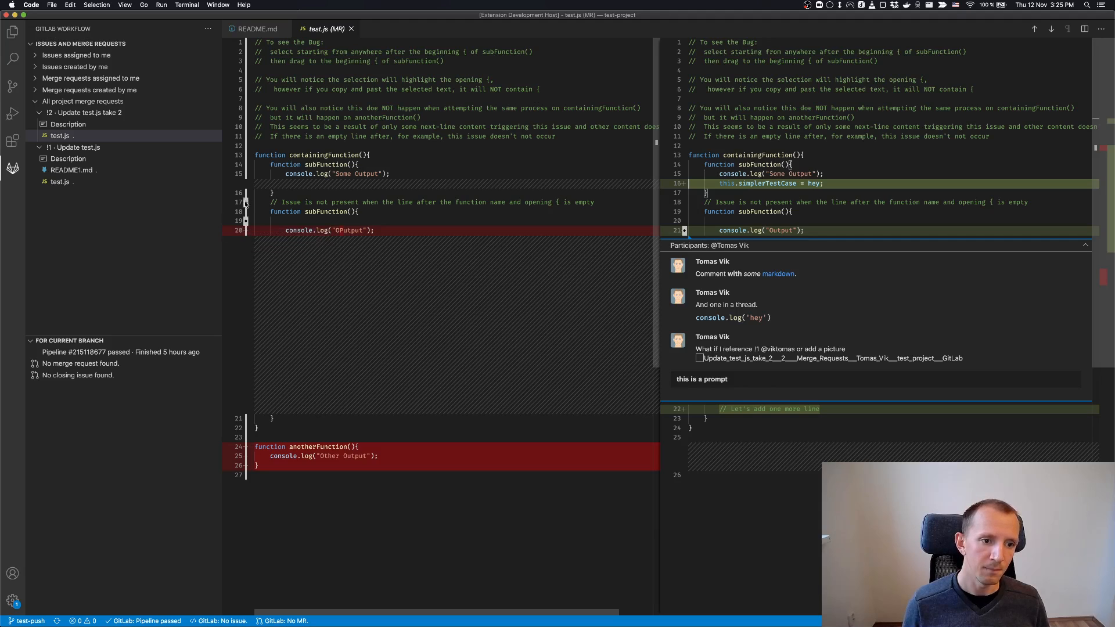
{"action": "mouse_move", "coordinate": [245, 174]}
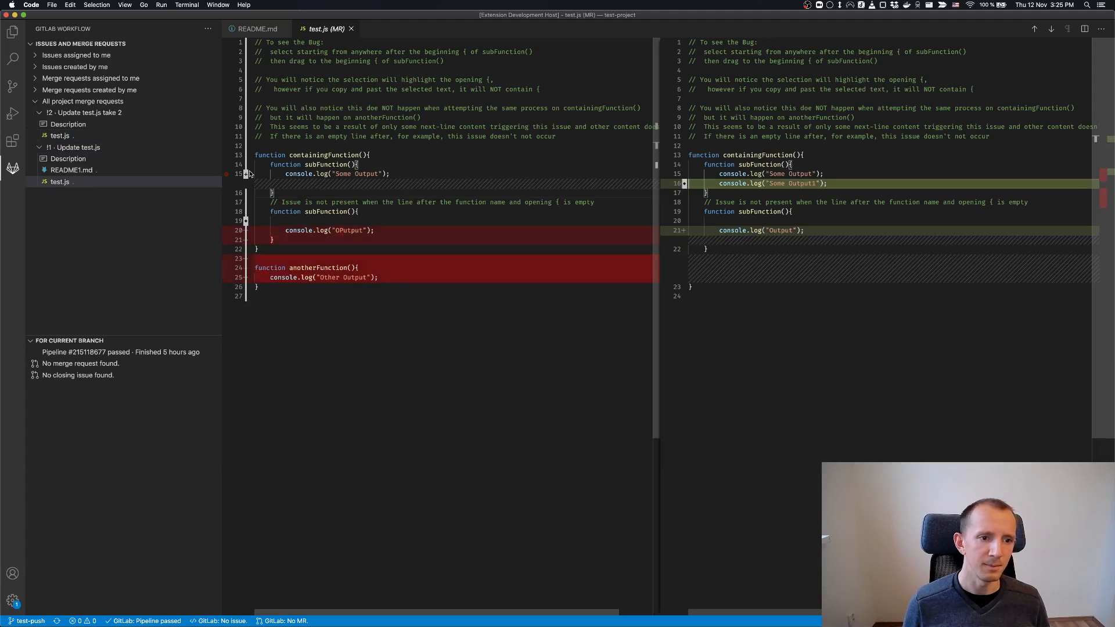
{"action": "mouse_move", "coordinate": [592, 205]}
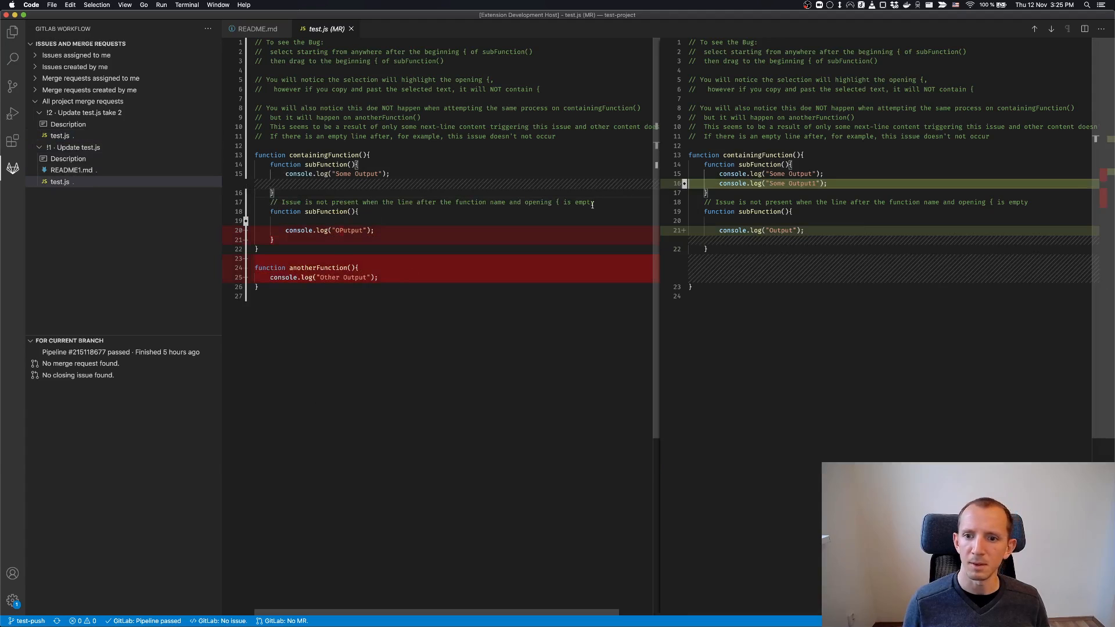
{"action": "mouse_move", "coordinate": [430, 184]}
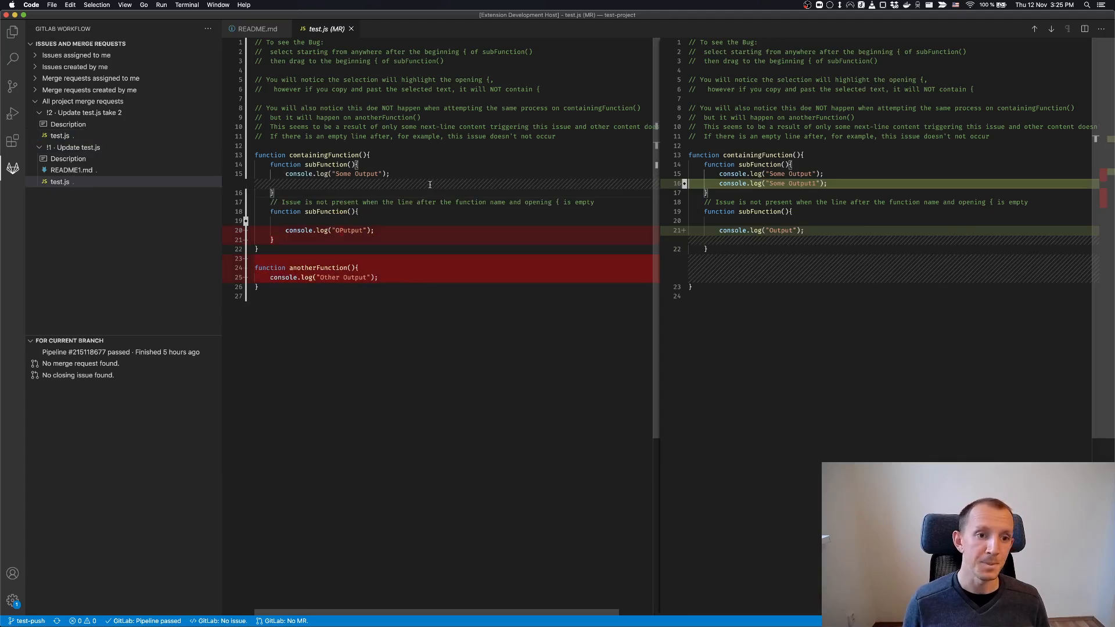
{"action": "mouse_move", "coordinate": [590, 168]}
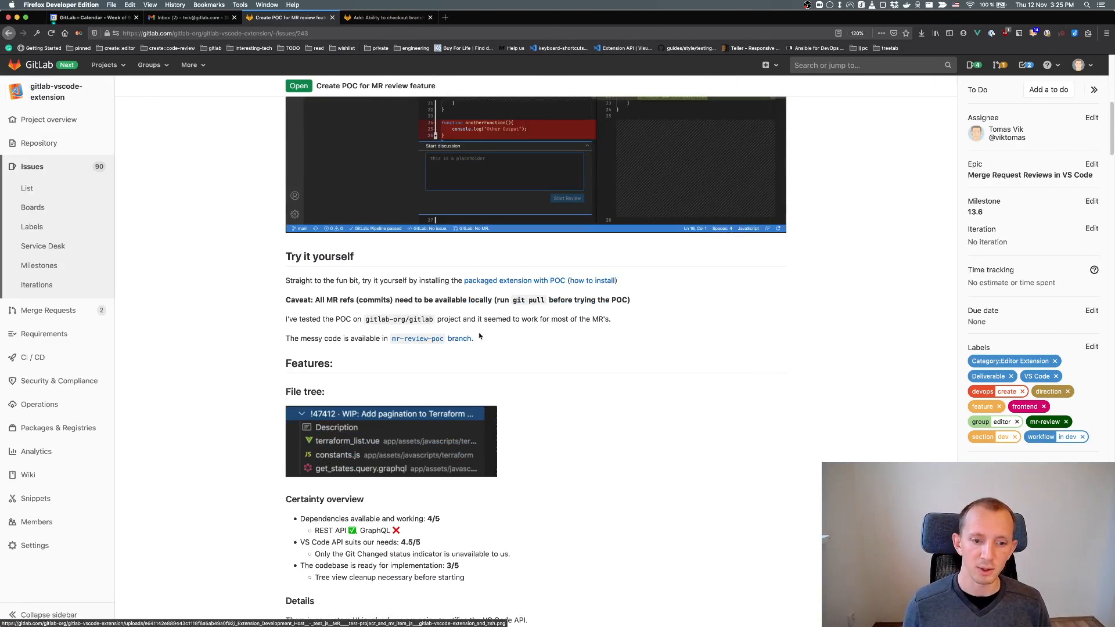
{"action": "mouse_move", "coordinate": [404, 275]}
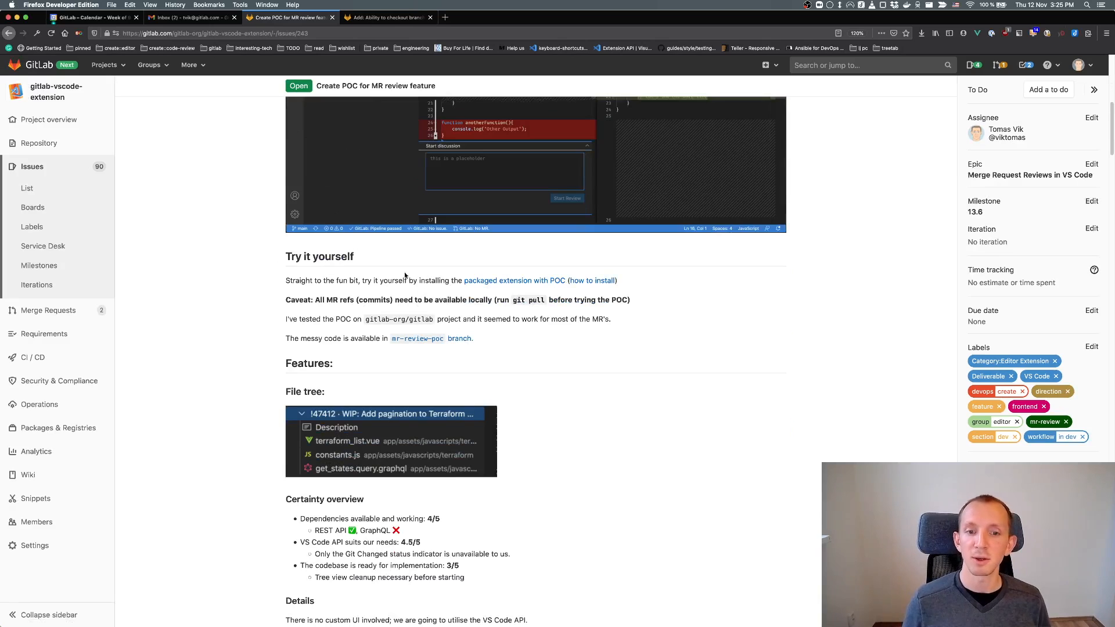
{"action": "mouse_move", "coordinate": [533, 286]}
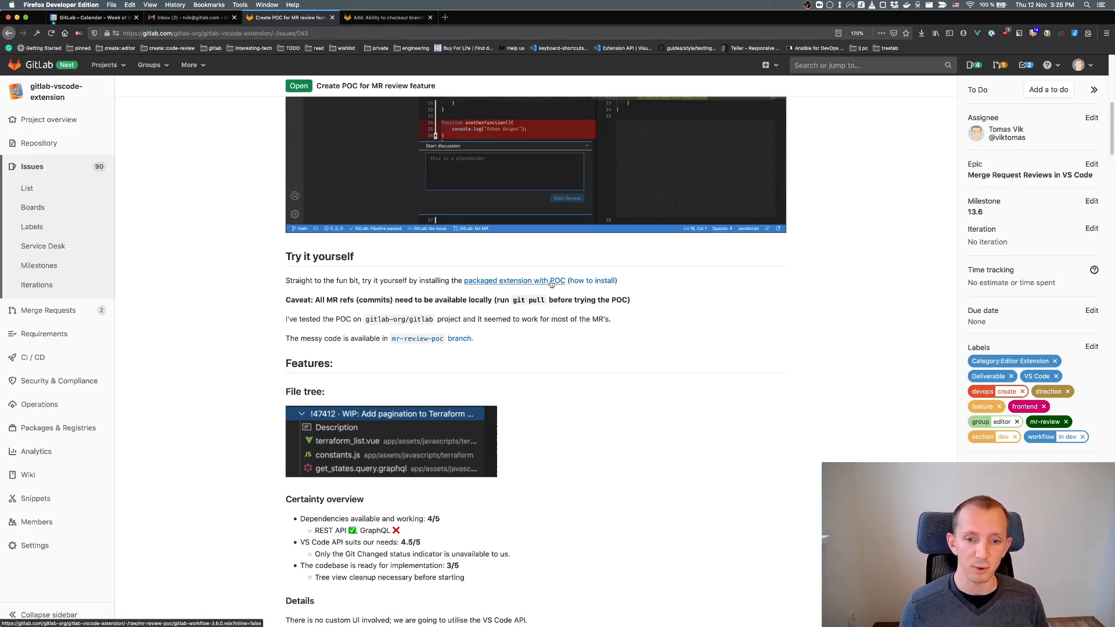
{"action": "mouse_move", "coordinate": [583, 313]}
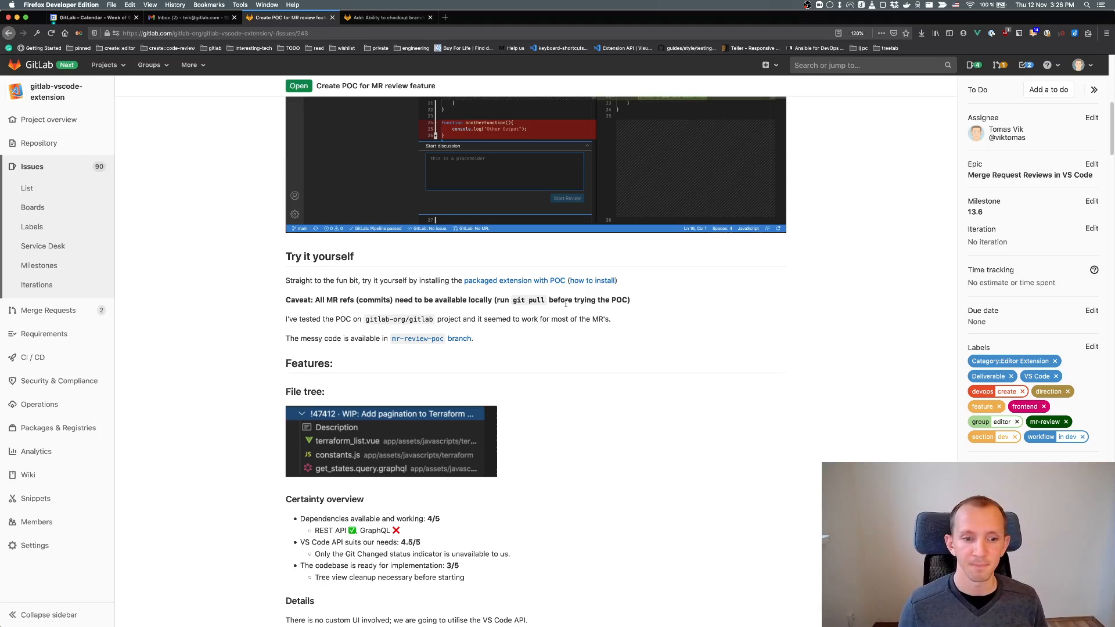
{"action": "mouse_move", "coordinate": [562, 313]}
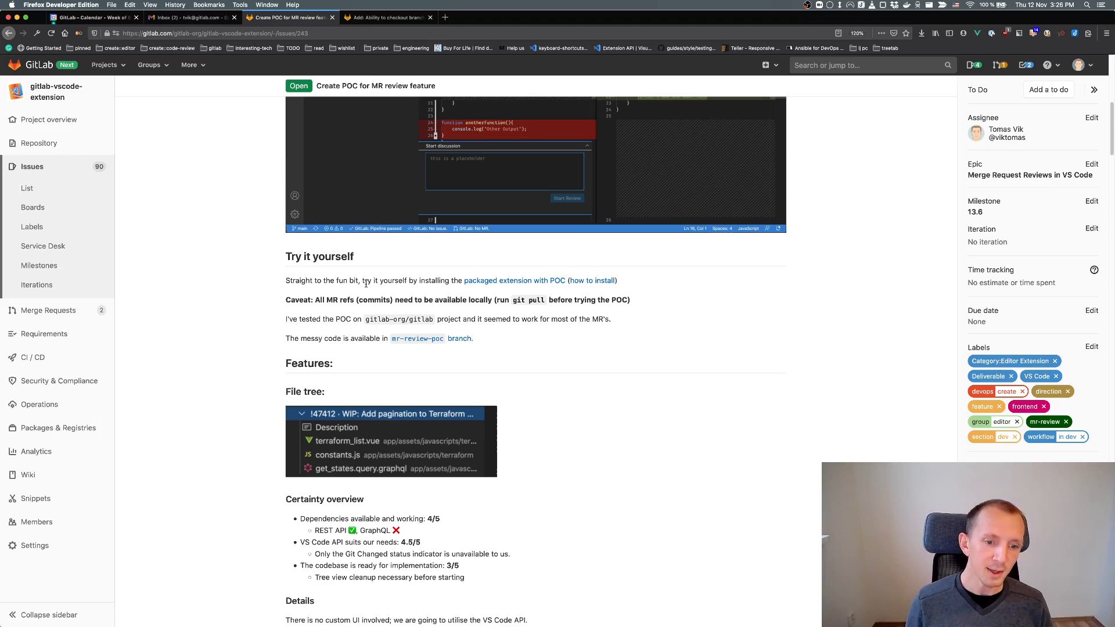
Step: Scroll the POC issue down to the Try it yourself and Features sections
{"action": "scroll", "scroll_direction": "down", "scroll_amount": 3}
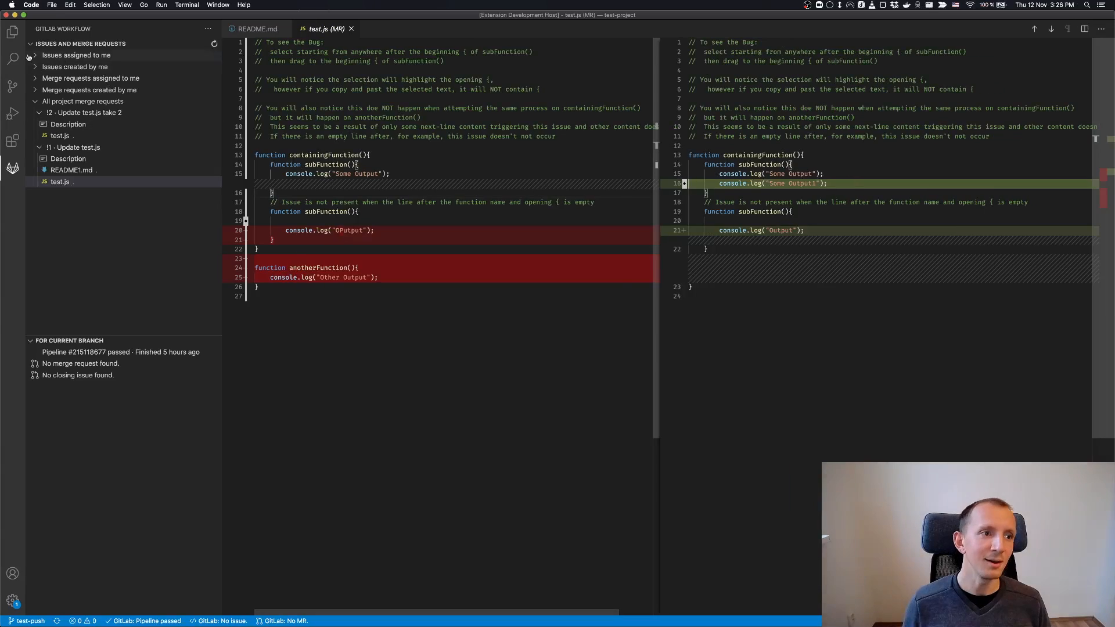
Step: Open the recent ~/workspace/gitlab/gitlab-development-kit/gitlab project and show GitLab Workflow
{"action": "left_click", "coordinate": [52, 6]}
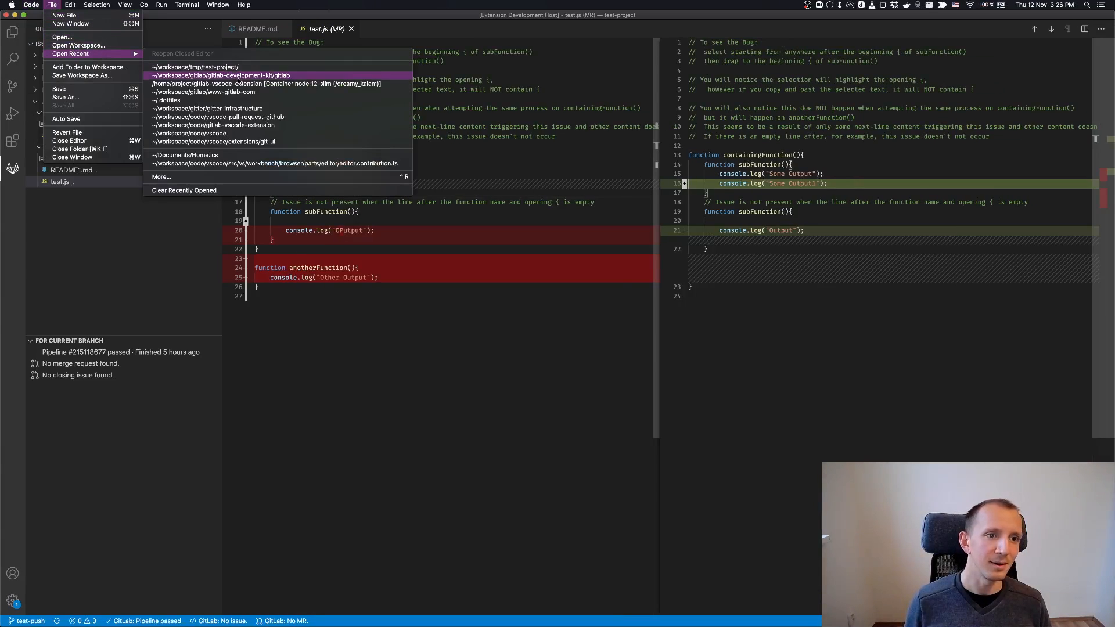
{"action": "left_click", "coordinate": [221, 76]}
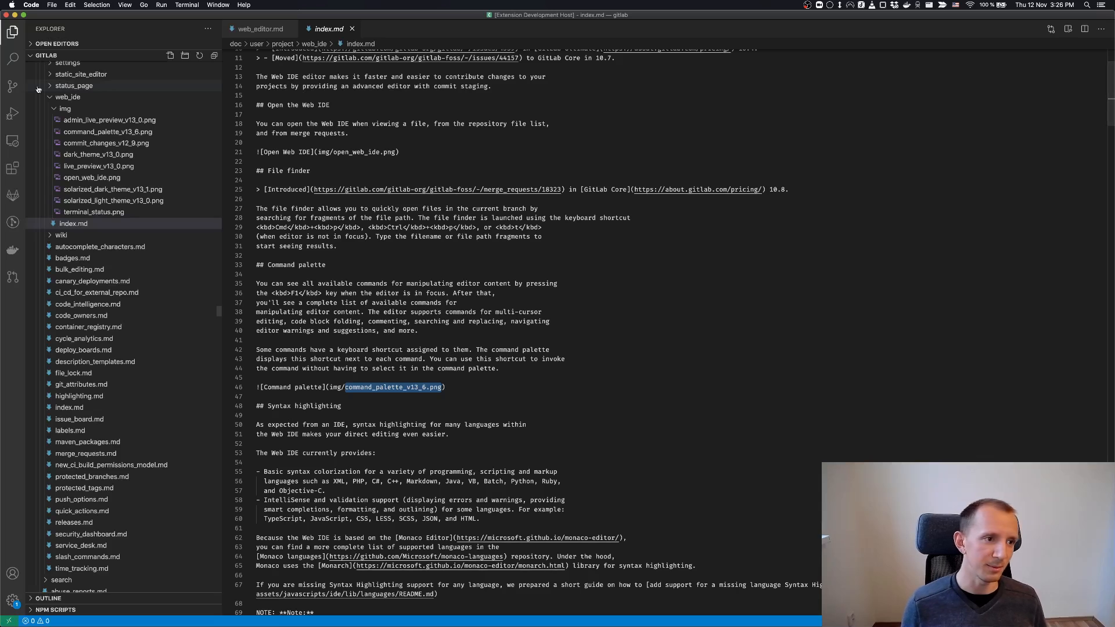
{"action": "left_click", "coordinate": [12, 196]}
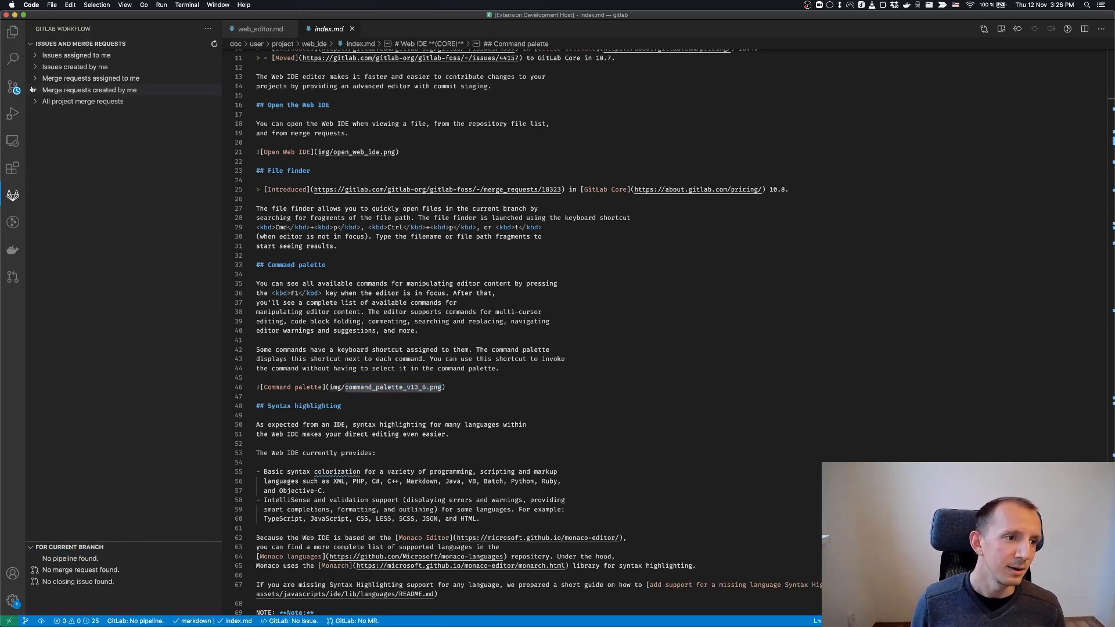
Step: Expand !47512 'Prettify mapping builder form' under all project merge requests and open its Description
{"action": "left_click", "coordinate": [82, 102]}
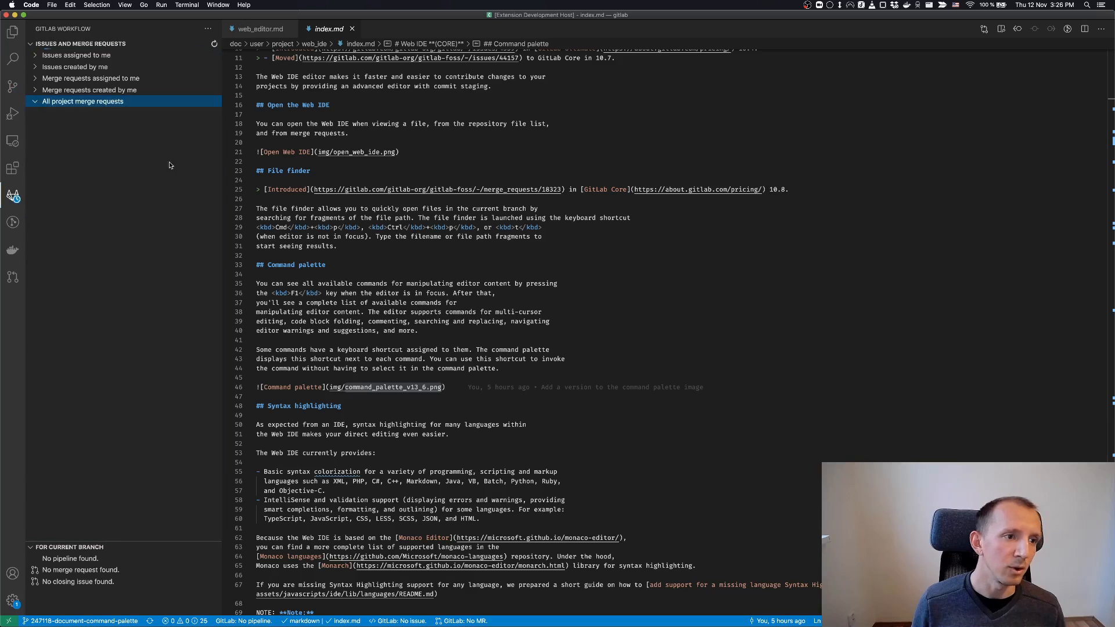
{"action": "left_click", "coordinate": [83, 101]}
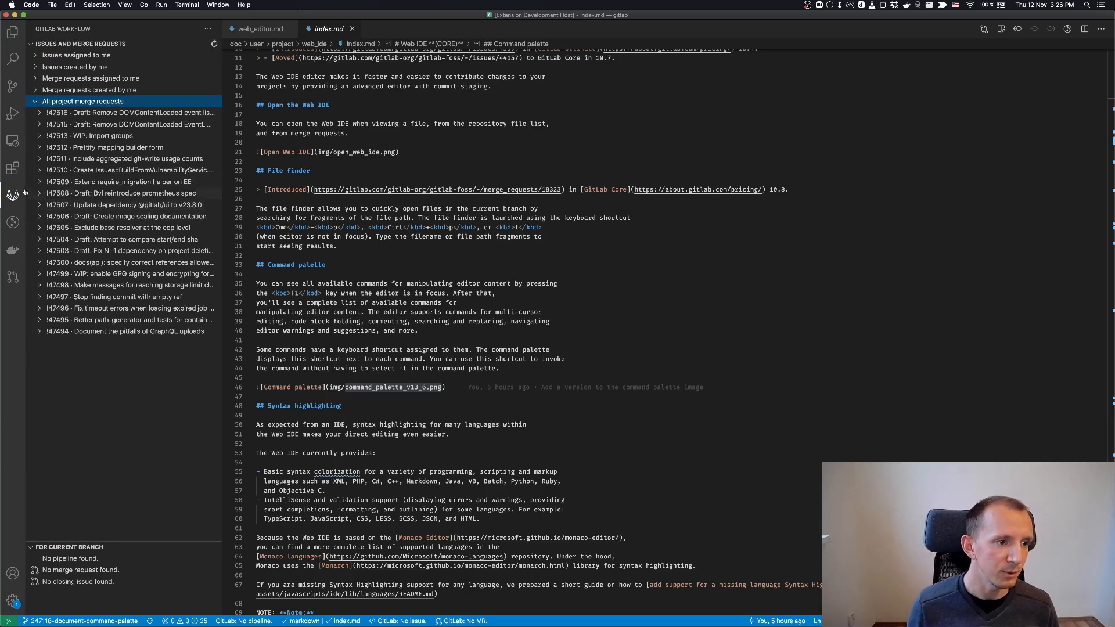
{"action": "left_click", "coordinate": [105, 146]}
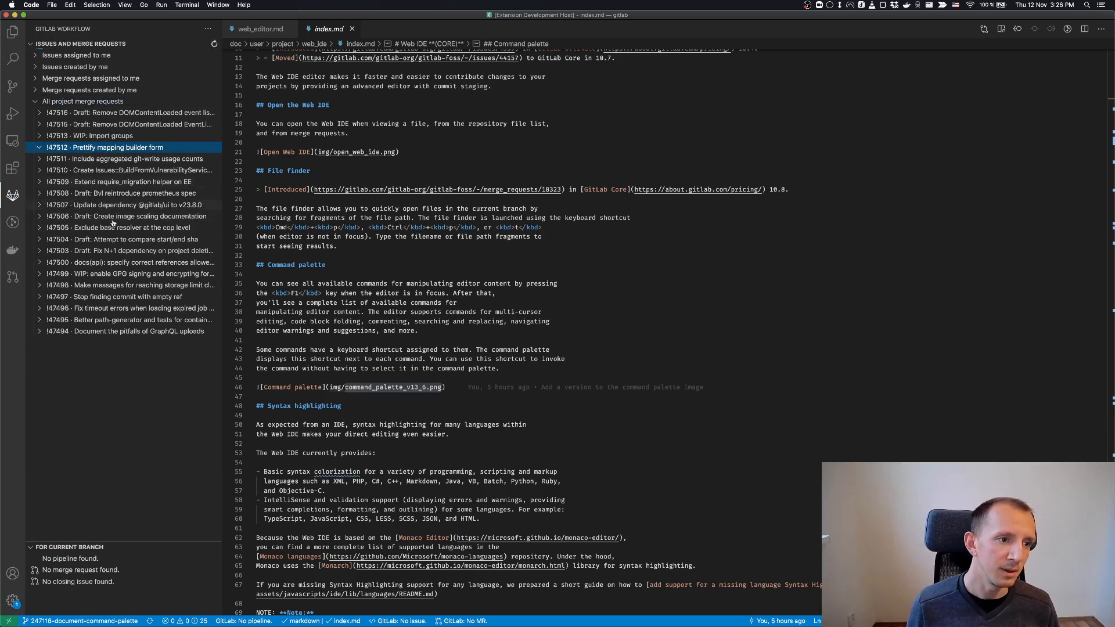
{"action": "left_click", "coordinate": [40, 147]}
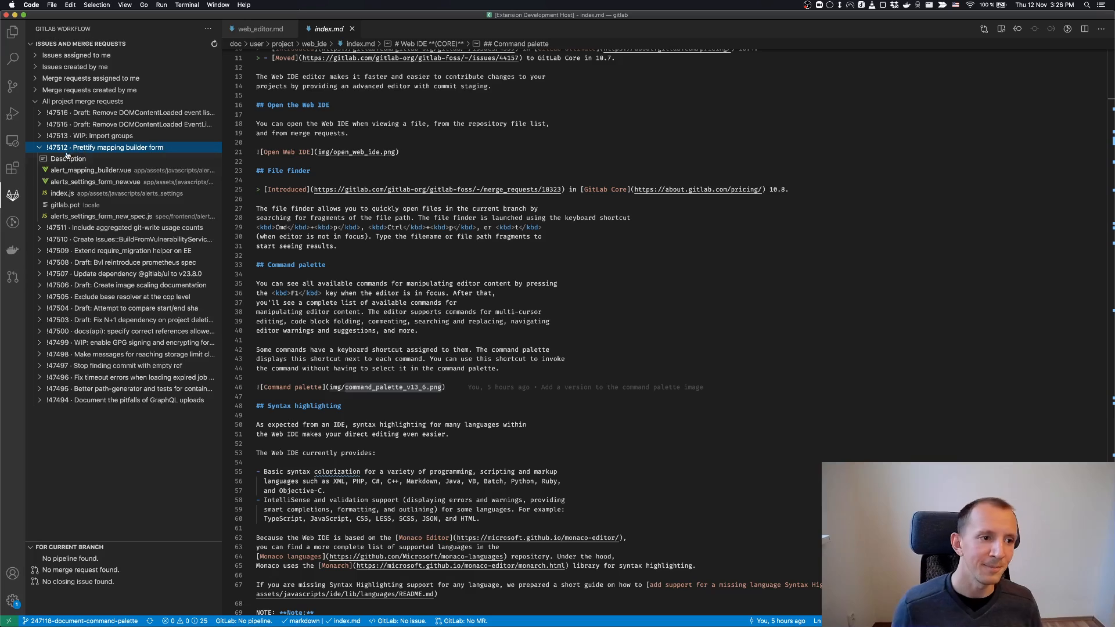
{"action": "left_click", "coordinate": [68, 158]}
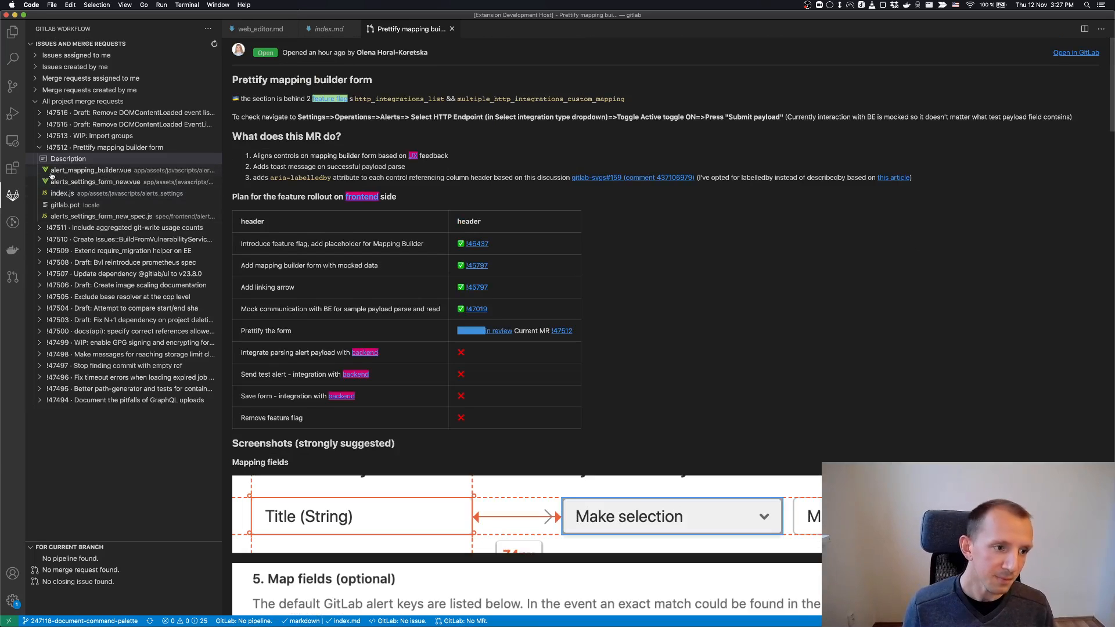
{"action": "mouse_move", "coordinate": [91, 169]}
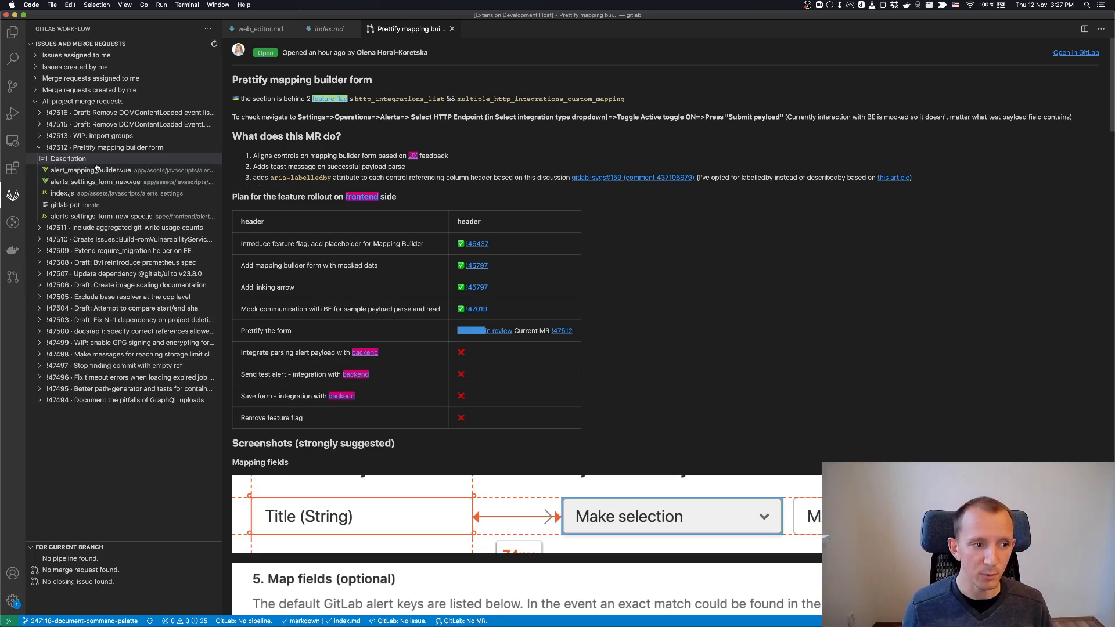
{"action": "mouse_move", "coordinate": [91, 170]}
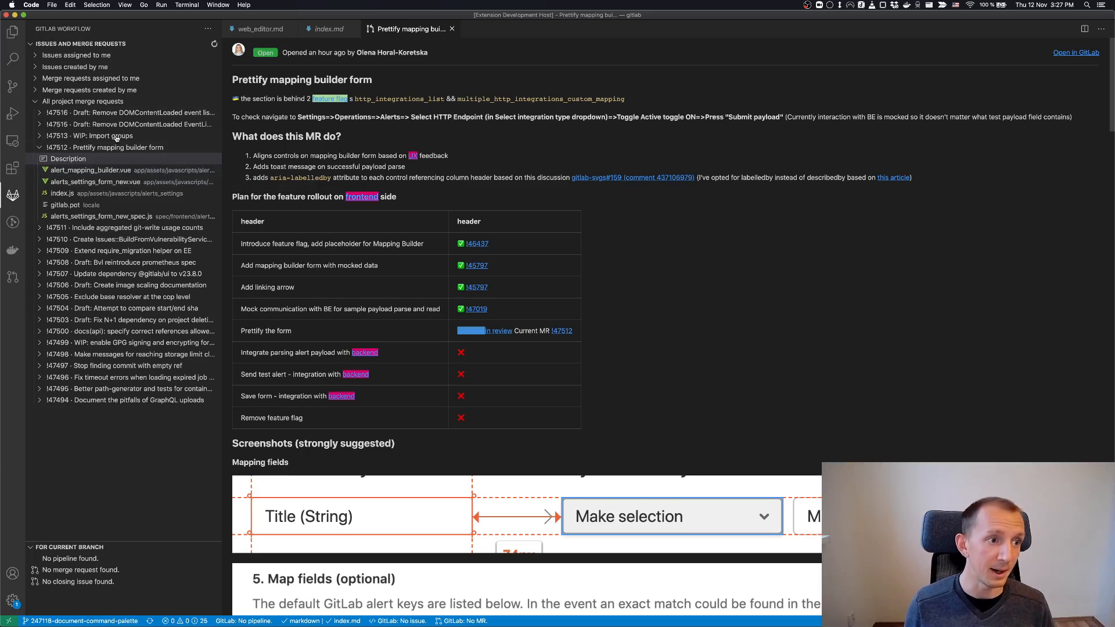
{"action": "mouse_move", "coordinate": [13, 86]}
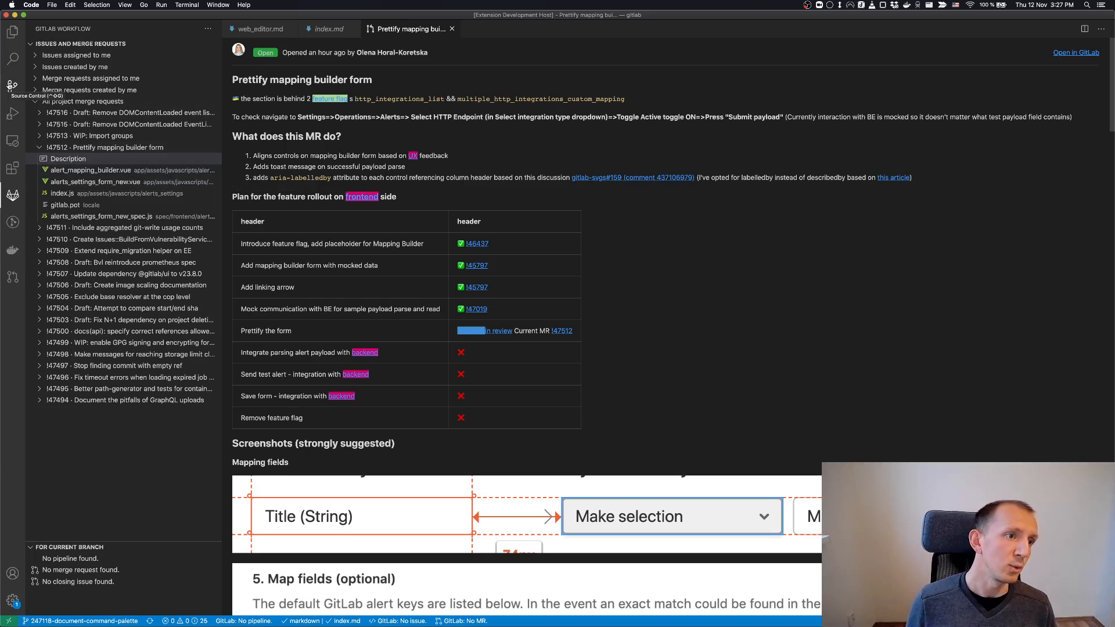
{"action": "mouse_move", "coordinate": [12, 85]}
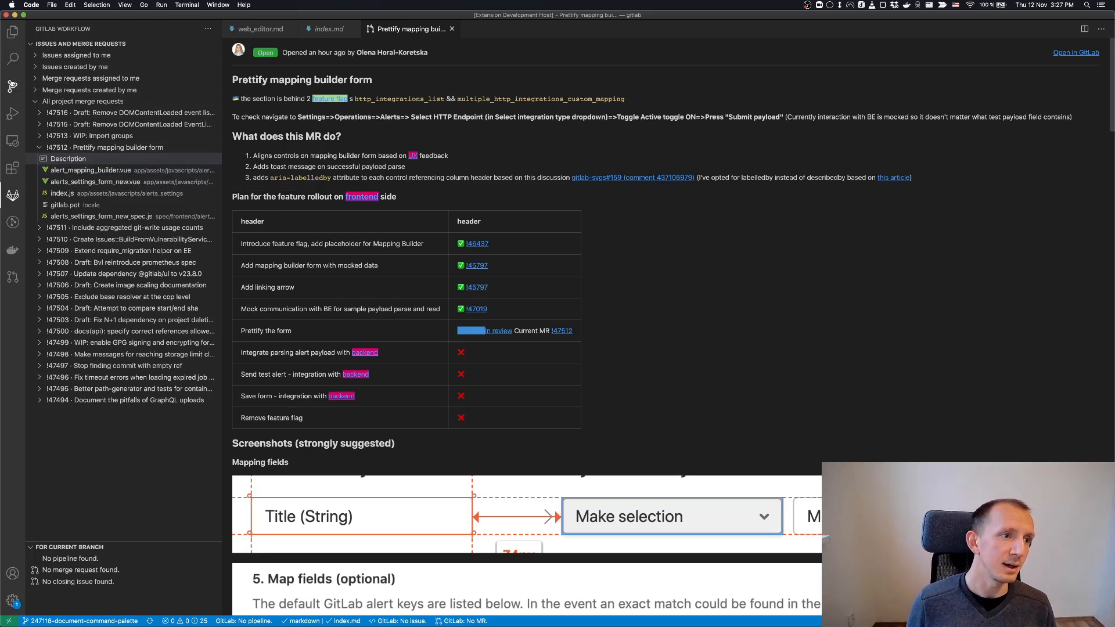
Step: Type junk text 'dafsd' into the index.md and web_editor.md documents
{"action": "left_click", "coordinate": [13, 86]}
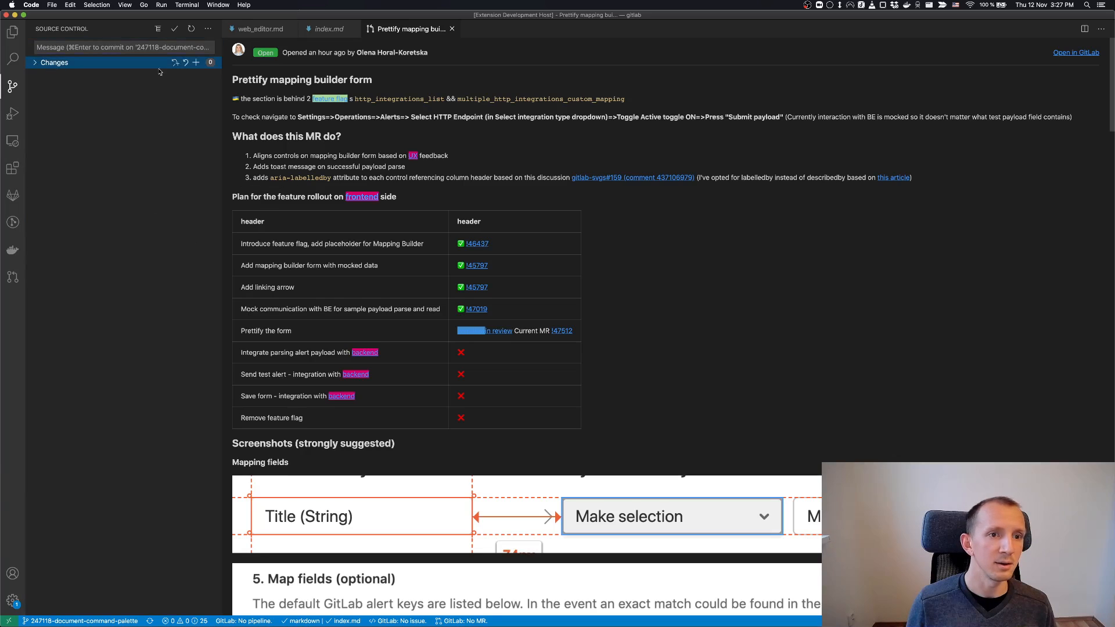
{"action": "left_click", "coordinate": [327, 28]}
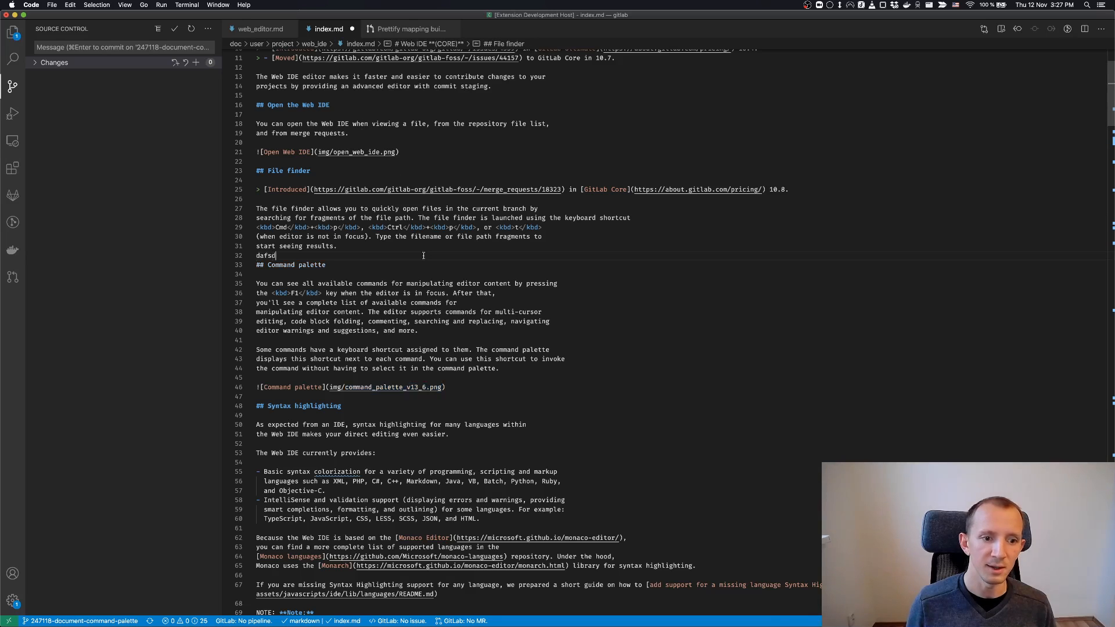
{"action": "left_click", "coordinate": [258, 28]}
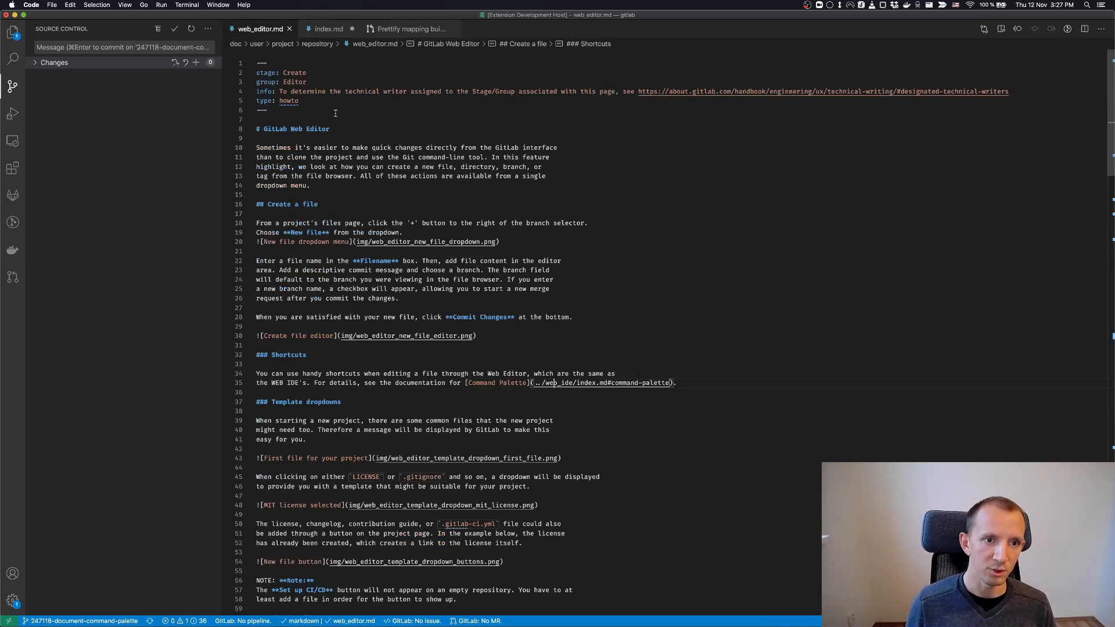
{"action": "type", "text": "dafsd"}
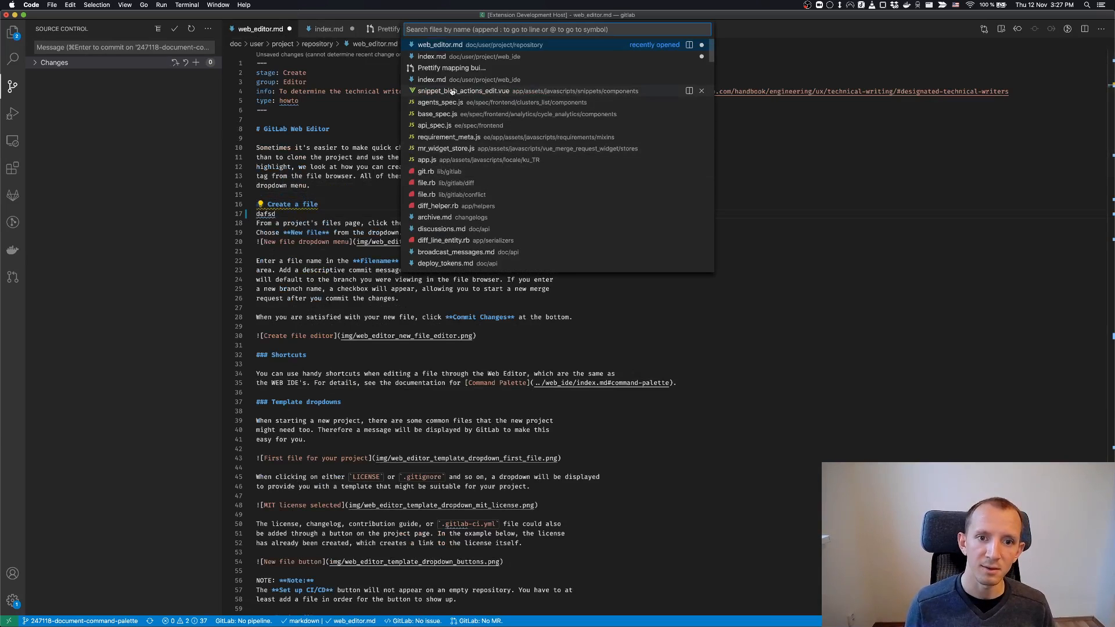
Step: Add junk to agents_spec.js, save all modified files, and show Source Control
{"action": "left_click", "coordinate": [440, 101]}
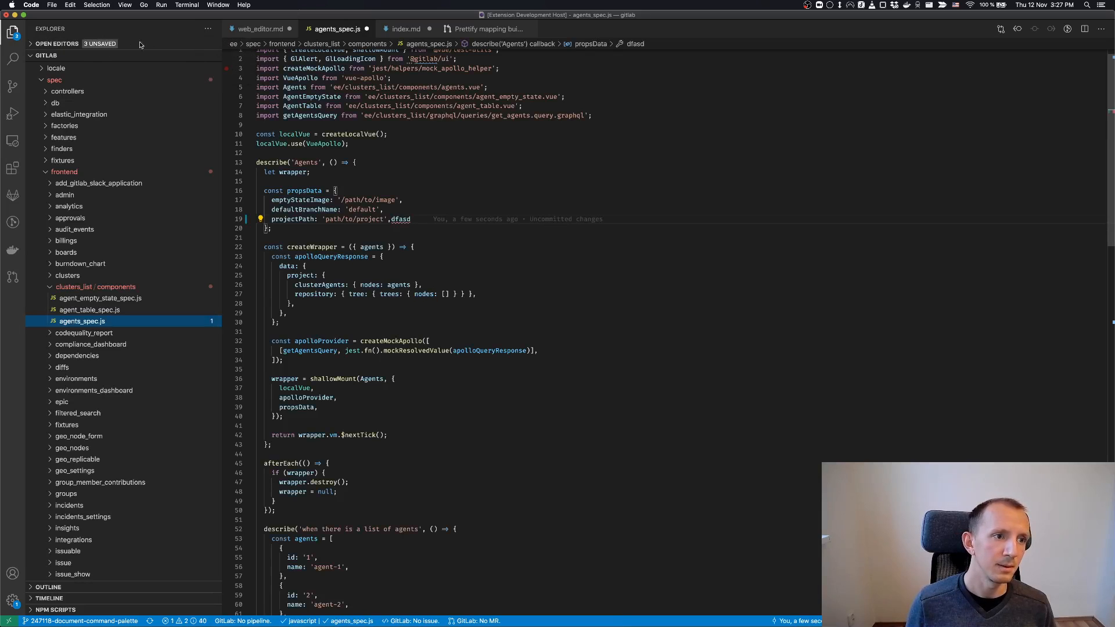
{"action": "left_click", "coordinate": [56, 44]}
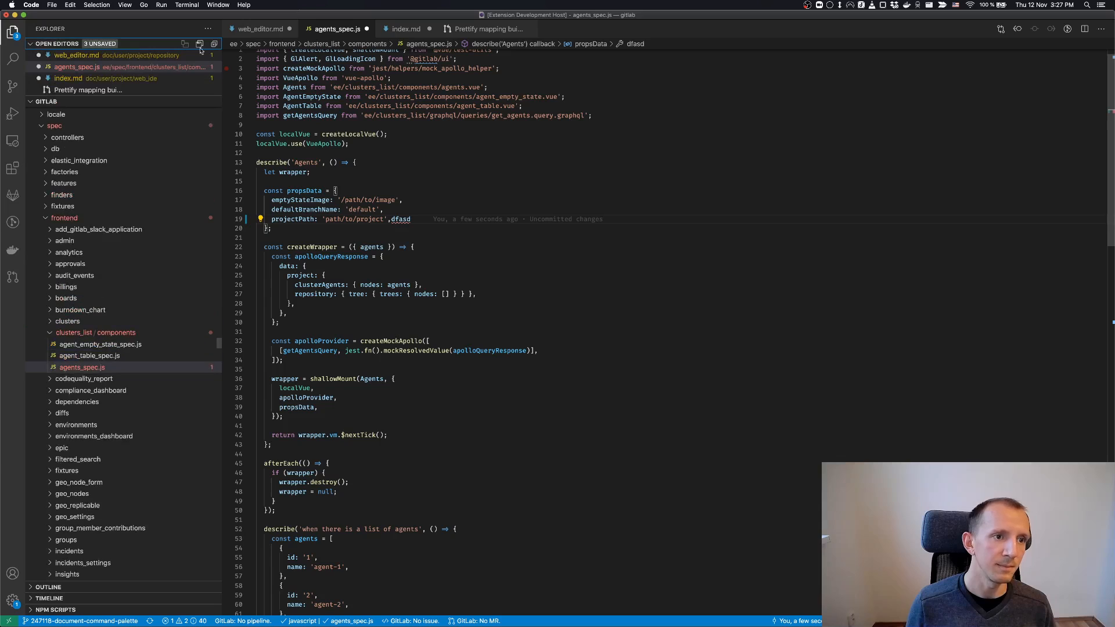
{"action": "key", "text": "Enter"}
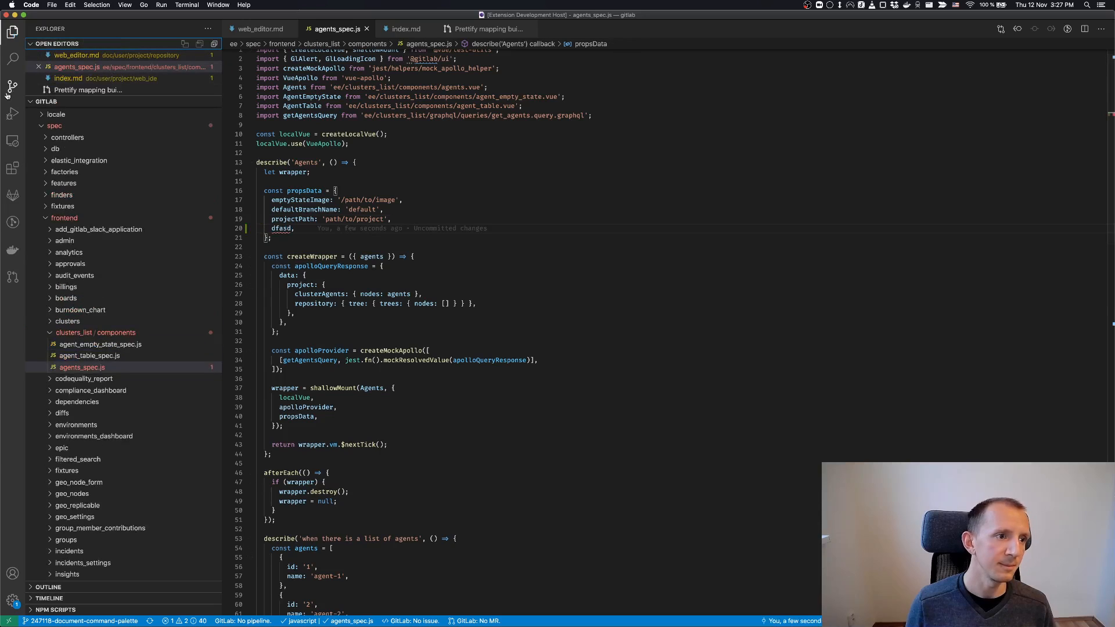
{"action": "left_click", "coordinate": [12, 86]}
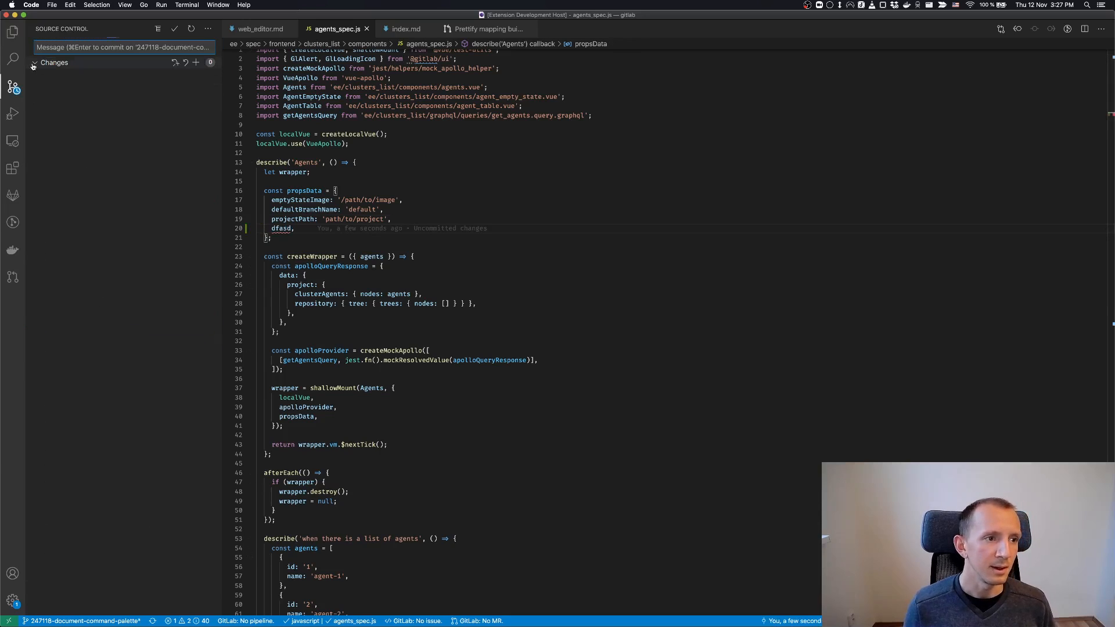
Step: Expand the Changes list of modified files, then return to the GitLab Workflow panel
{"action": "left_click", "coordinate": [54, 62]}
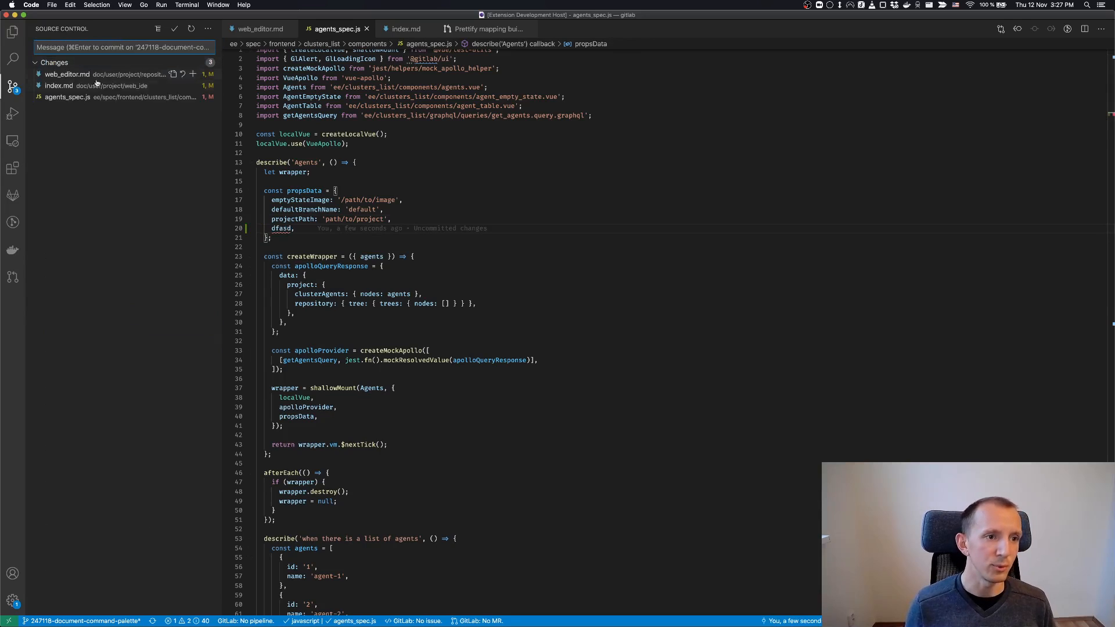
{"action": "mouse_move", "coordinate": [121, 131]}
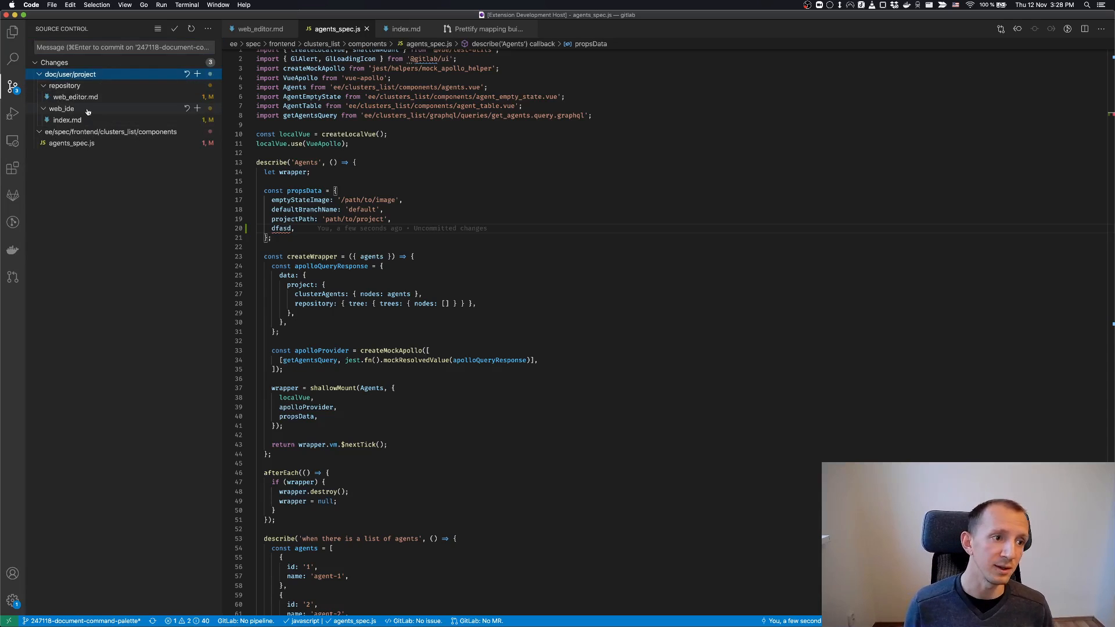
{"action": "mouse_move", "coordinate": [62, 108]}
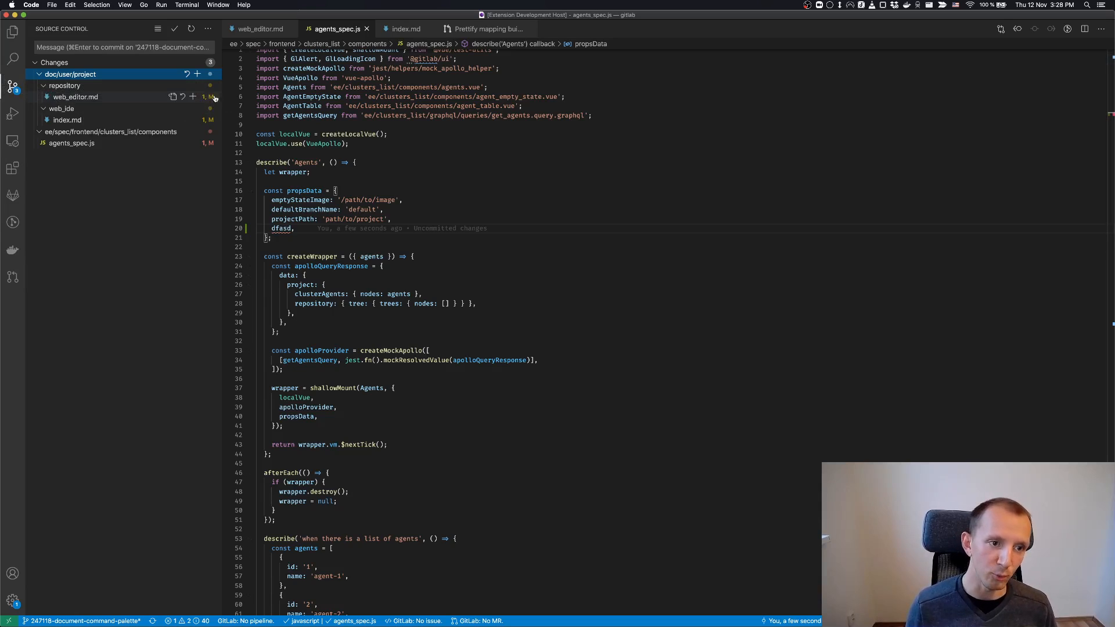
{"action": "mouse_move", "coordinate": [218, 145]}
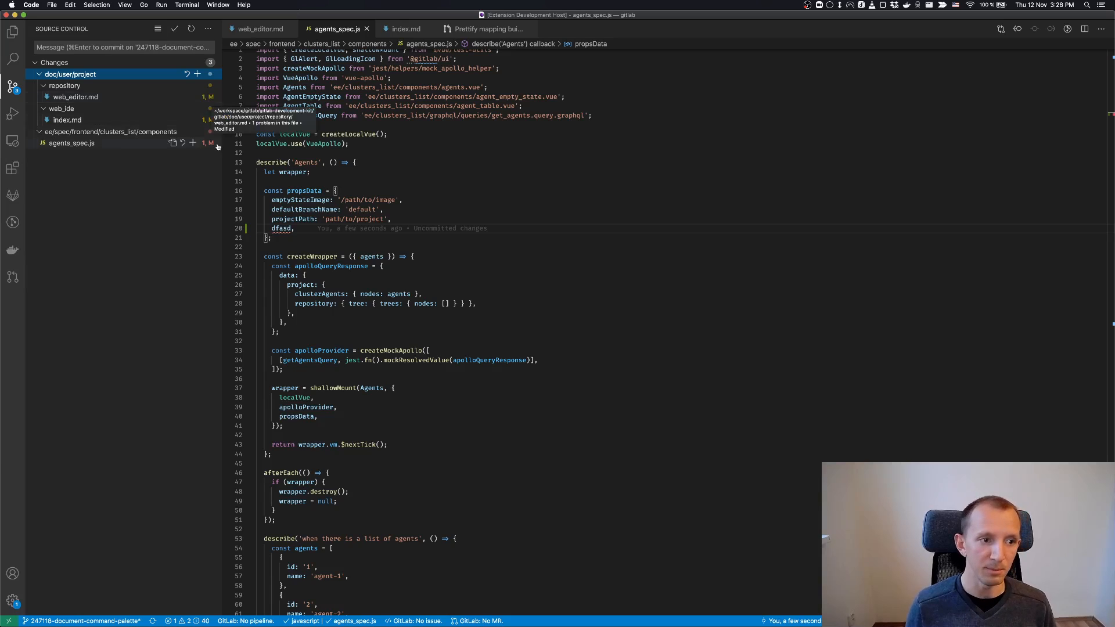
{"action": "mouse_move", "coordinate": [209, 175]}
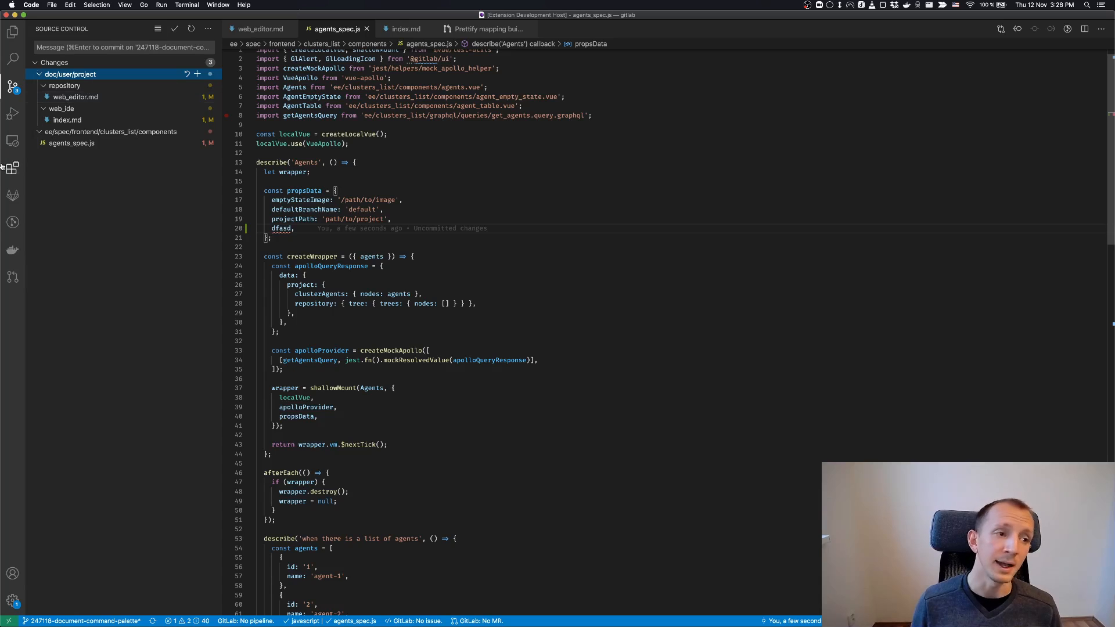
{"action": "mouse_move", "coordinate": [12, 195]}
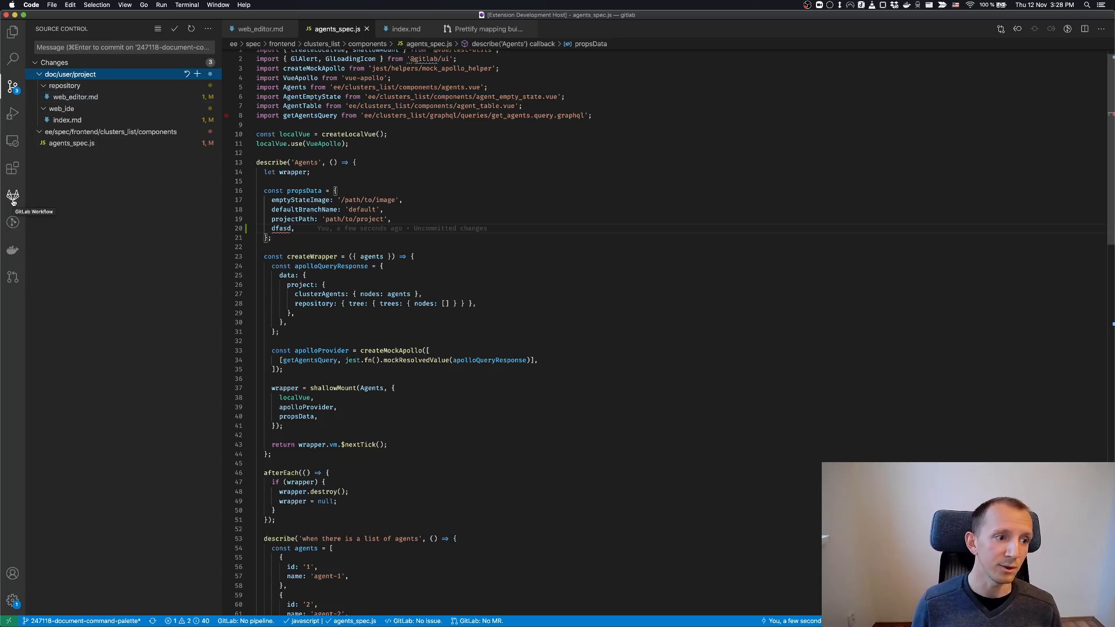
{"action": "left_click", "coordinate": [12, 196]}
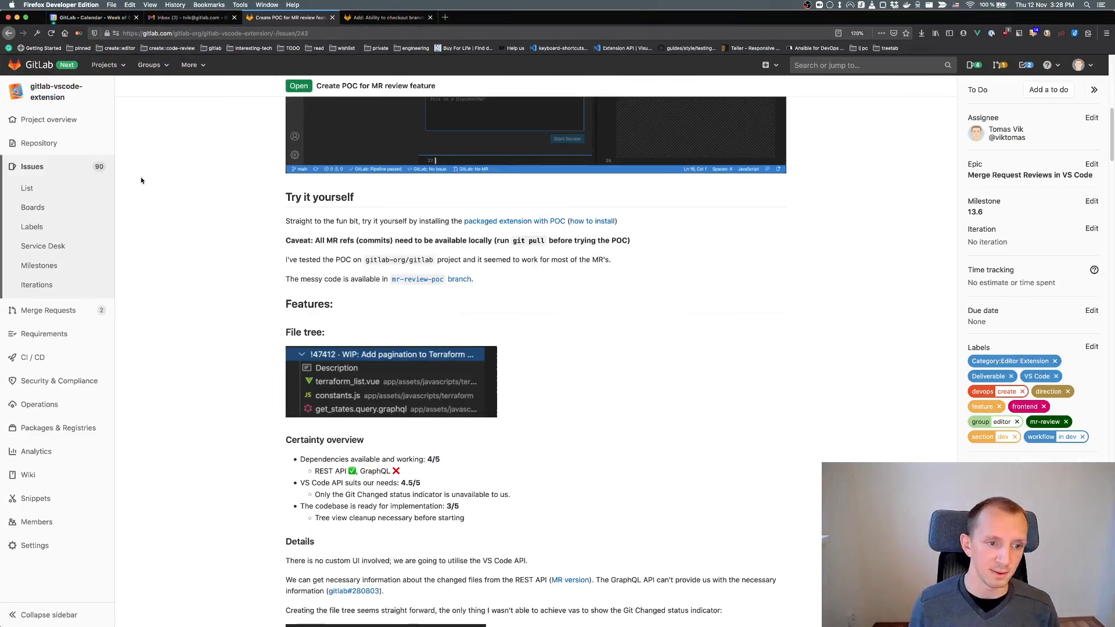
Step: Scroll the POC issue from Features through Details and Known issues to File Diff View
{"action": "scroll", "scroll_direction": "down", "scroll_amount": 3}
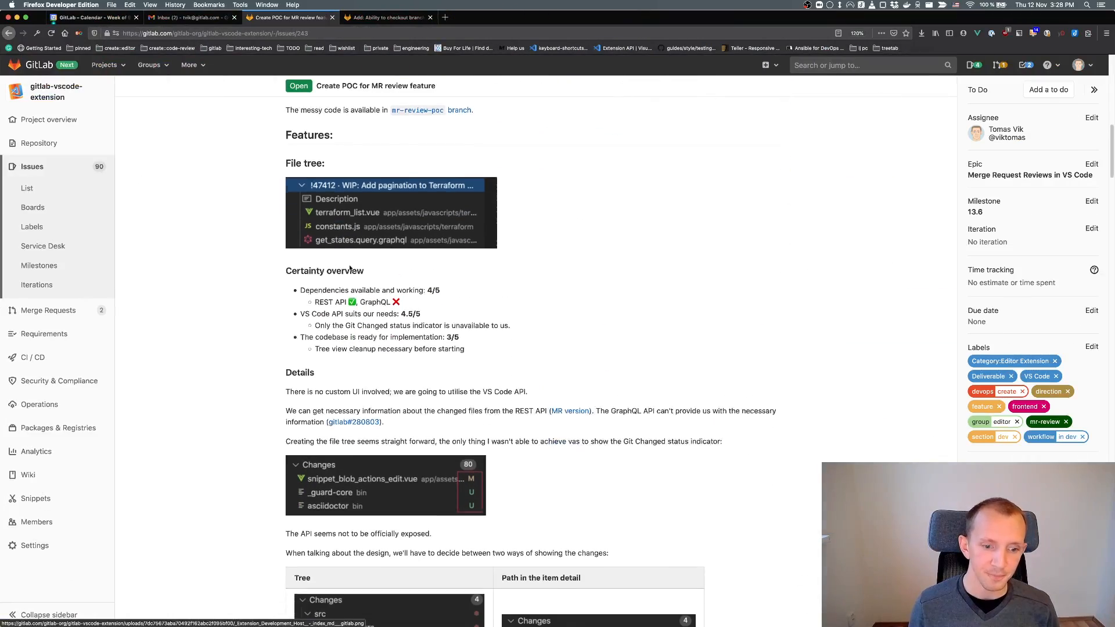
{"action": "scroll", "scroll_direction": "down", "scroll_amount": 3}
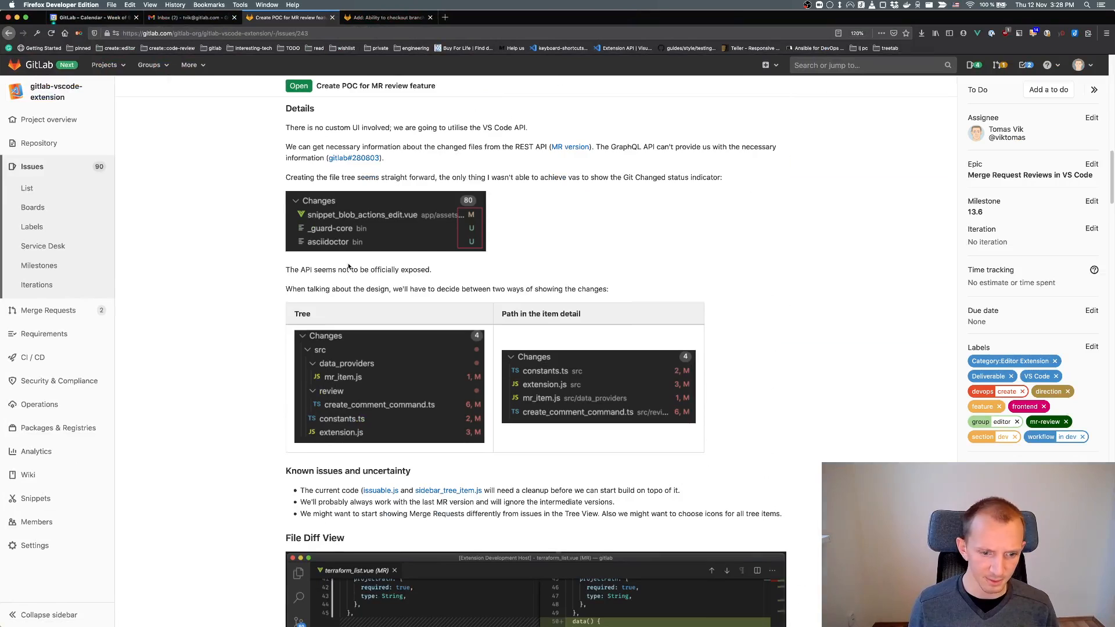
{"action": "scroll", "scroll_direction": "down", "scroll_amount": 3}
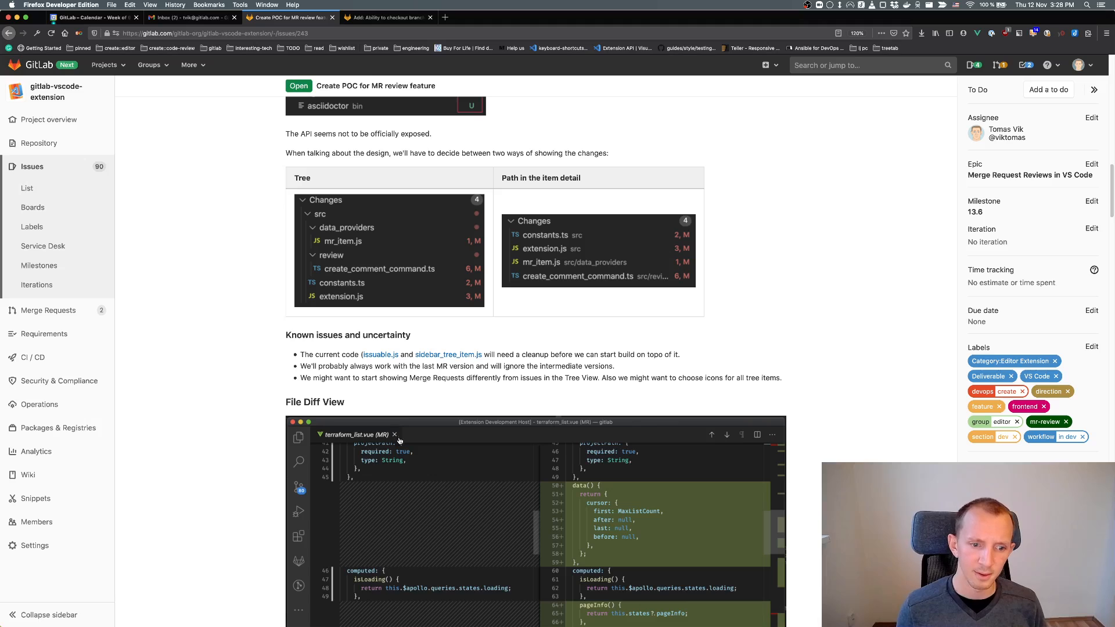
{"action": "scroll", "scroll_direction": "down", "scroll_amount": 3}
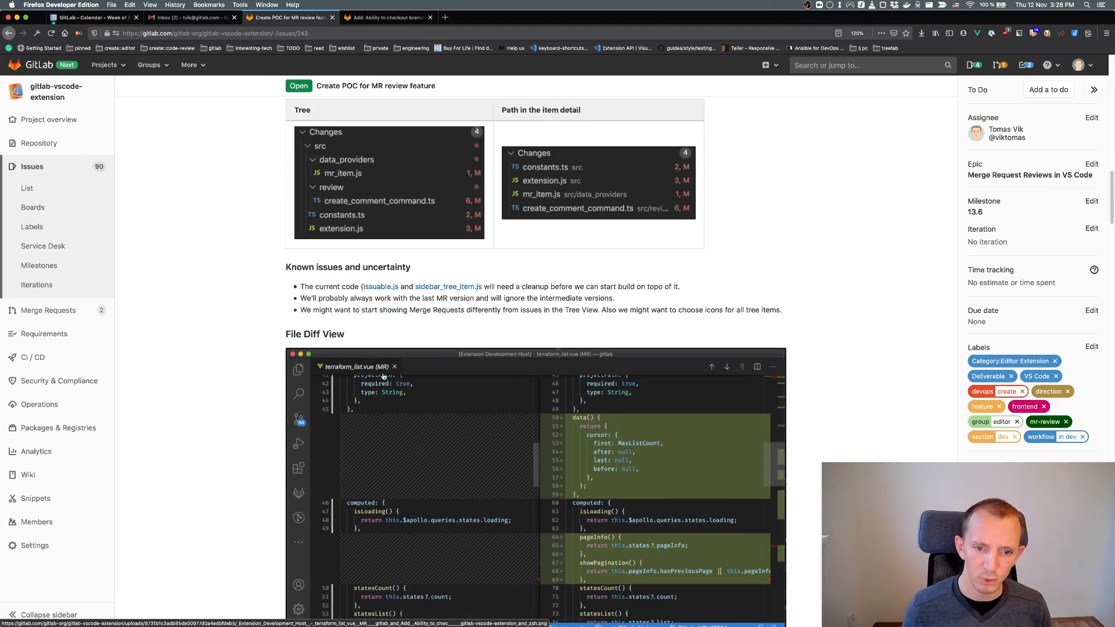
{"action": "scroll", "scroll_direction": "down", "scroll_amount": 3}
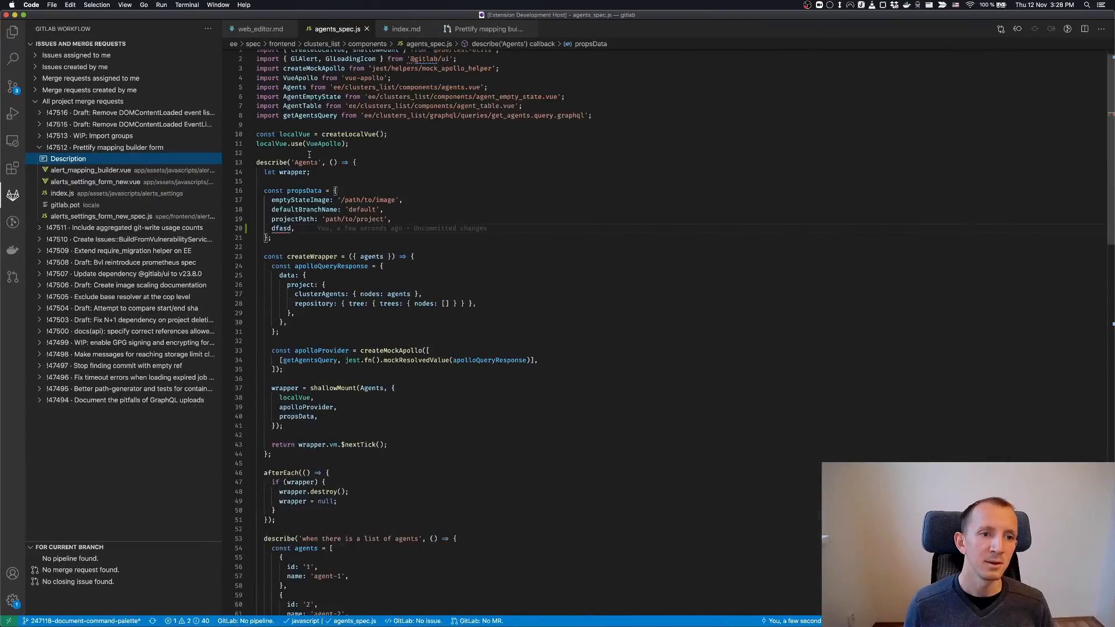
{"action": "left_click", "coordinate": [91, 170]}
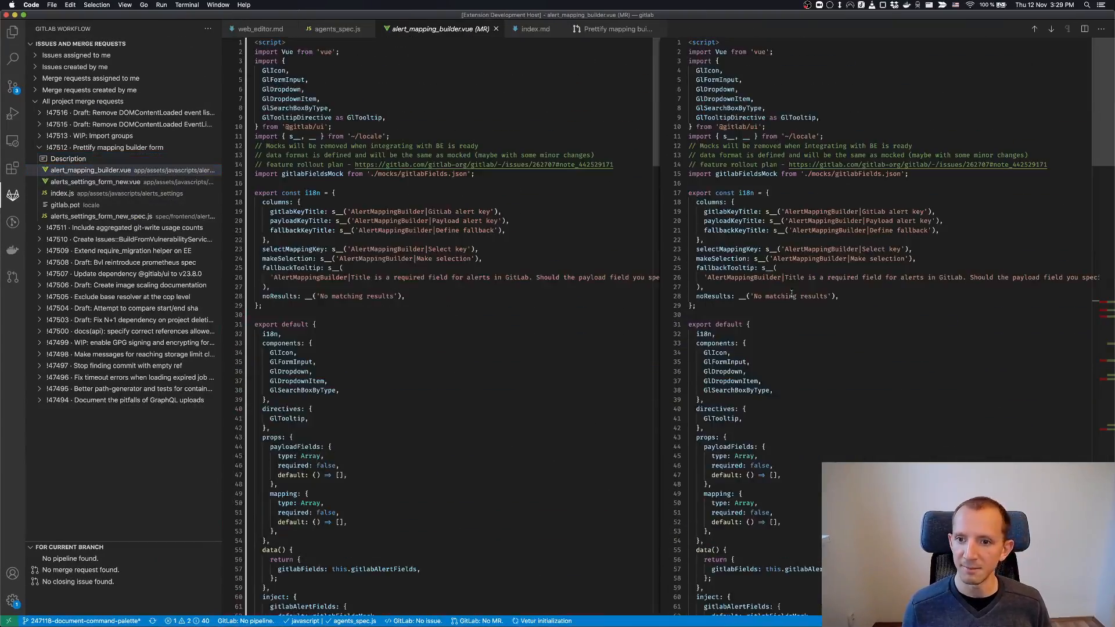
{"action": "scroll", "scroll_direction": "down", "scroll_amount": 3}
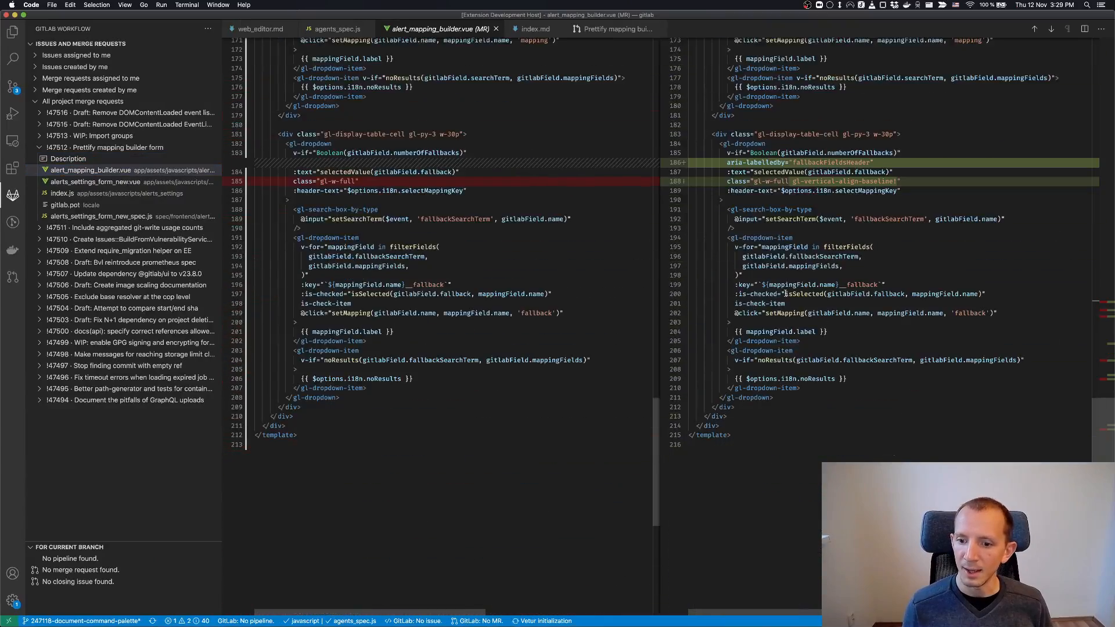
{"action": "scroll", "scroll_direction": "up", "scroll_amount": 3}
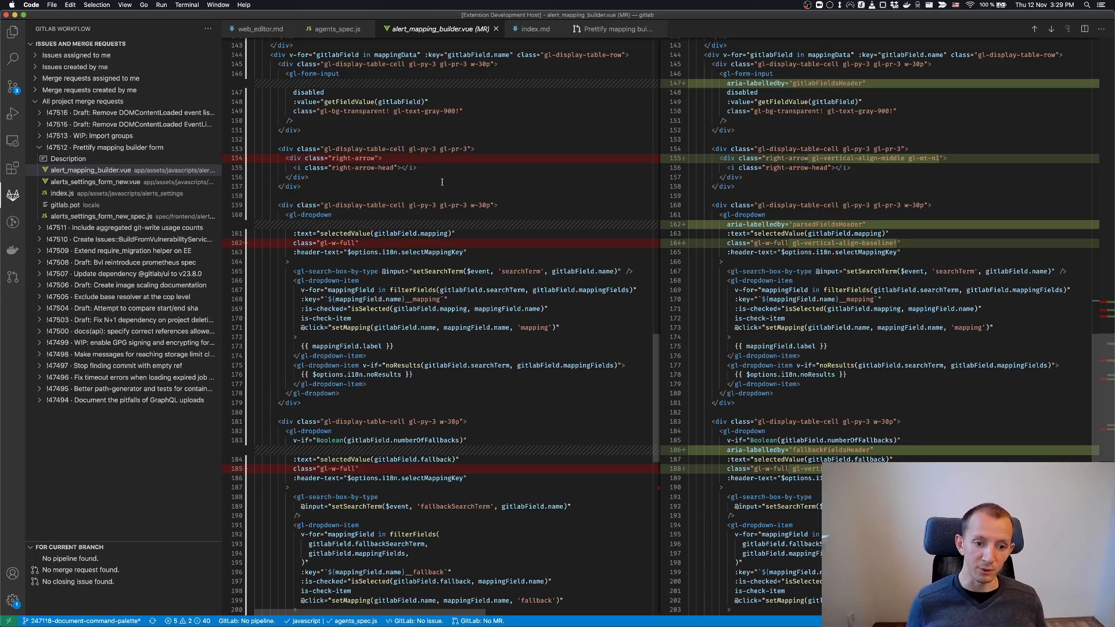
{"action": "mouse_move", "coordinate": [495, 182]}
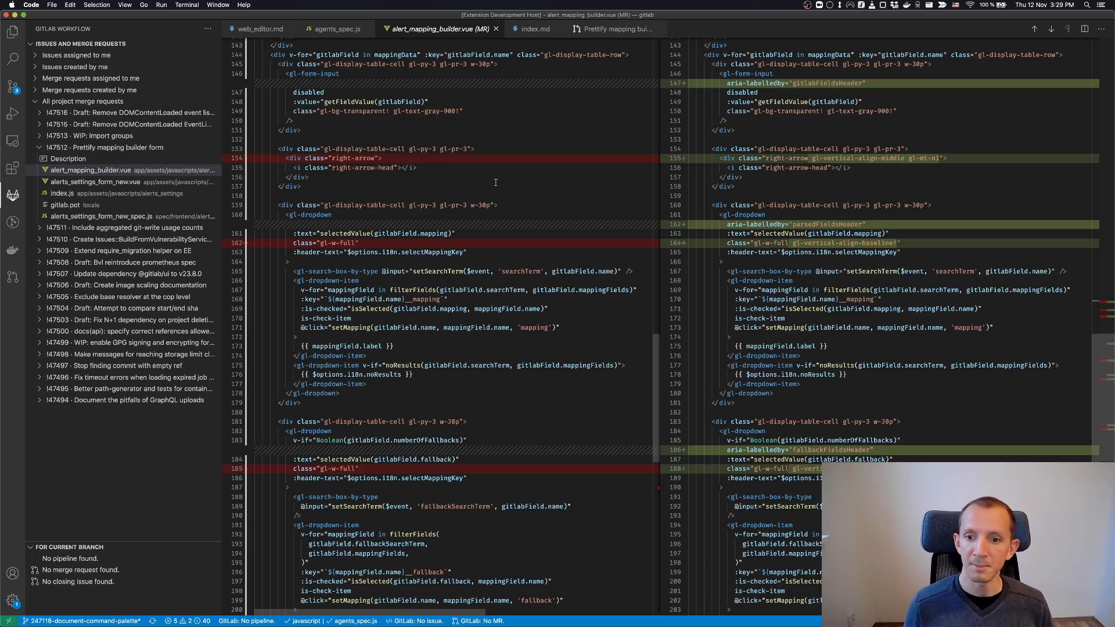
{"action": "mouse_move", "coordinate": [467, 84]}
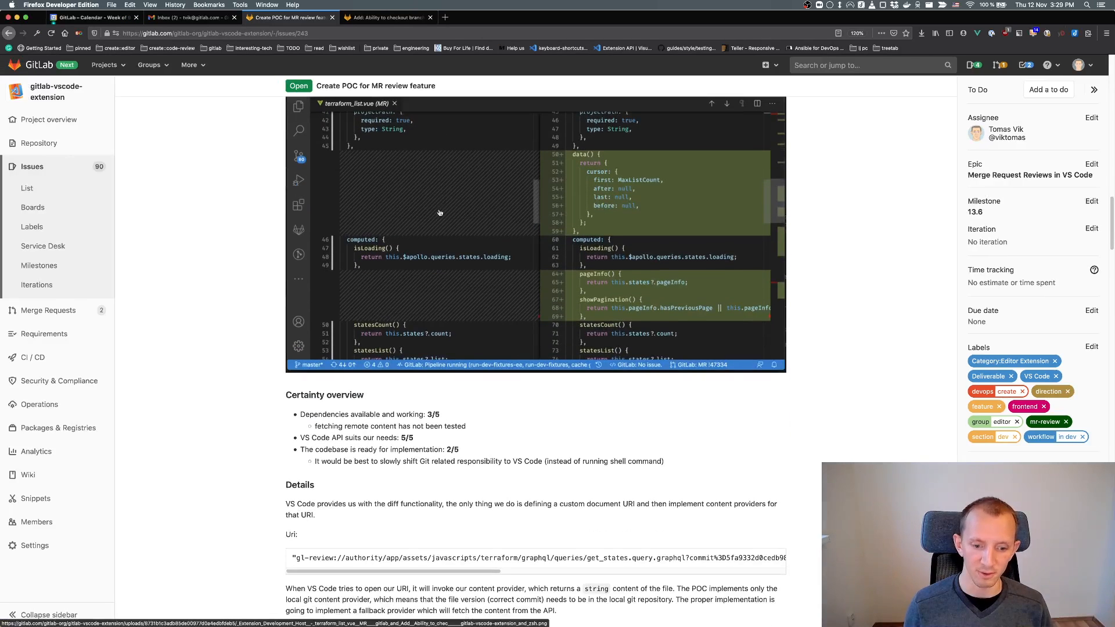
Step: Scroll the issue down to Details and pan the URI code block sideways
{"action": "scroll", "scroll_direction": "down", "scroll_amount": 3}
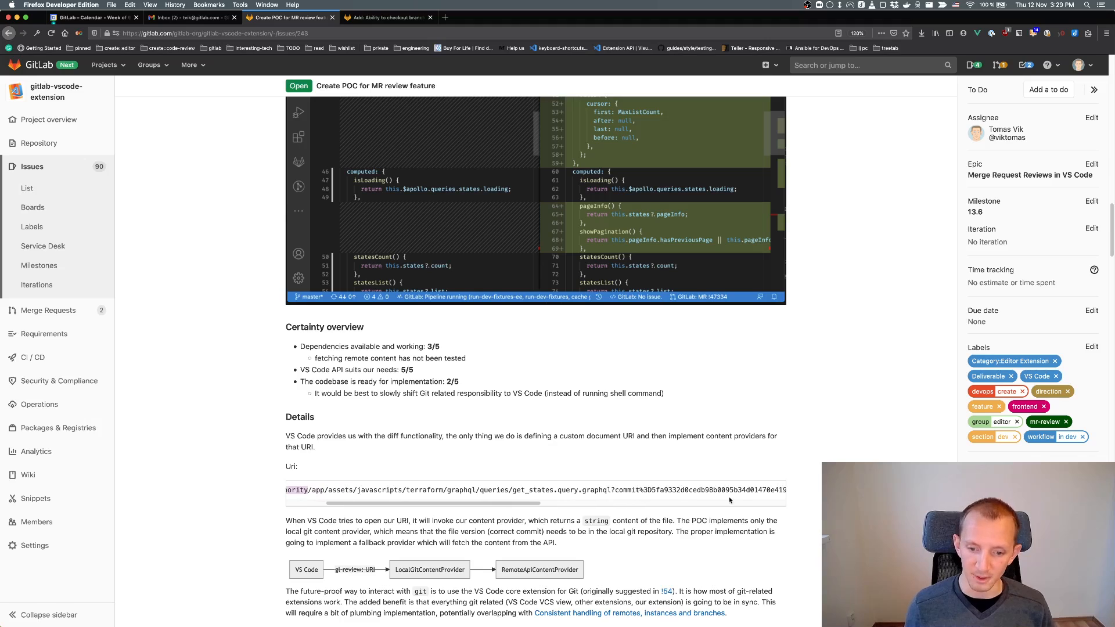
{"action": "scroll", "scroll_direction": "right", "scroll_amount": 3}
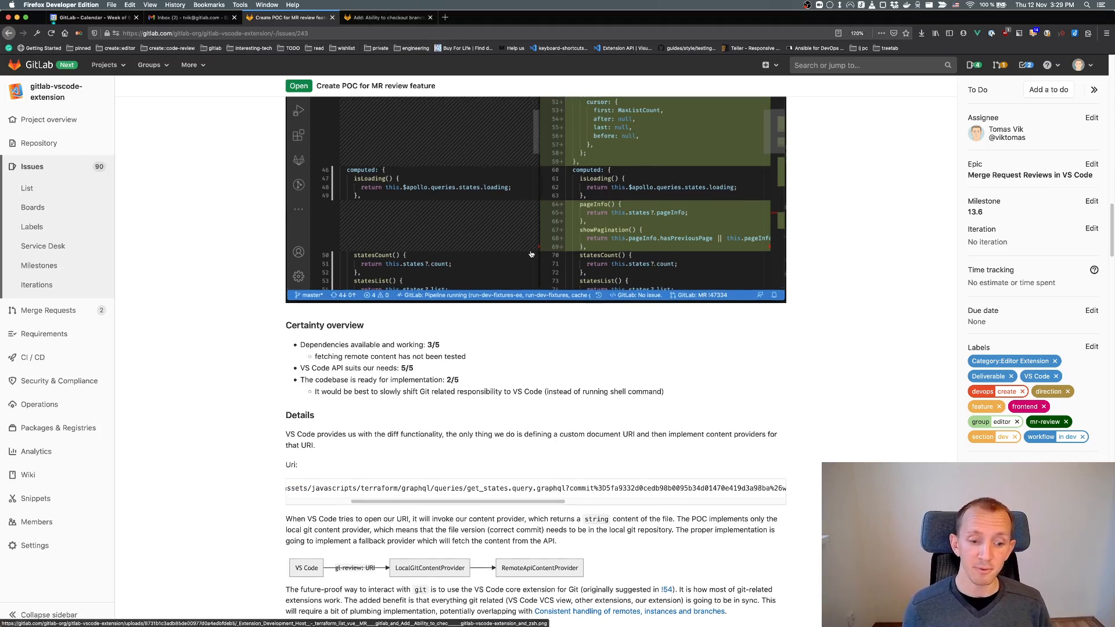
{"action": "scroll", "scroll_direction": "down", "scroll_amount": 3}
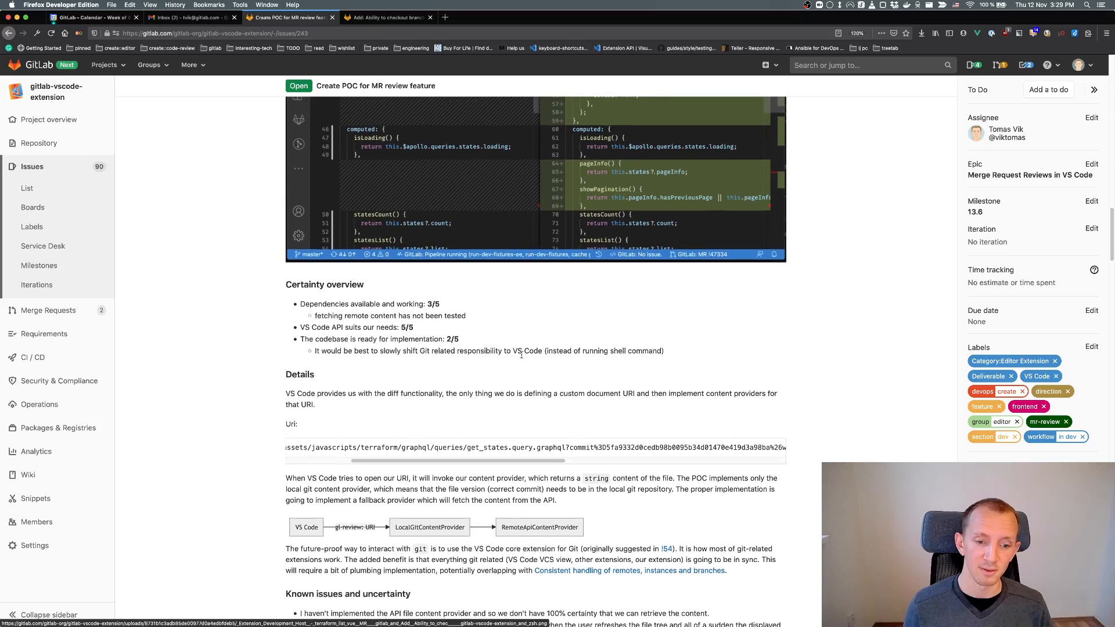
{"action": "mouse_move", "coordinate": [372, 520]}
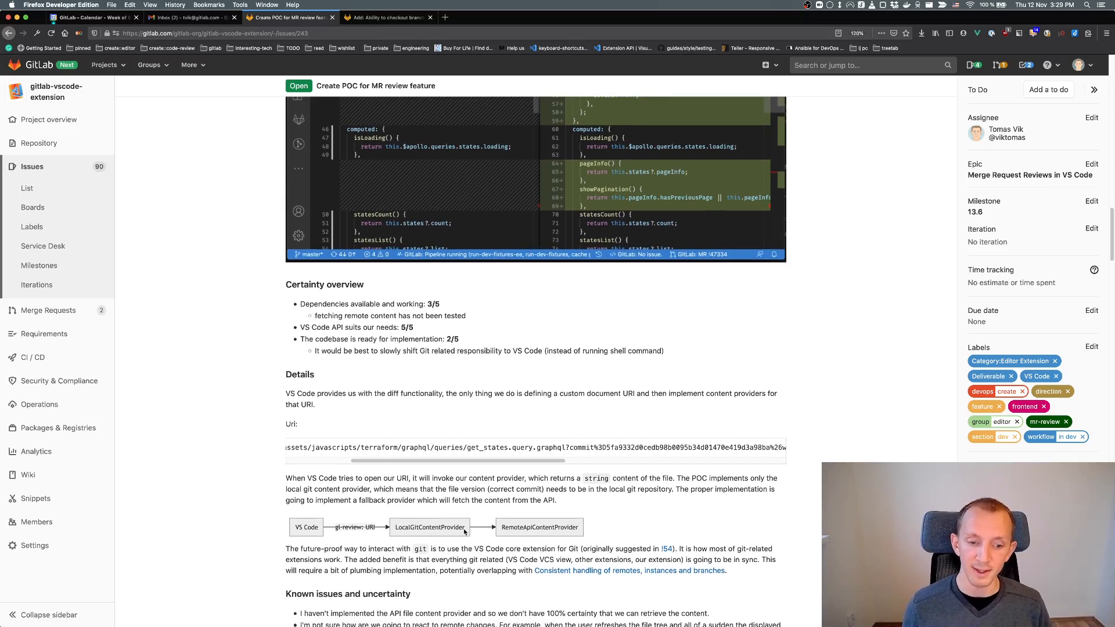
{"action": "mouse_move", "coordinate": [342, 233]}
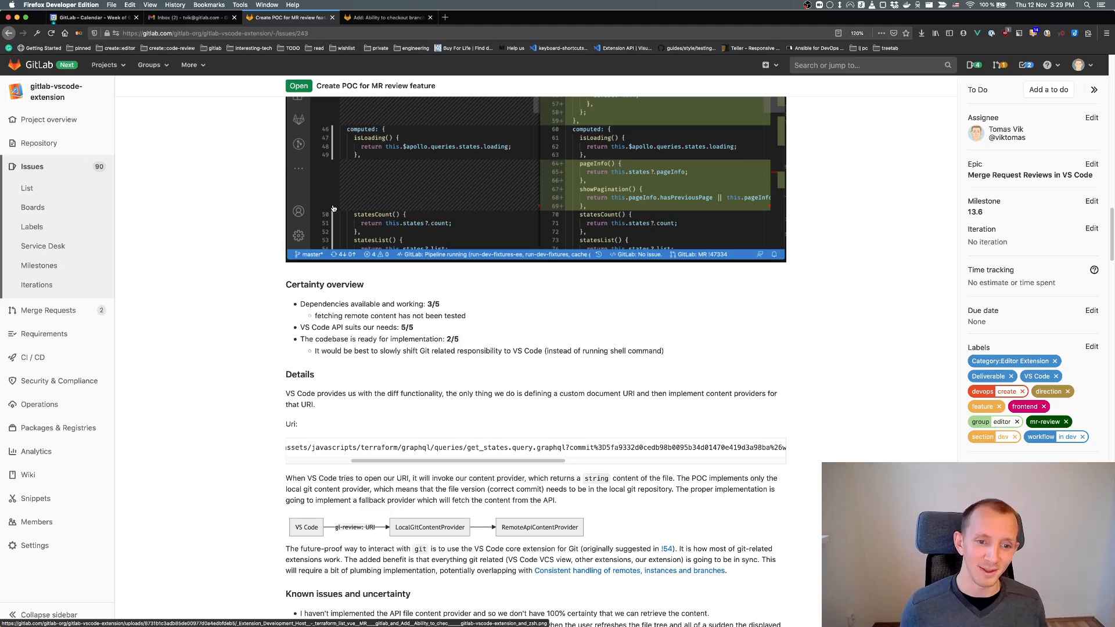
{"action": "mouse_move", "coordinate": [344, 262]}
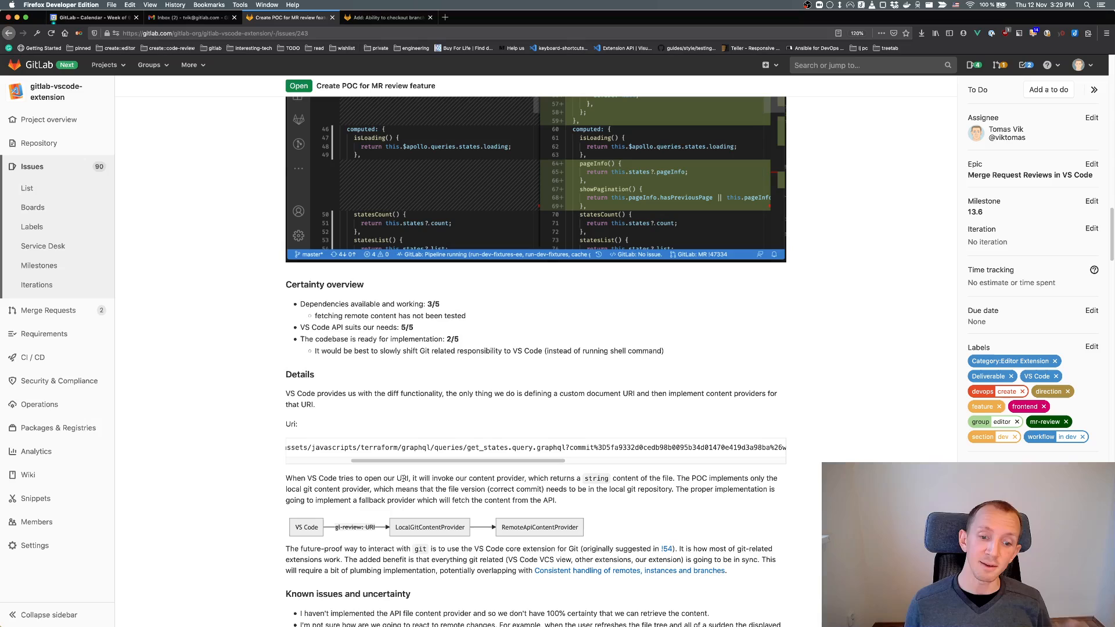
{"action": "mouse_move", "coordinate": [407, 368]}
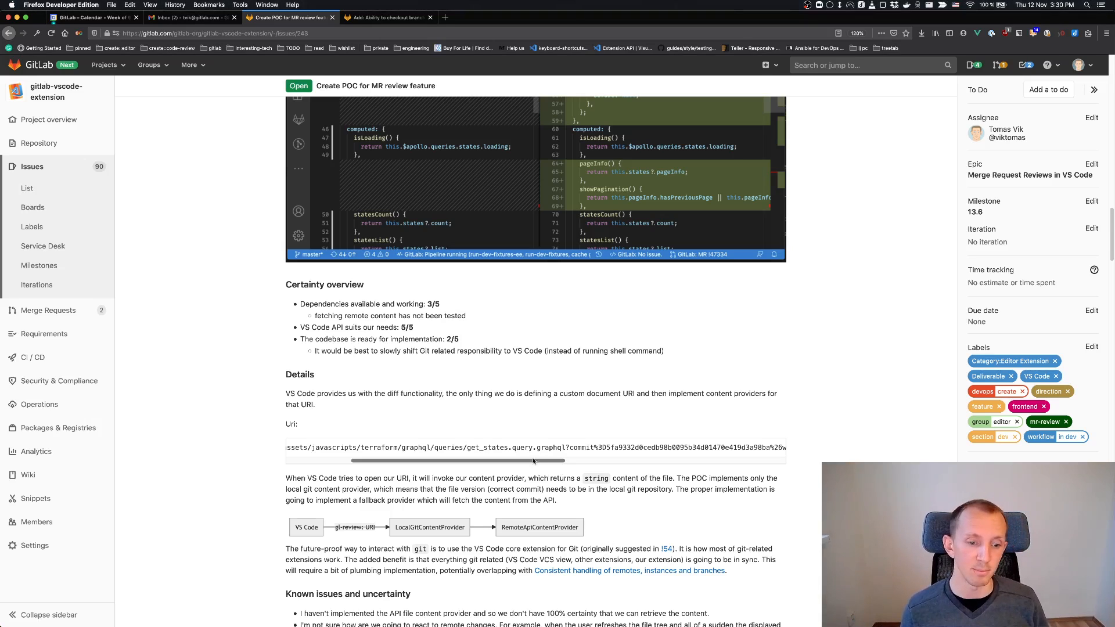
{"action": "mouse_move", "coordinate": [409, 226]}
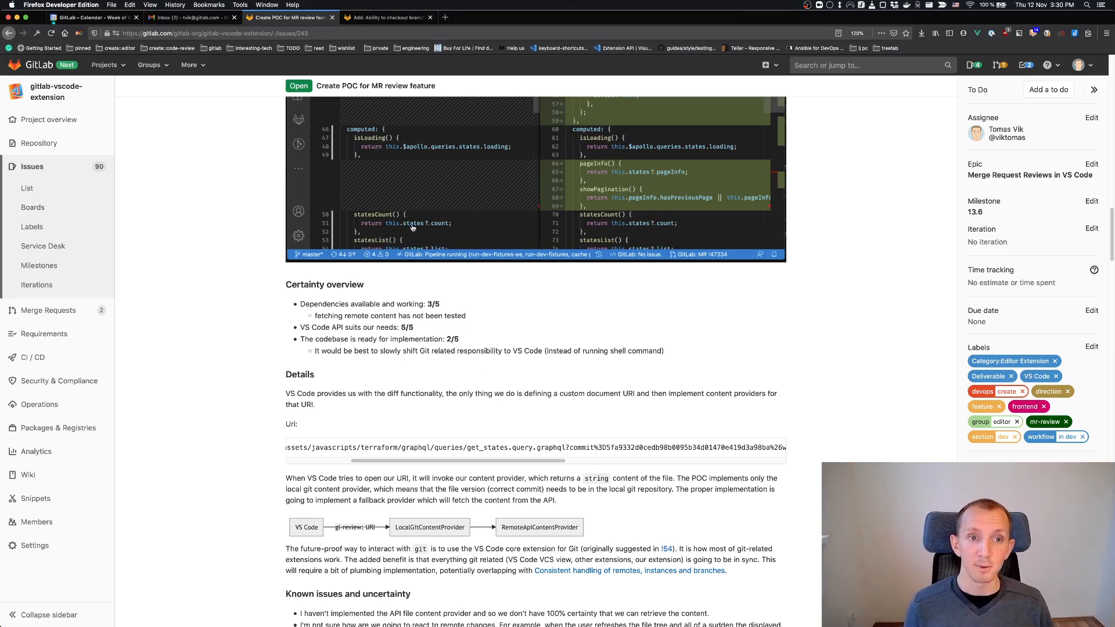
{"action": "mouse_move", "coordinate": [225, 449]}
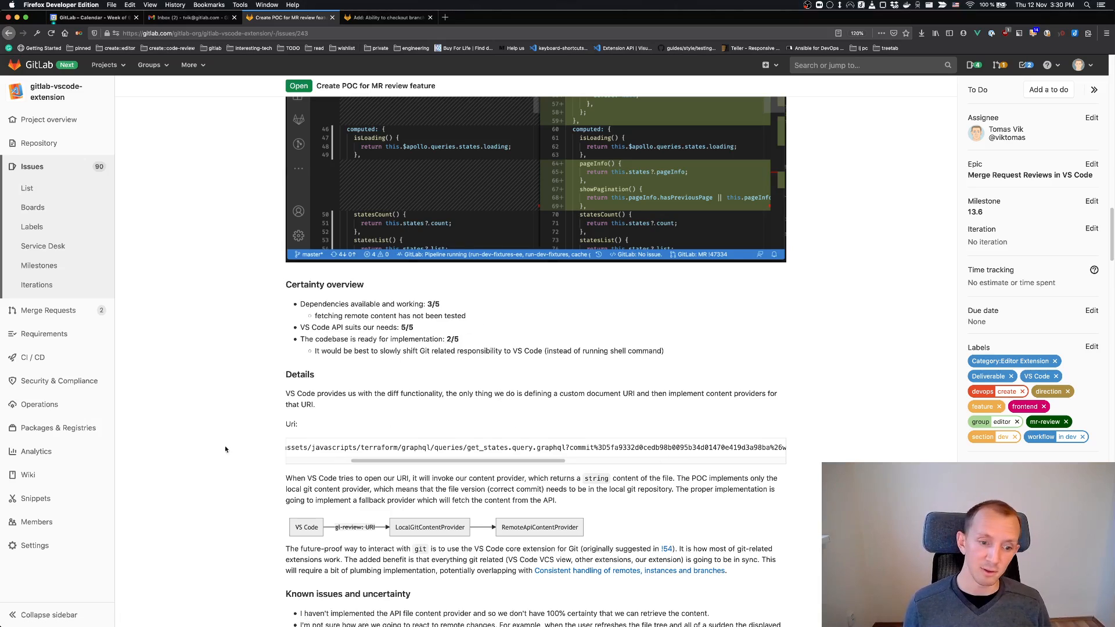
{"action": "mouse_move", "coordinate": [739, 439]}
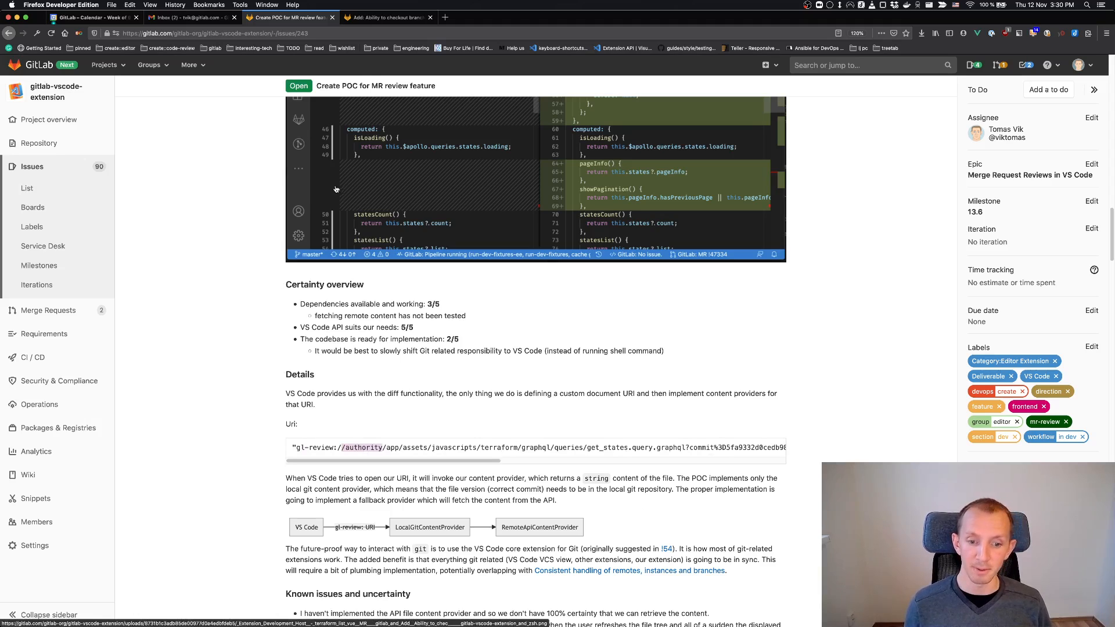
{"action": "mouse_move", "coordinate": [451, 459]}
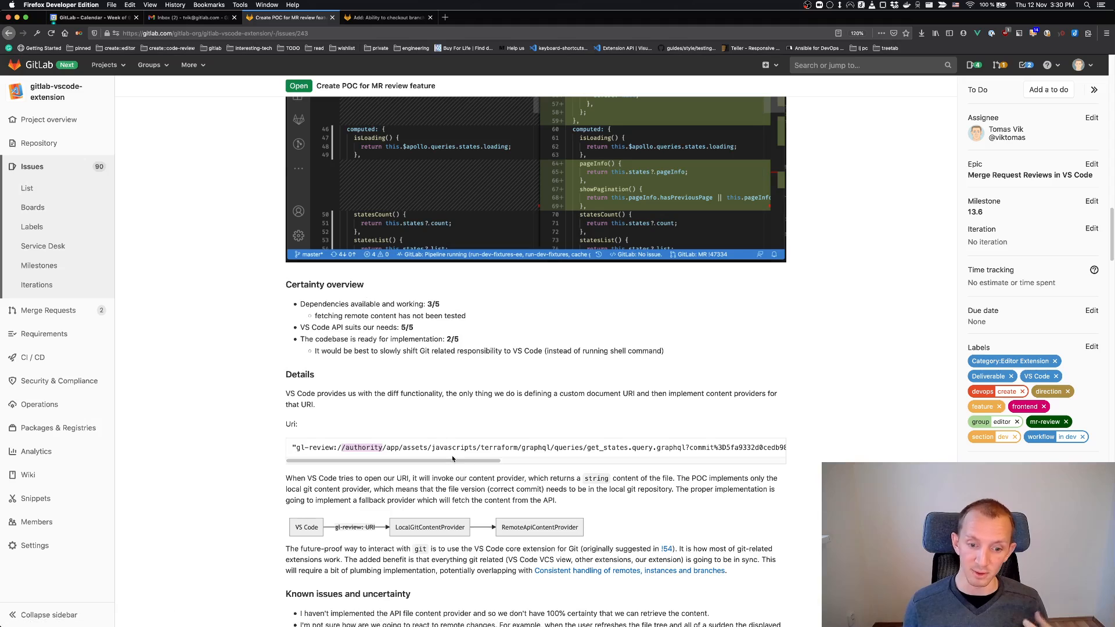
{"action": "mouse_move", "coordinate": [400, 76]}
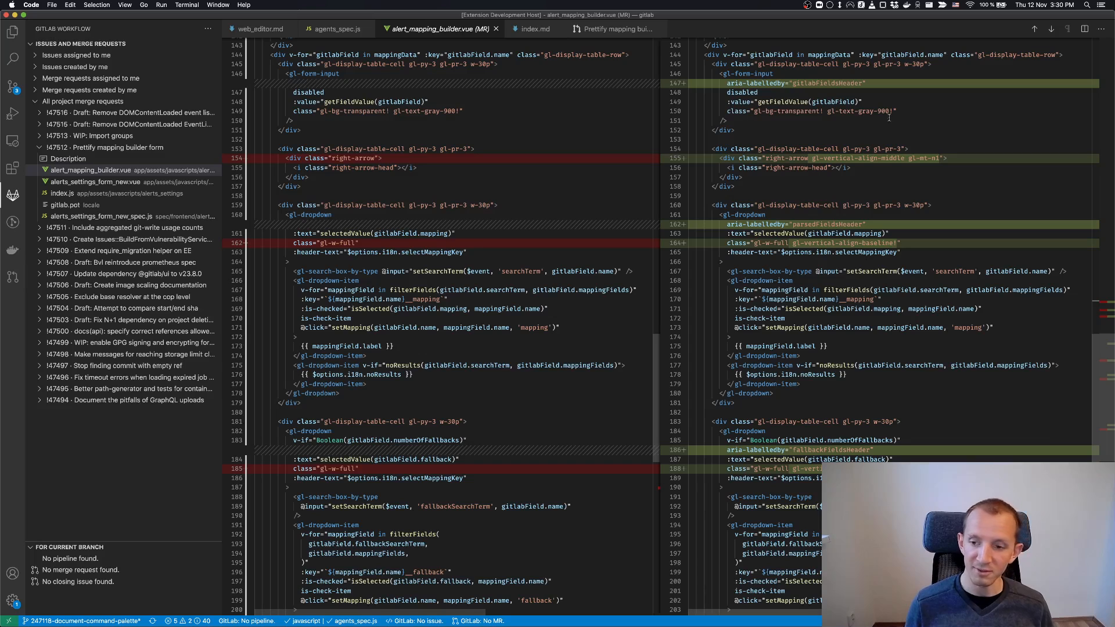
{"action": "scroll", "scroll_direction": "down", "scroll_amount": 3}
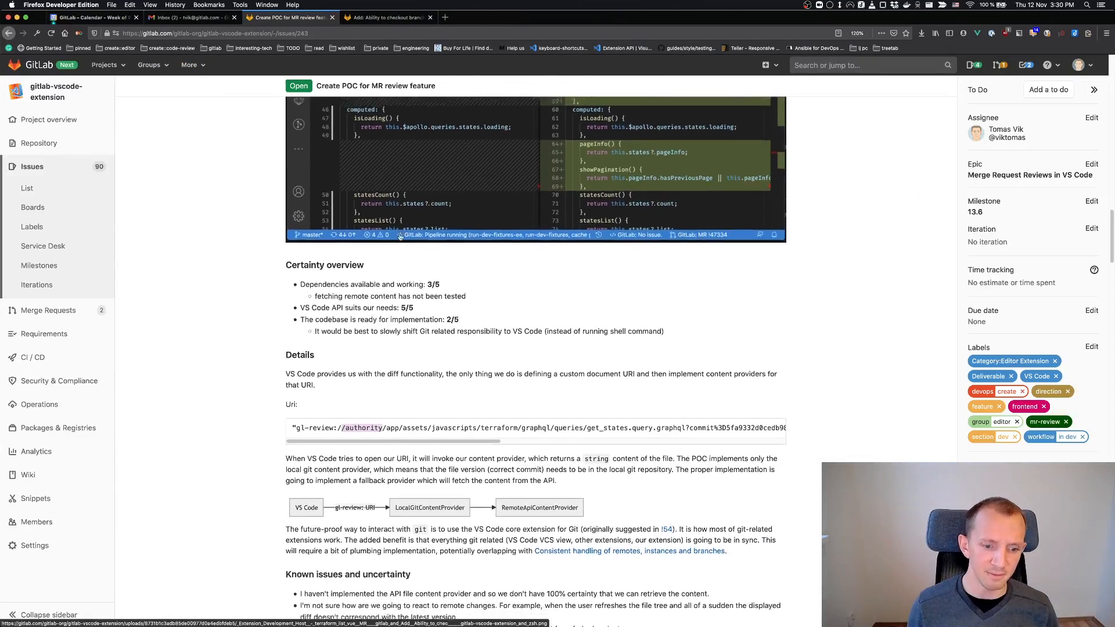
Step: Scroll the POC issue down to its Known issues and uncertainty list
{"action": "scroll", "scroll_direction": "down", "scroll_amount": 3}
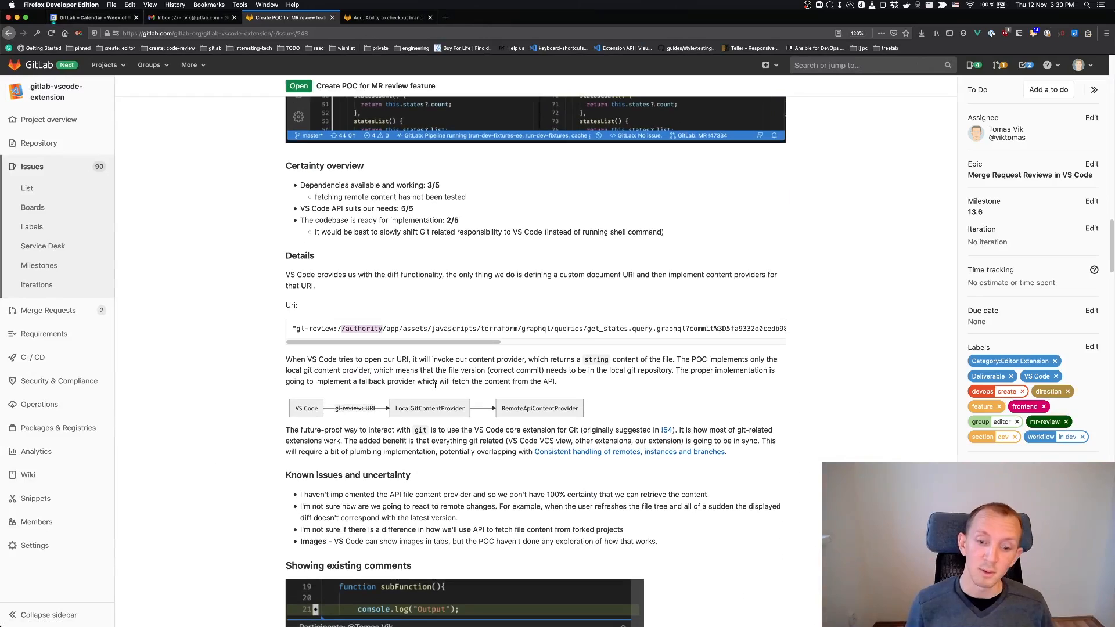
{"action": "mouse_move", "coordinate": [408, 502]}
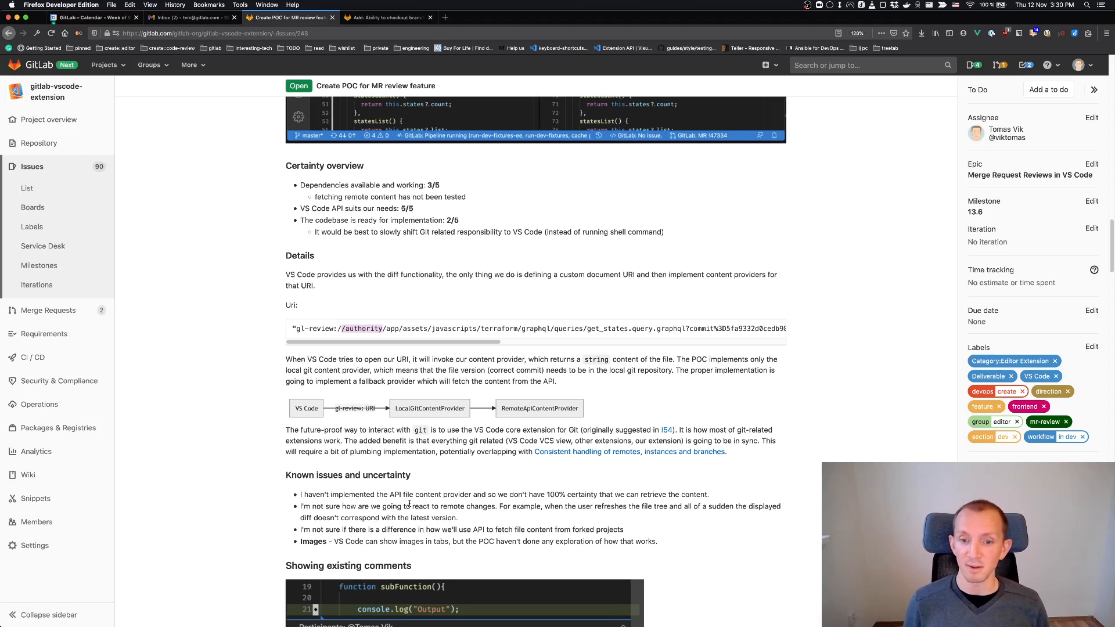
{"action": "mouse_move", "coordinate": [452, 486]}
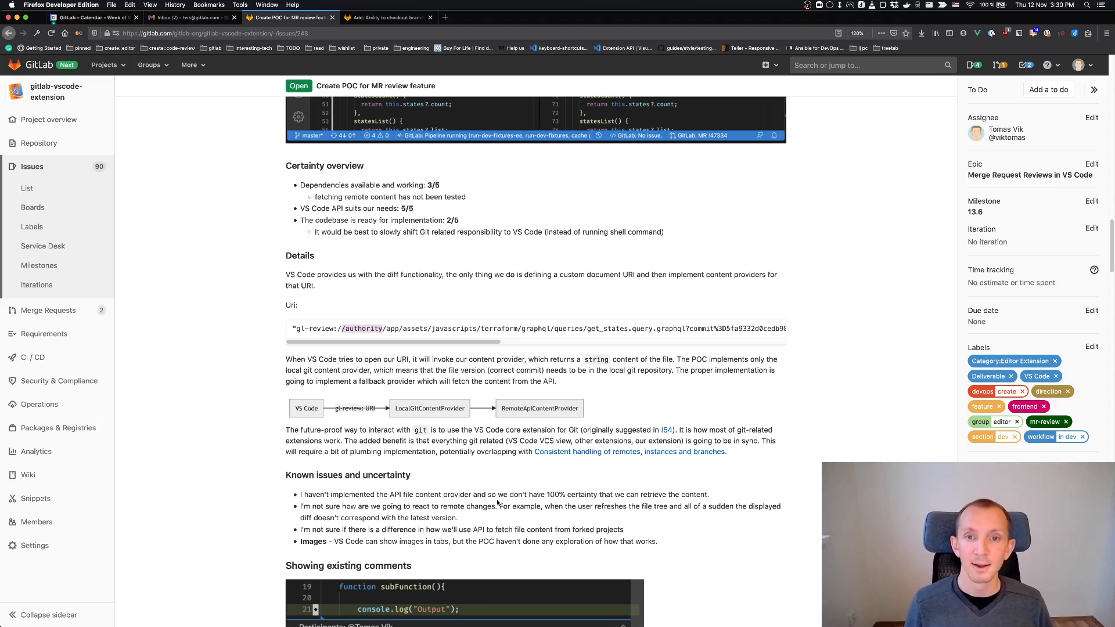
{"action": "mouse_move", "coordinate": [402, 539]}
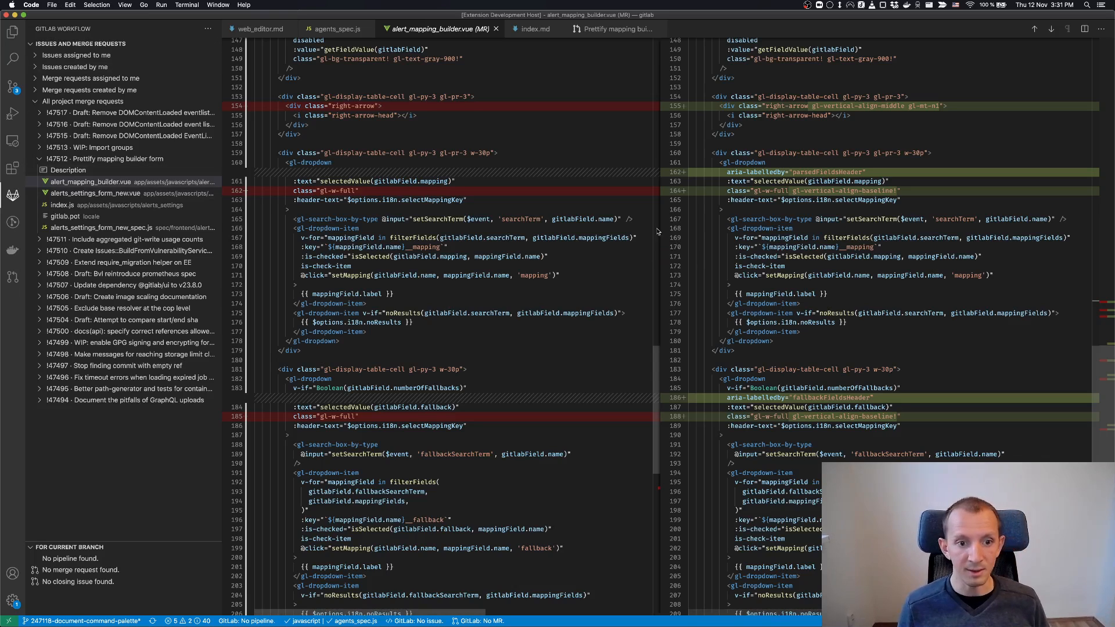
{"action": "mouse_move", "coordinate": [456, 40]}
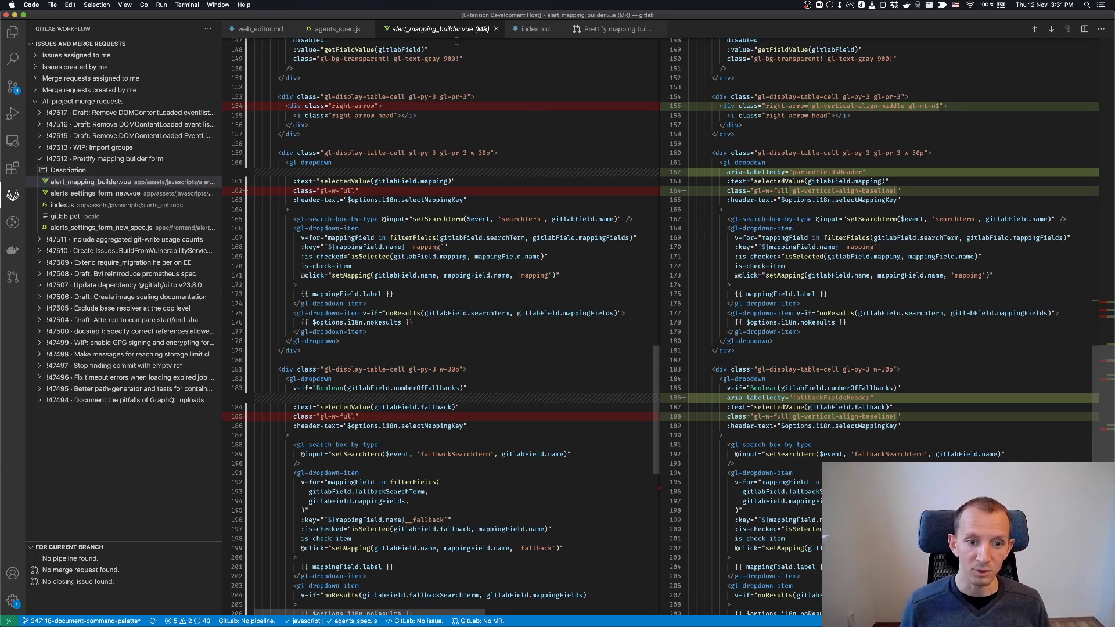
{"action": "mouse_move", "coordinate": [447, 172]}
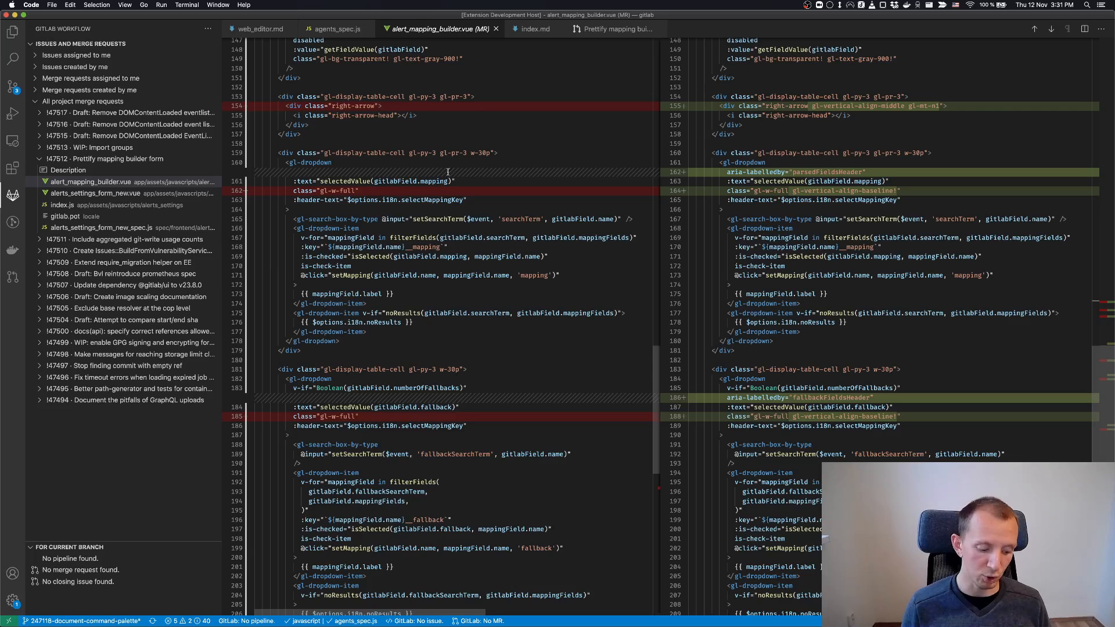
{"action": "mouse_move", "coordinate": [441, 171]}
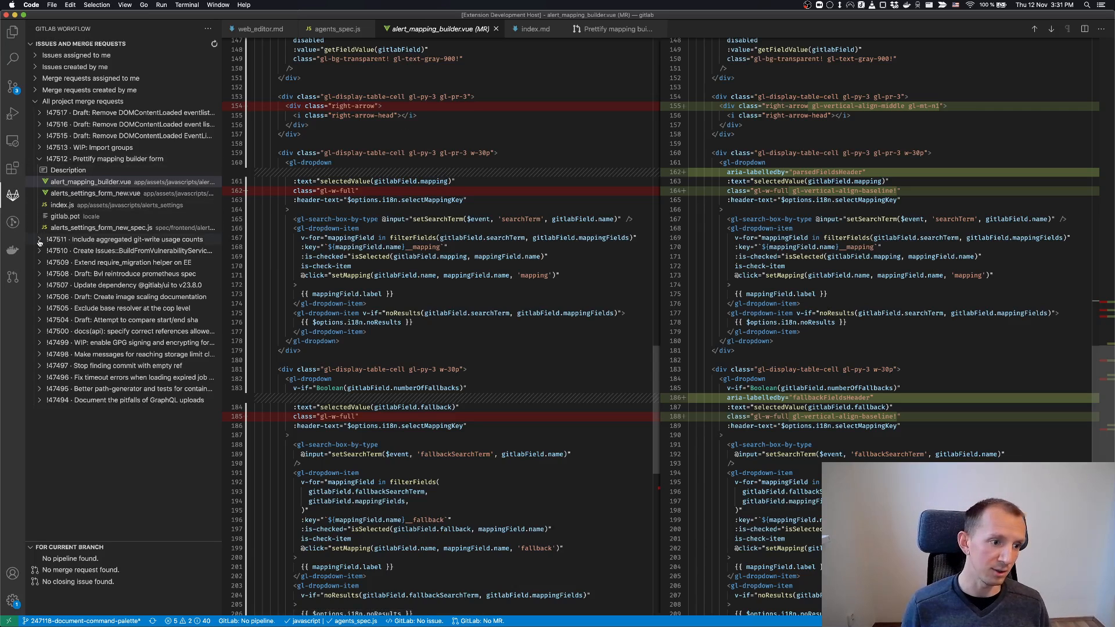
Step: Expand merge requests !147511, !147510 and !147509 in the review tree to list changed files
{"action": "left_click", "coordinate": [126, 239]}
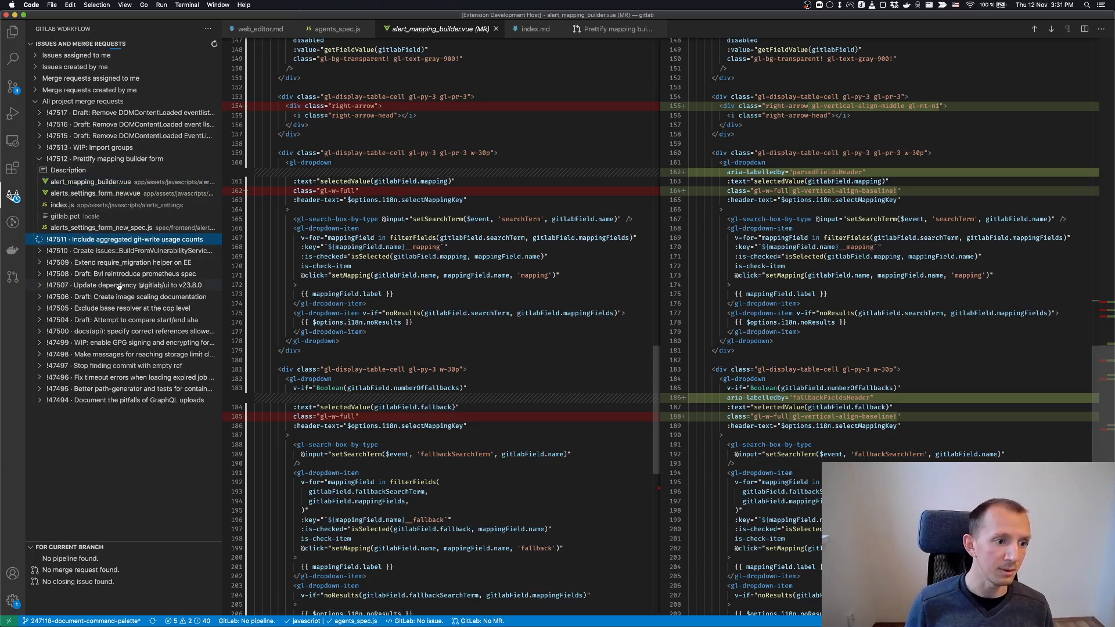
{"action": "left_click", "coordinate": [69, 251]}
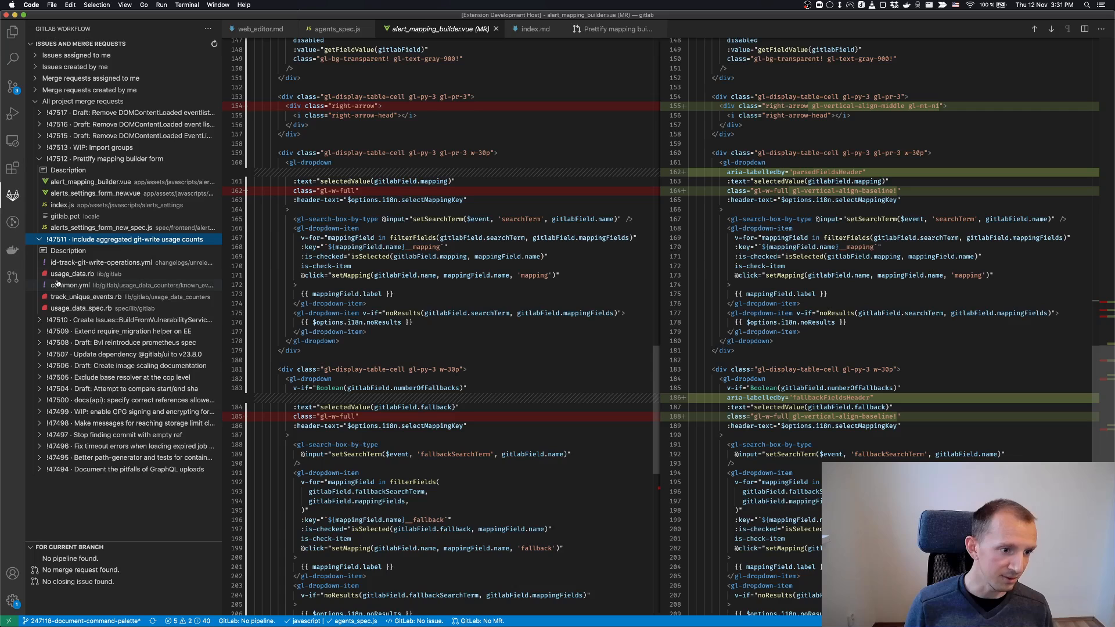
{"action": "left_click", "coordinate": [121, 320]}
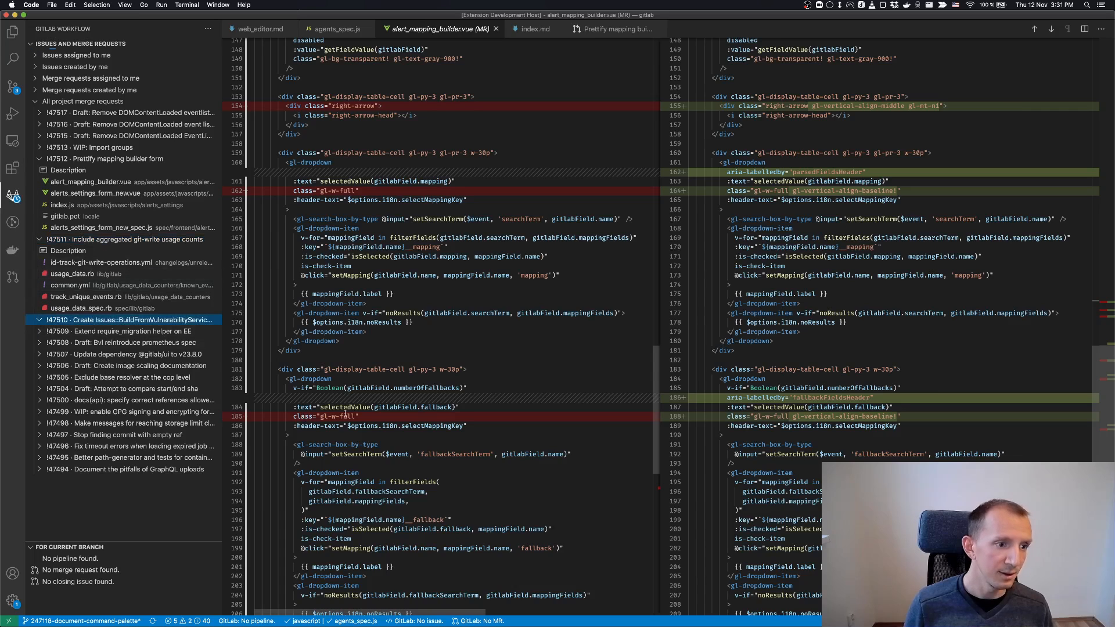
{"action": "left_click", "coordinate": [41, 320]}
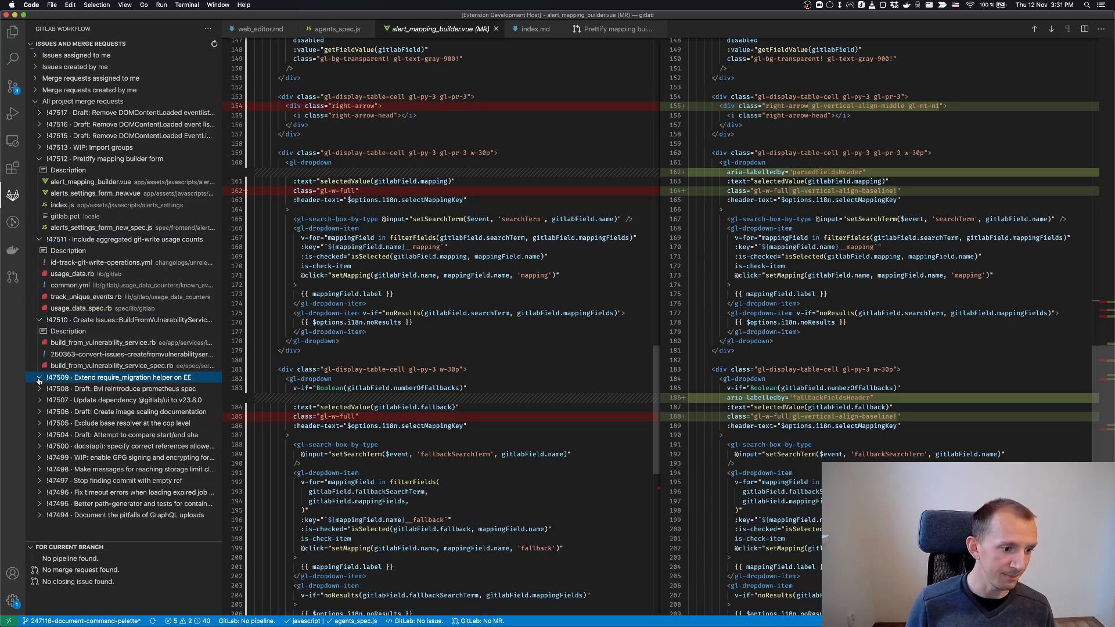
{"action": "left_click", "coordinate": [39, 376]}
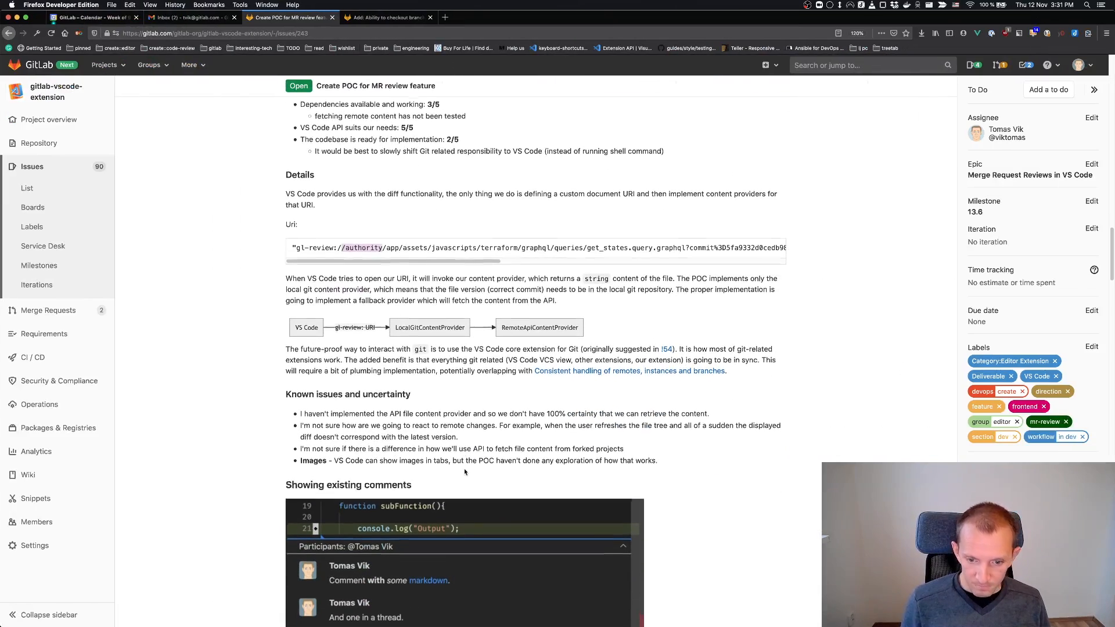
{"action": "scroll", "scroll_direction": "down", "scroll_amount": 3}
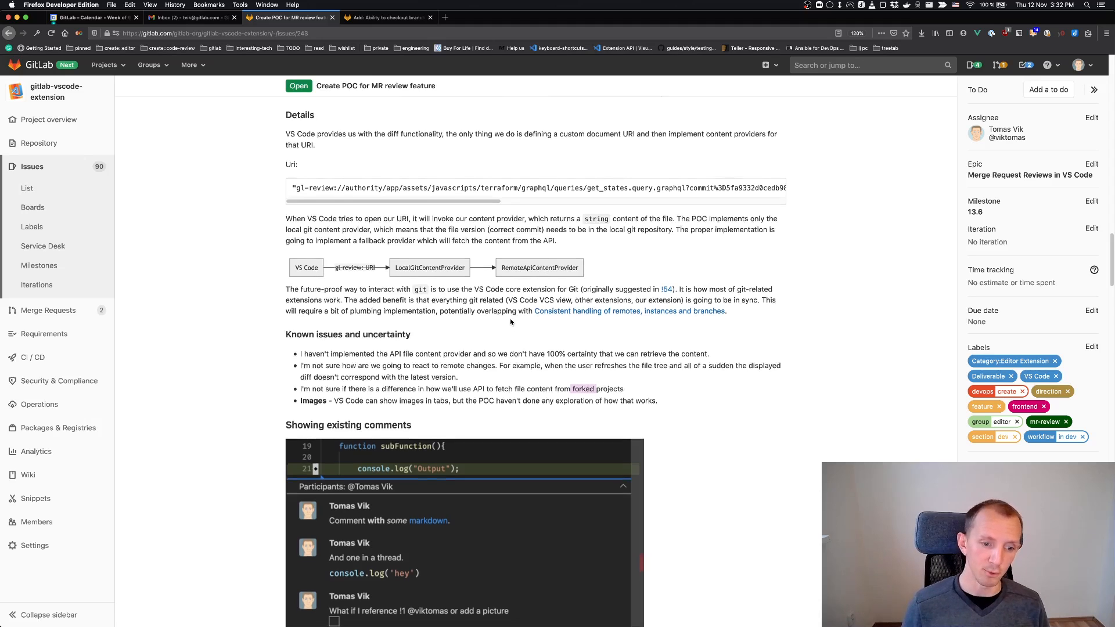
{"action": "scroll", "scroll_direction": "down", "scroll_amount": 3}
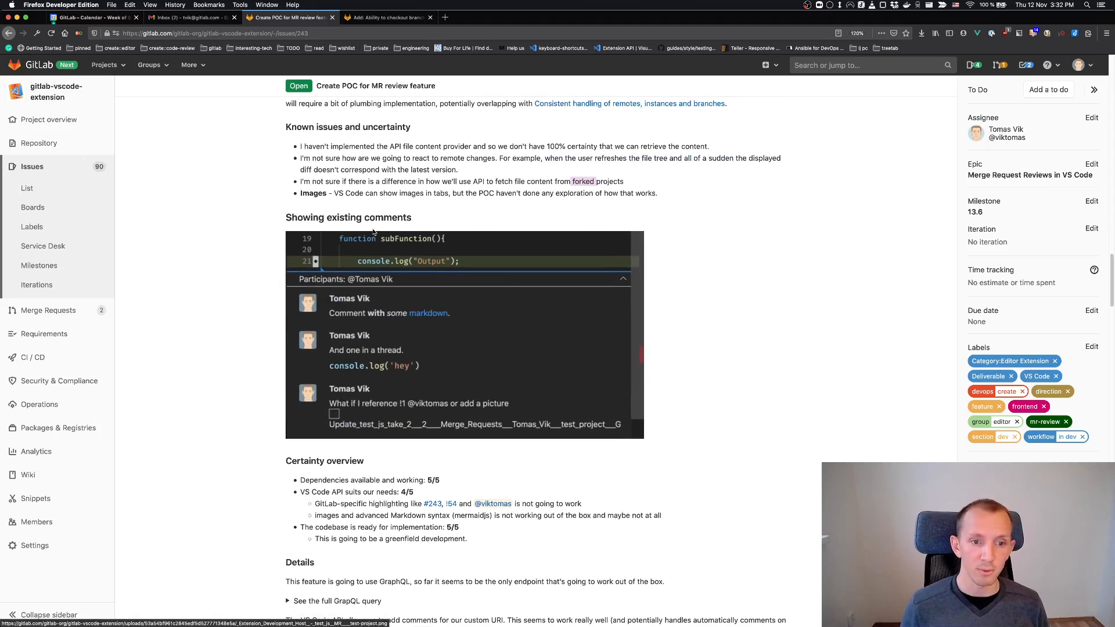
{"action": "mouse_move", "coordinate": [396, 239]}
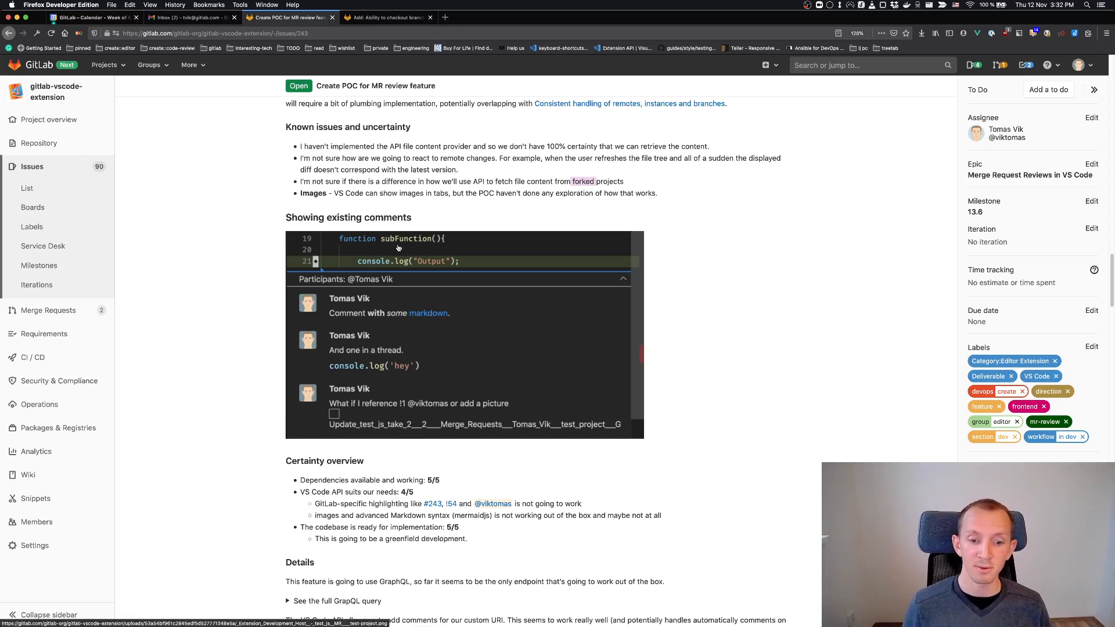
{"action": "scroll", "scroll_direction": "down", "scroll_amount": 3}
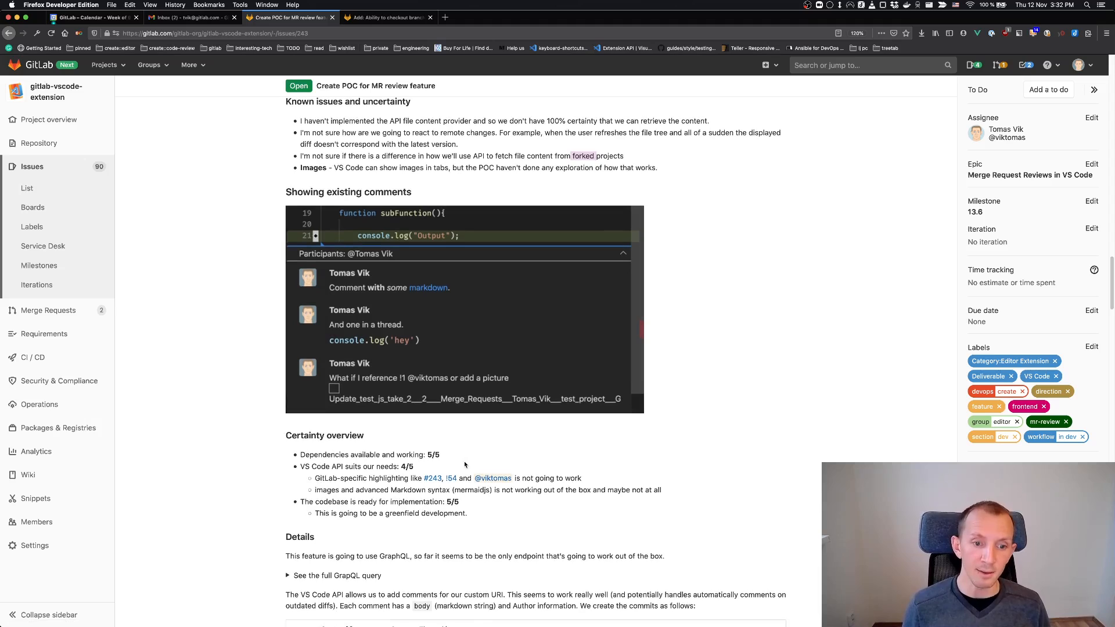
{"action": "mouse_move", "coordinate": [342, 448]}
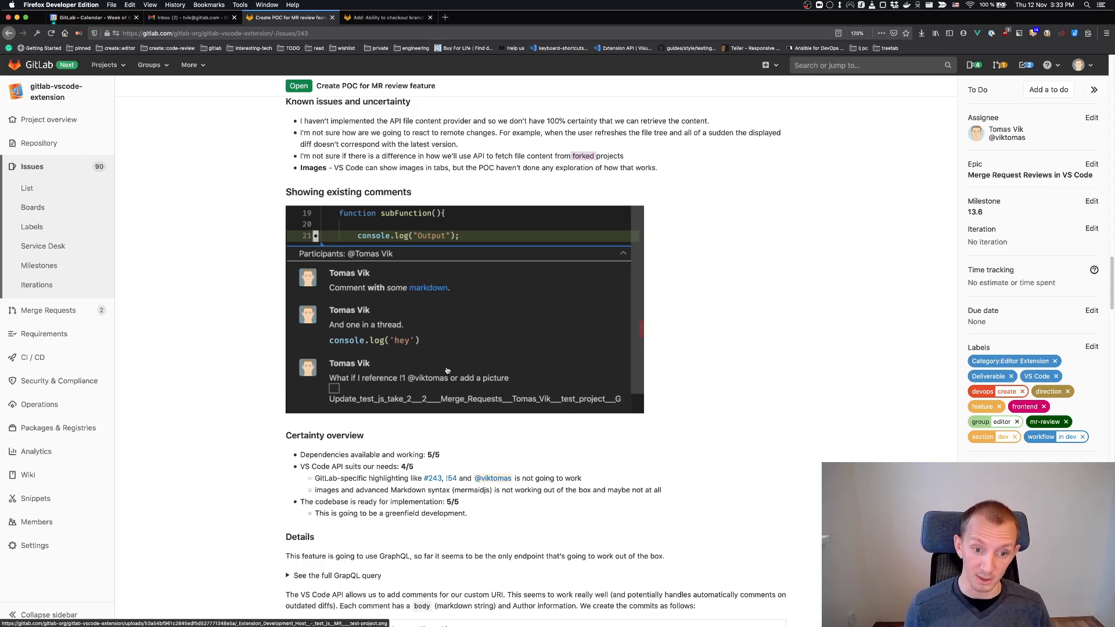
{"action": "mouse_move", "coordinate": [384, 295]}
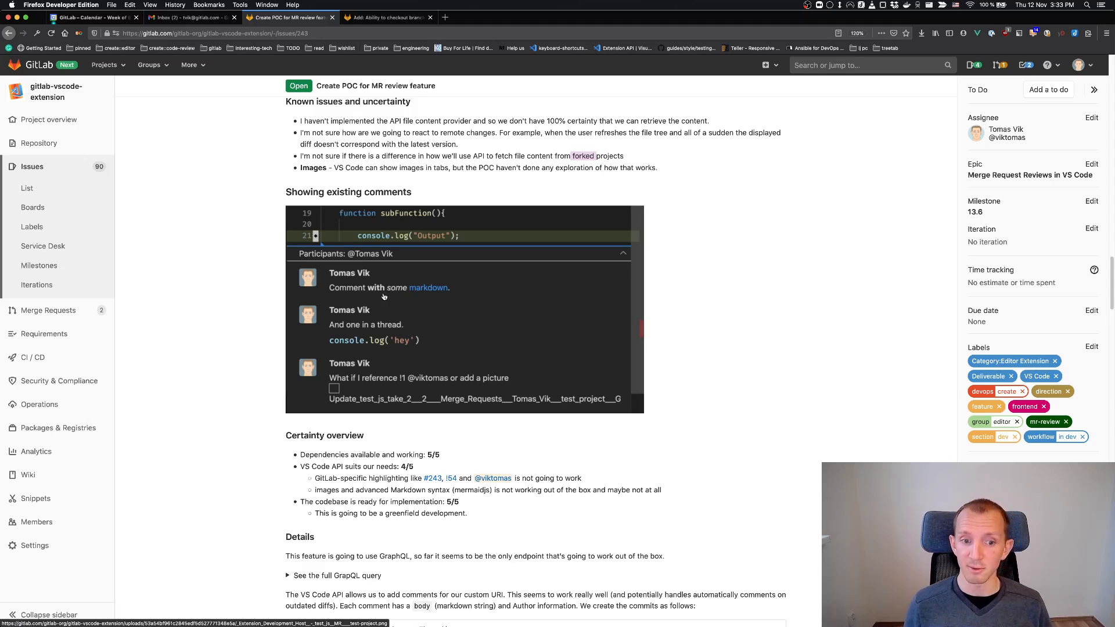
{"action": "mouse_move", "coordinate": [429, 500]}
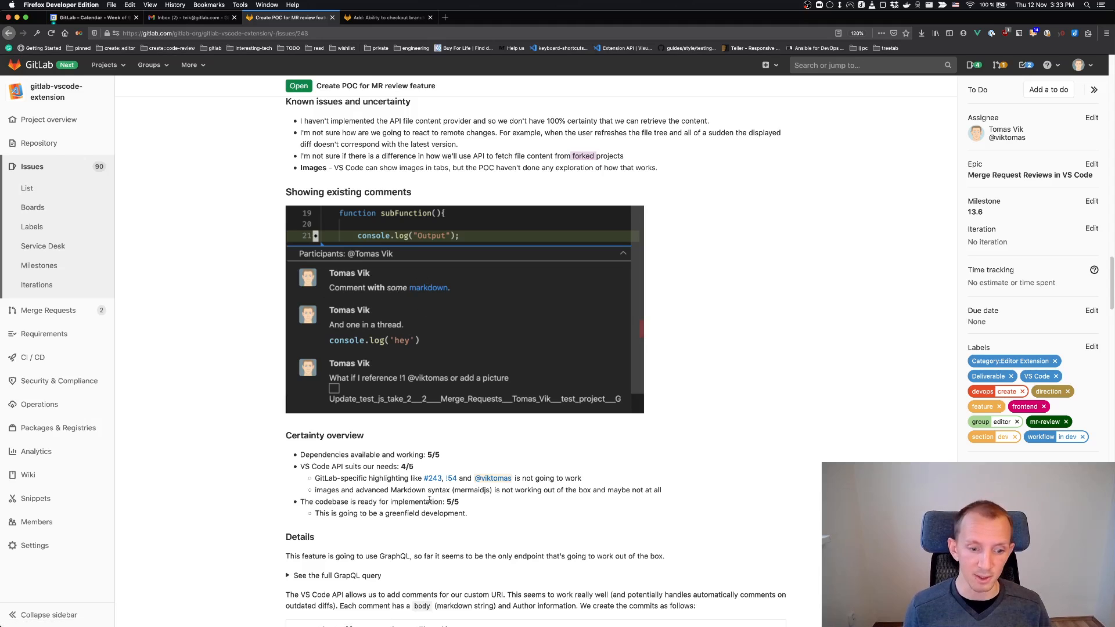
{"action": "mouse_move", "coordinate": [432, 478]}
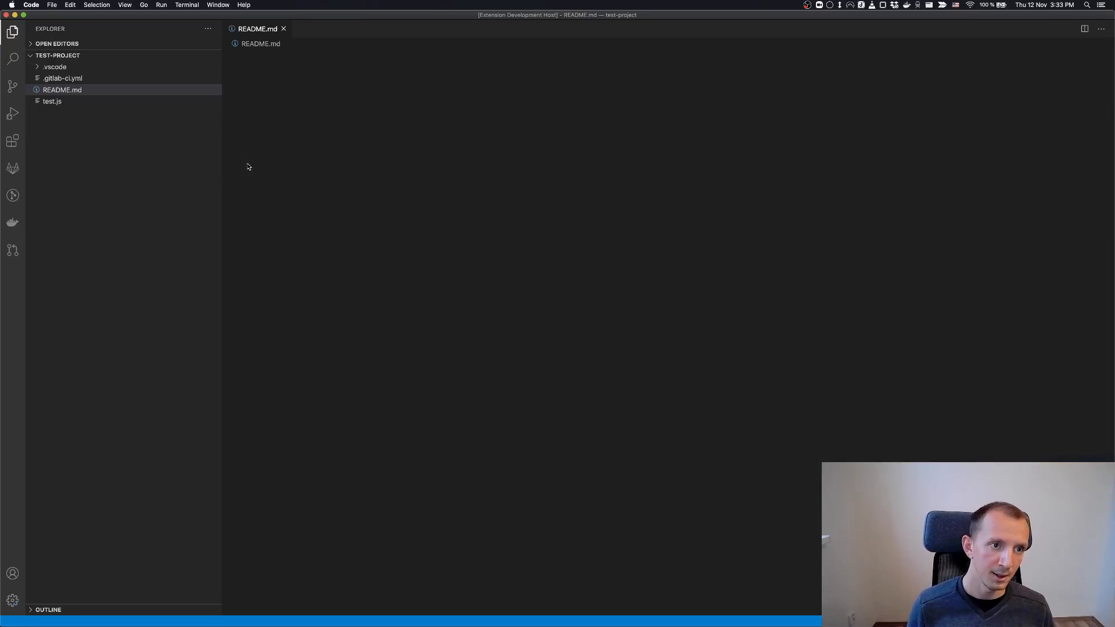
Step: Open the GitLab Workflow view and expand All project merge requests to show !2 and !1
{"action": "left_click", "coordinate": [12, 168]}
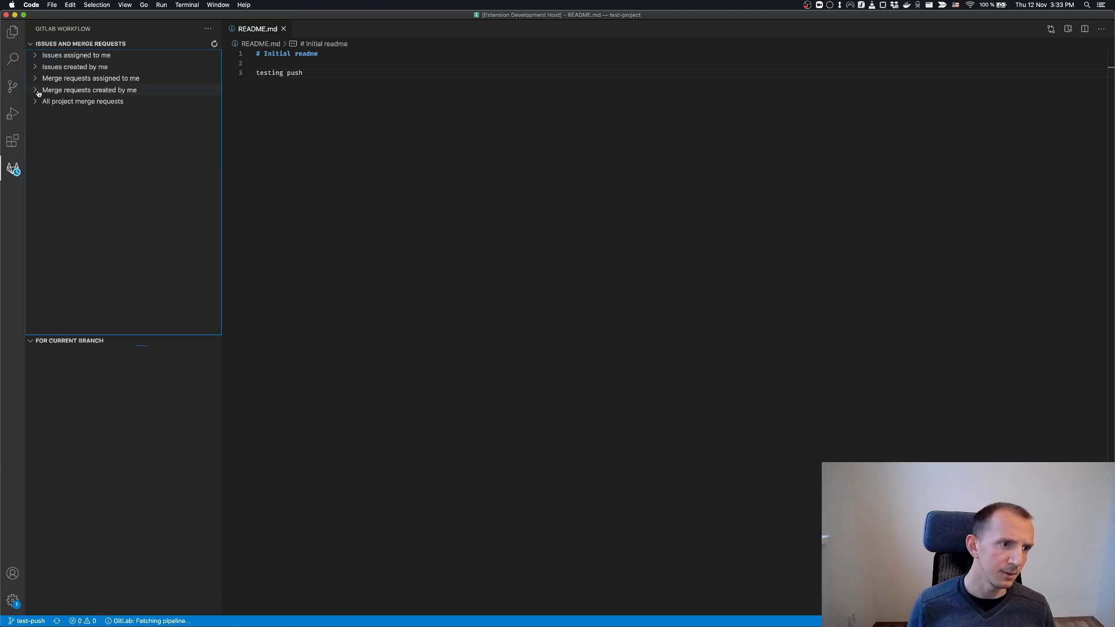
{"action": "left_click", "coordinate": [83, 101]}
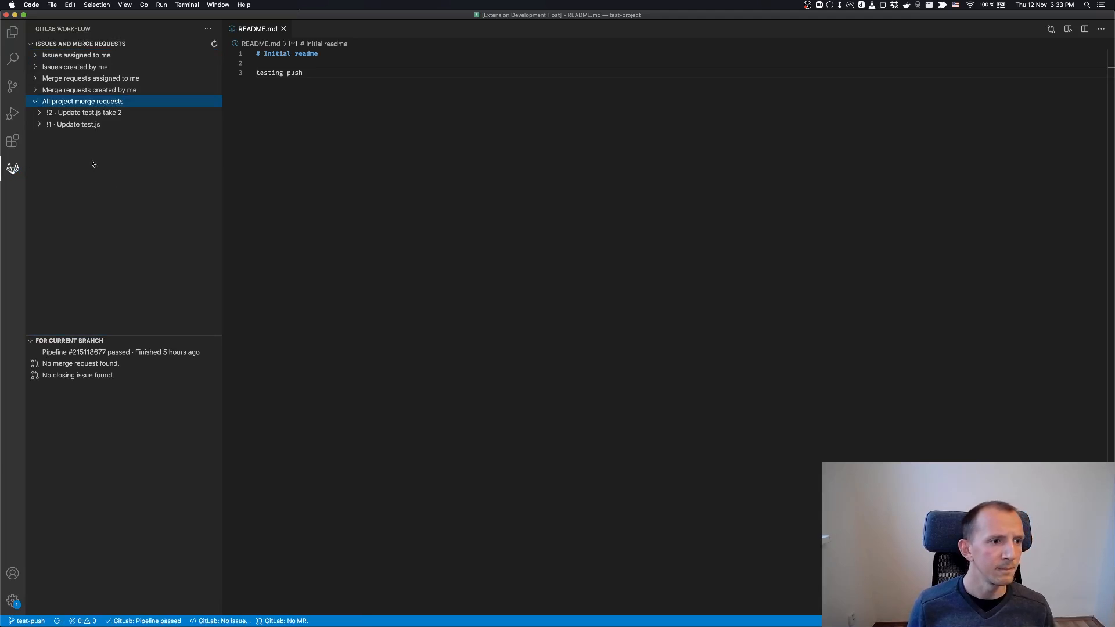
{"action": "left_click", "coordinate": [88, 112]}
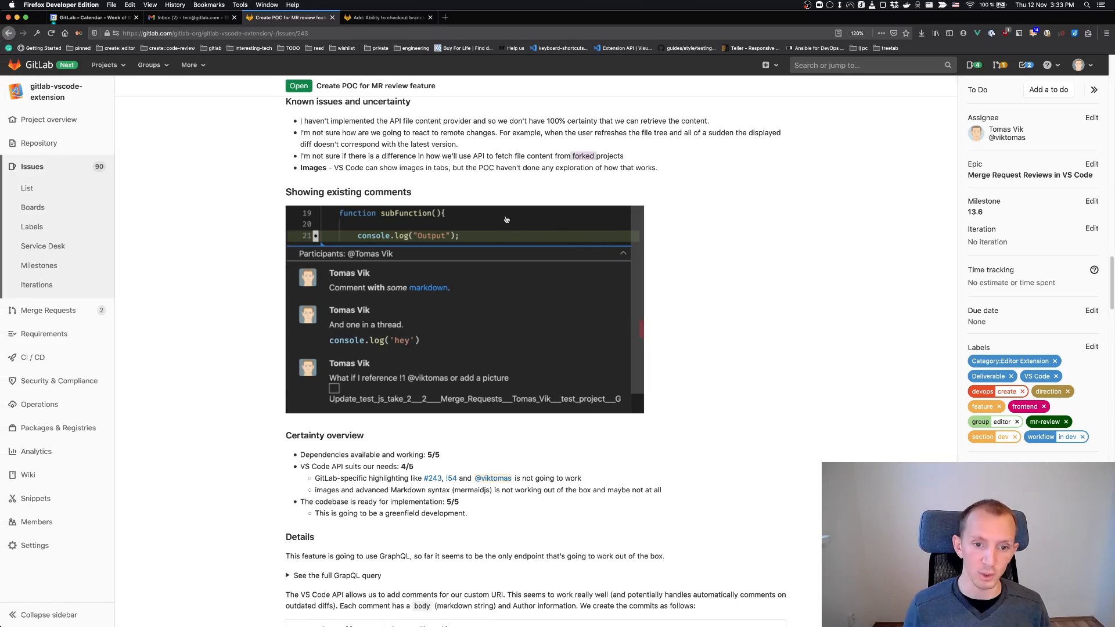
{"action": "scroll", "scroll_direction": "up", "scroll_amount": 3}
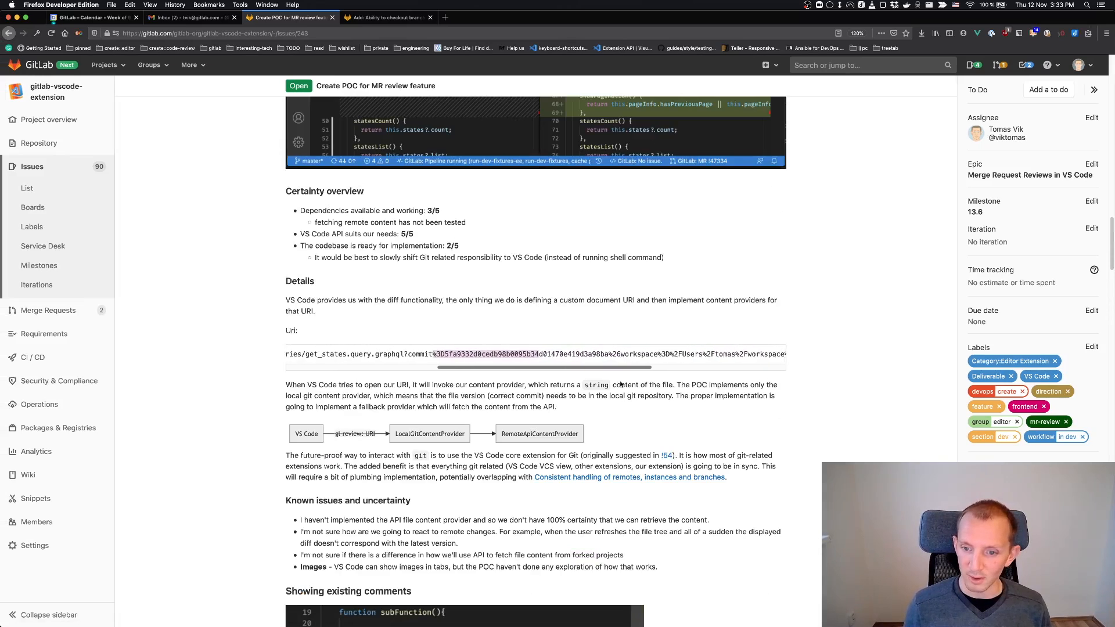
{"action": "scroll", "scroll_direction": "left", "scroll_amount": 3}
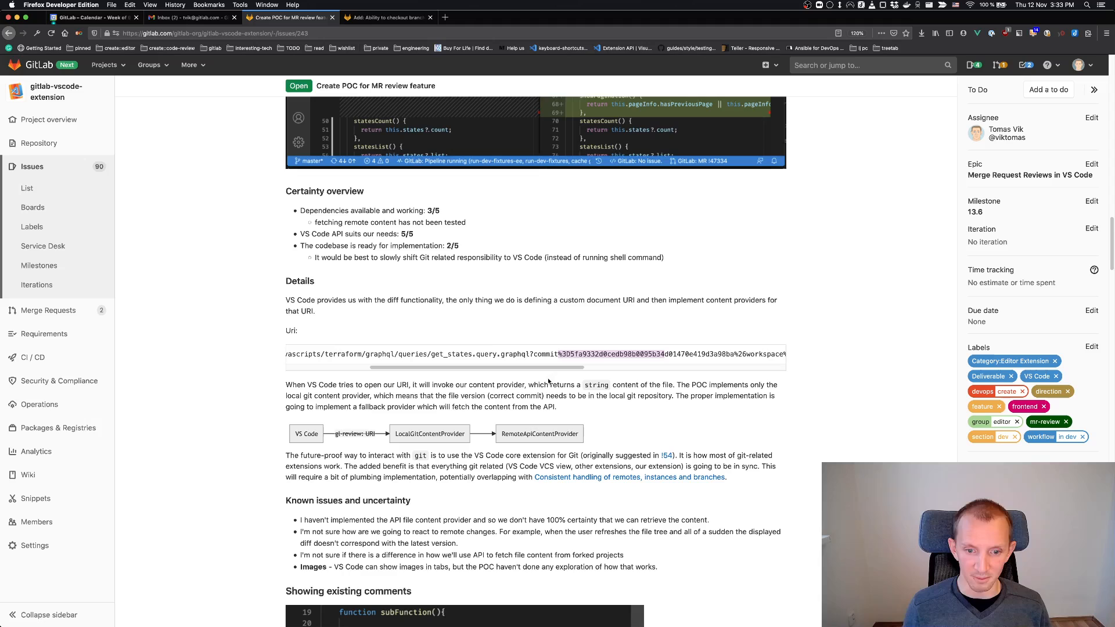
{"action": "mouse_move", "coordinate": [475, 370]}
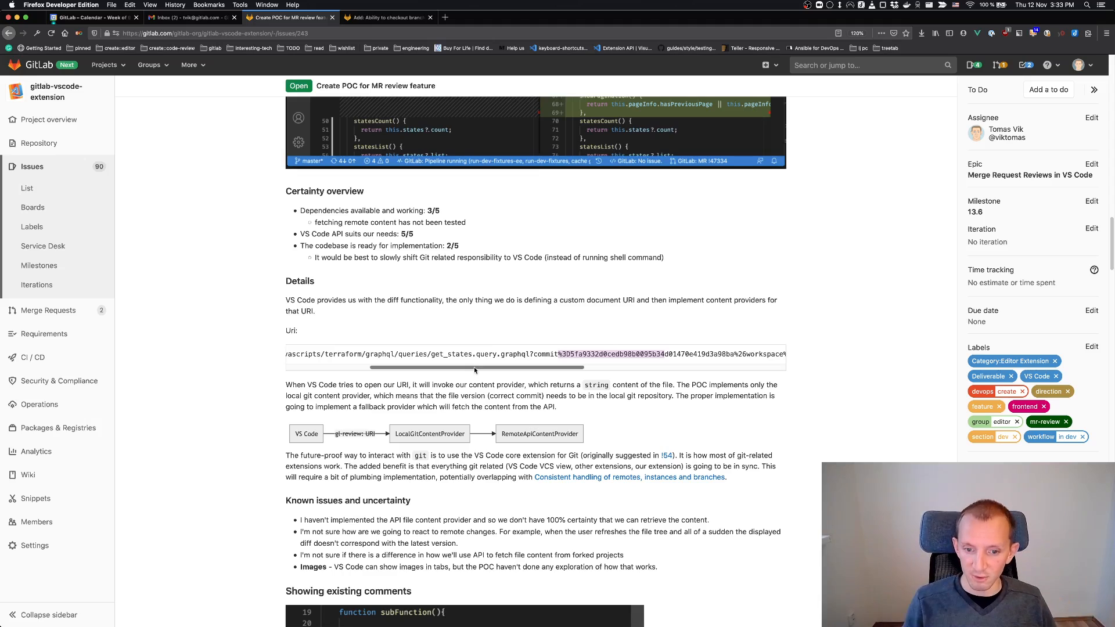
{"action": "mouse_move", "coordinate": [438, 328]}
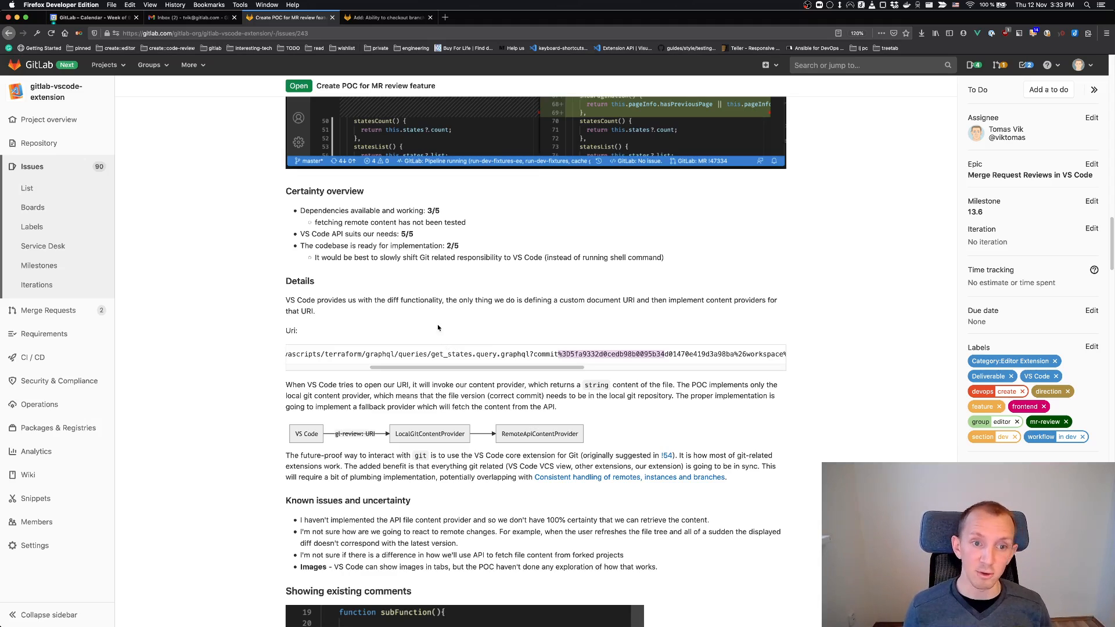
{"action": "mouse_move", "coordinate": [448, 321]}
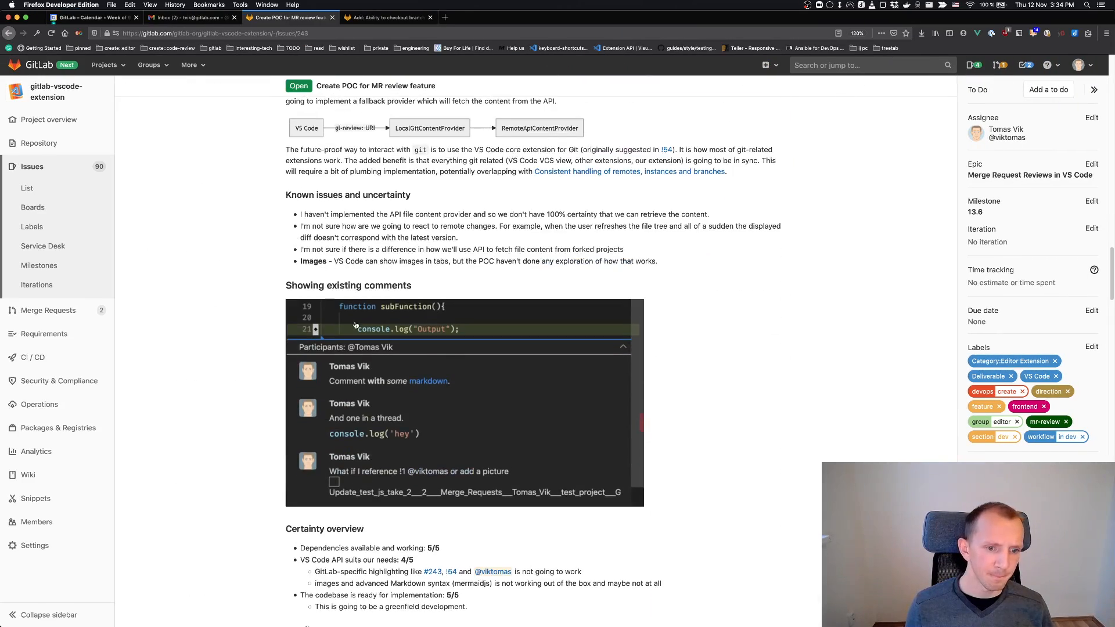
{"action": "scroll", "scroll_direction": "down", "scroll_amount": 3}
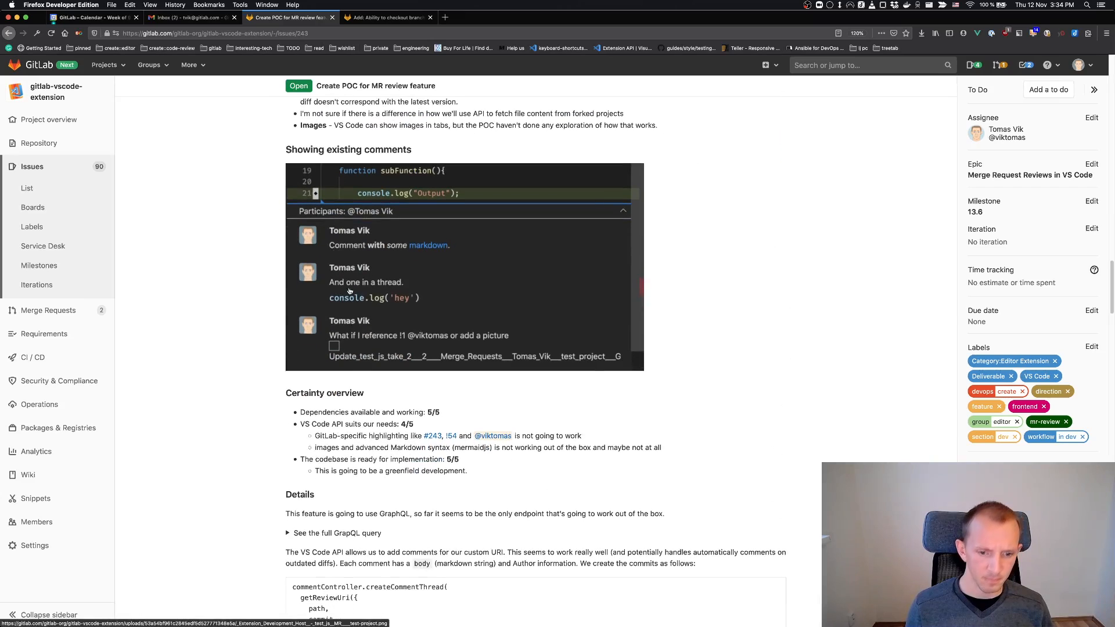
{"action": "scroll", "scroll_direction": "down", "scroll_amount": 3}
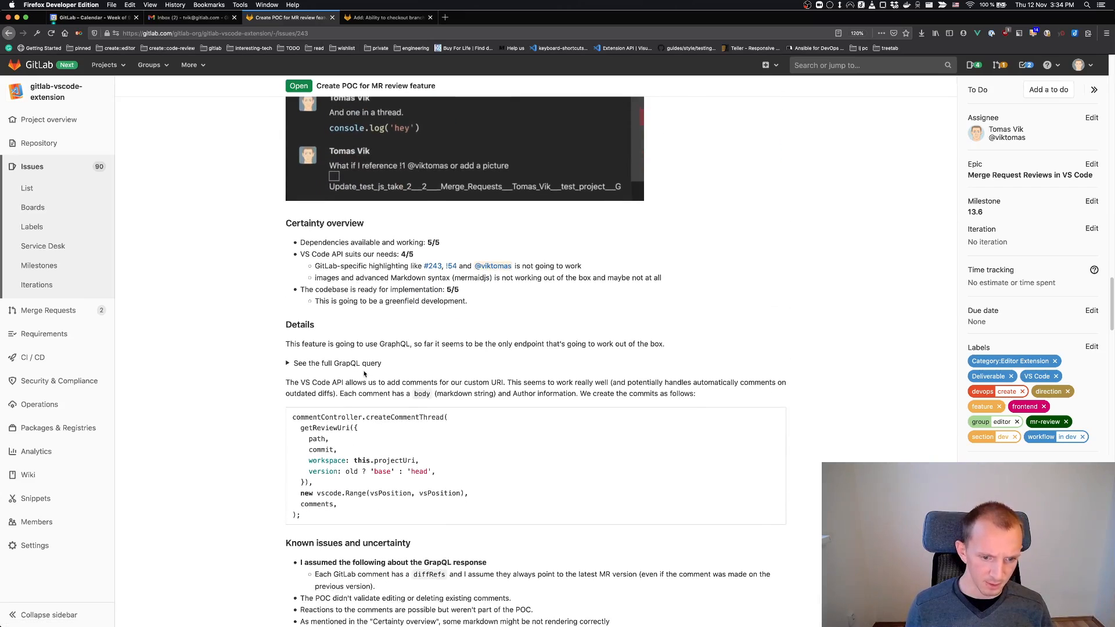
{"action": "scroll", "scroll_direction": "down", "scroll_amount": 3}
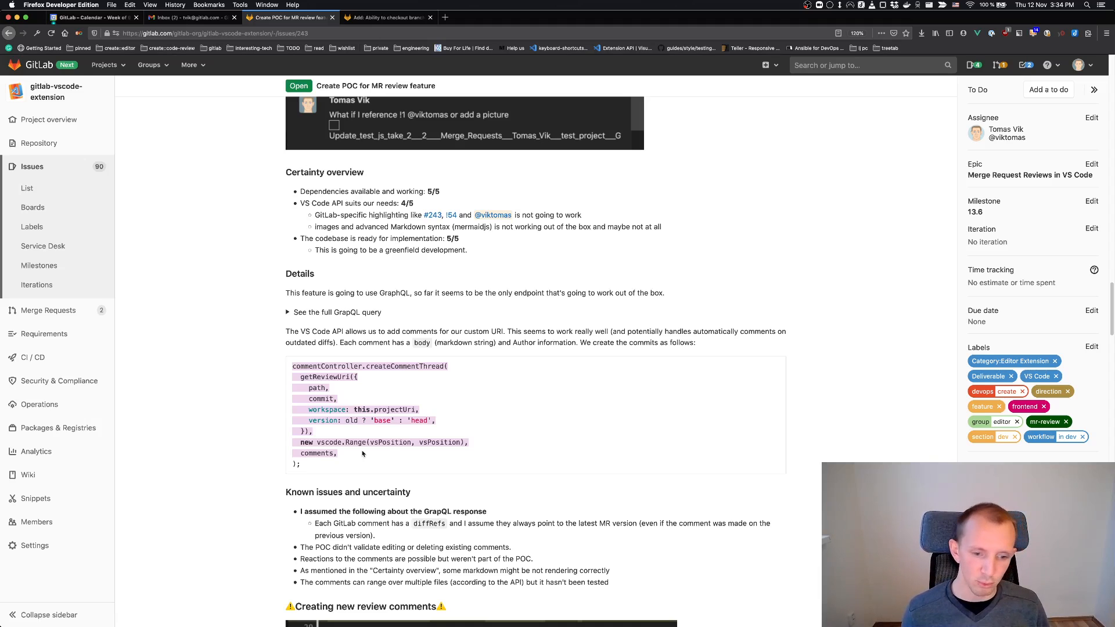
{"action": "scroll", "scroll_direction": "down", "scroll_amount": 3}
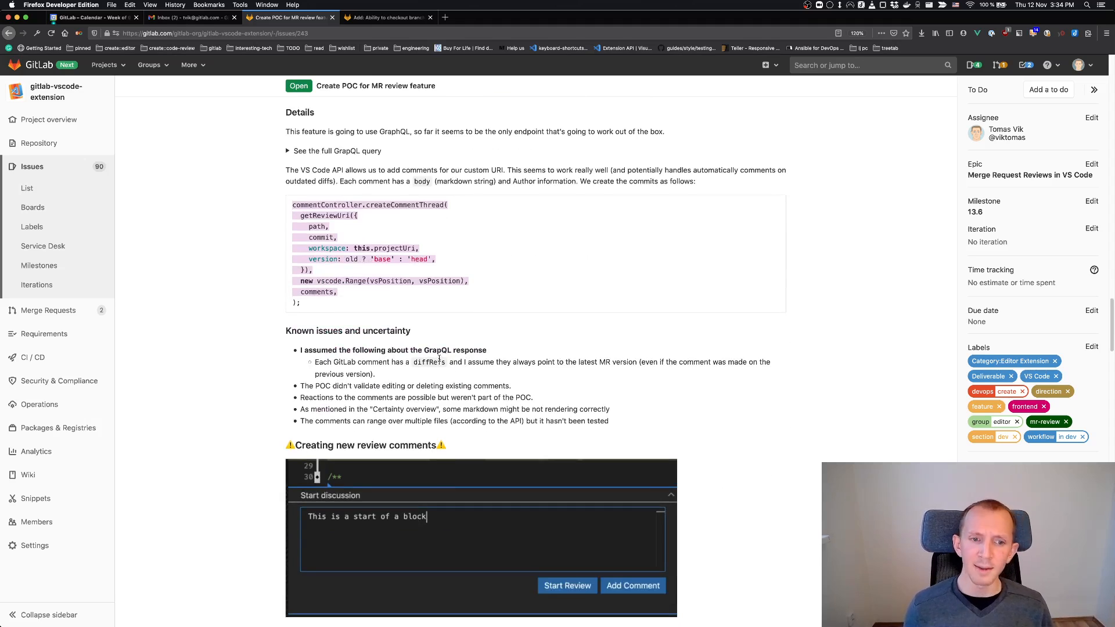
{"action": "mouse_move", "coordinate": [436, 329]}
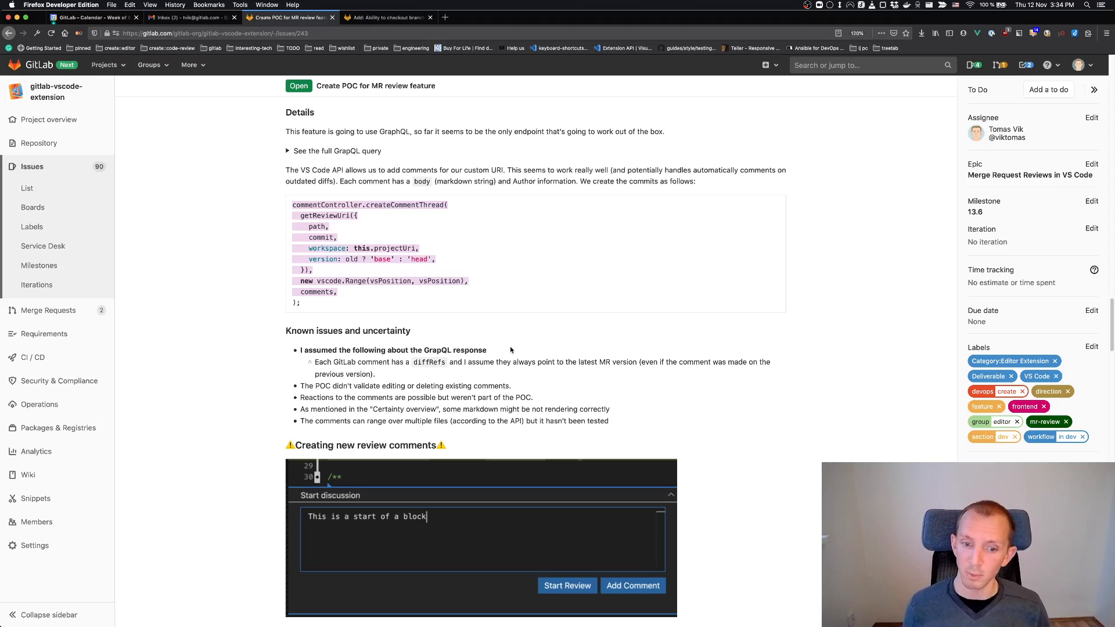
{"action": "mouse_move", "coordinate": [517, 345]}
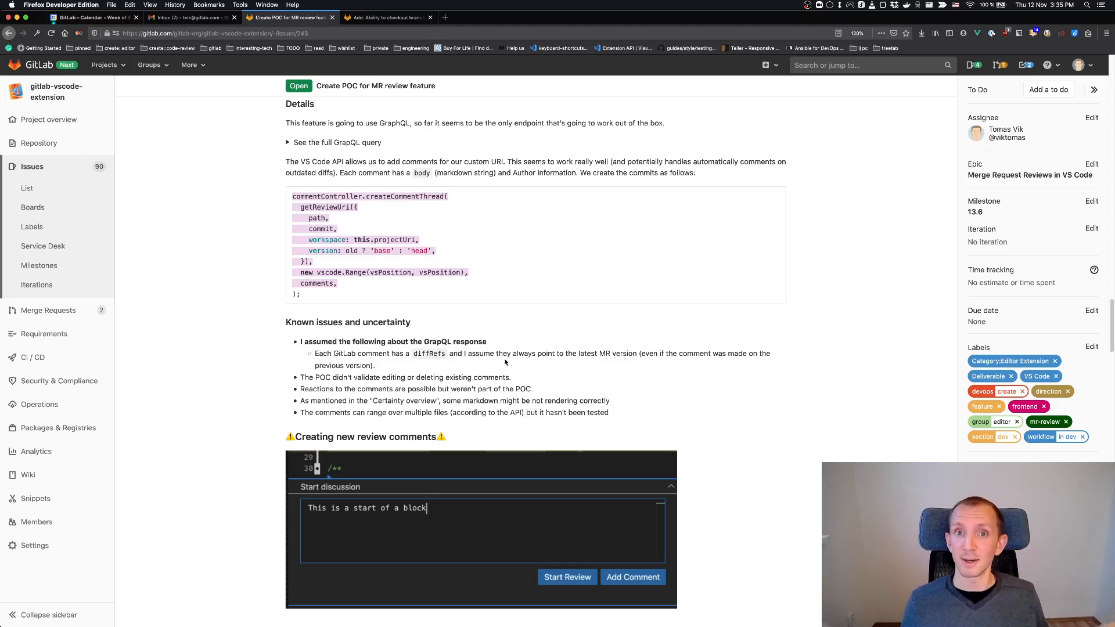
Step: Scroll the issue to the second Certainty overview rating dependencies 1/5 and VS Code API 3/5
{"action": "scroll", "scroll_direction": "down", "scroll_amount": 3}
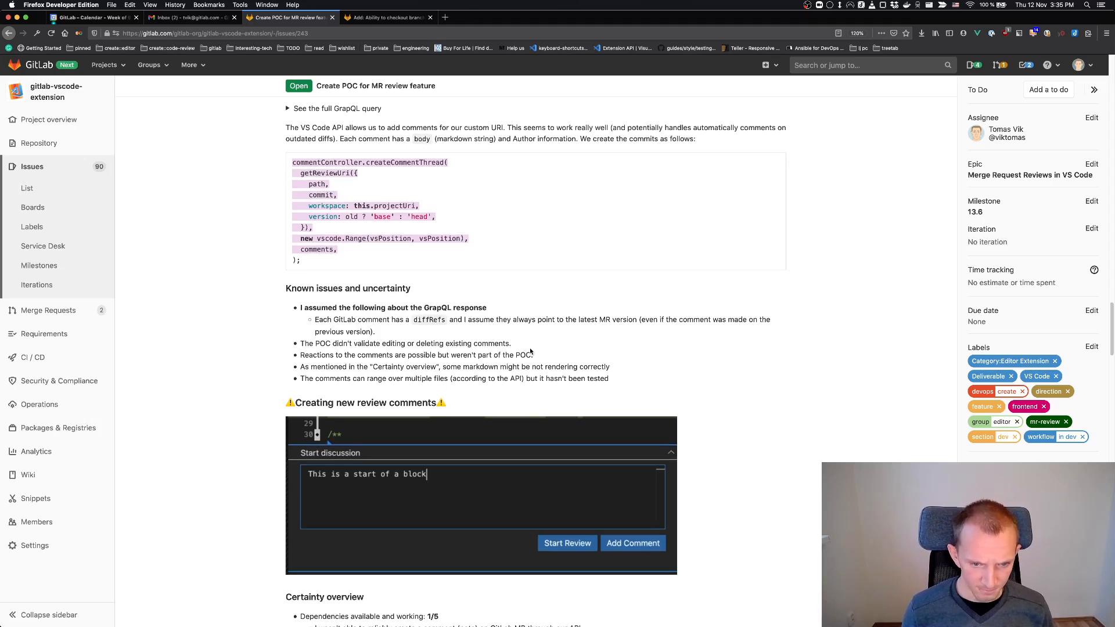
{"action": "scroll", "scroll_direction": "down", "scroll_amount": 3}
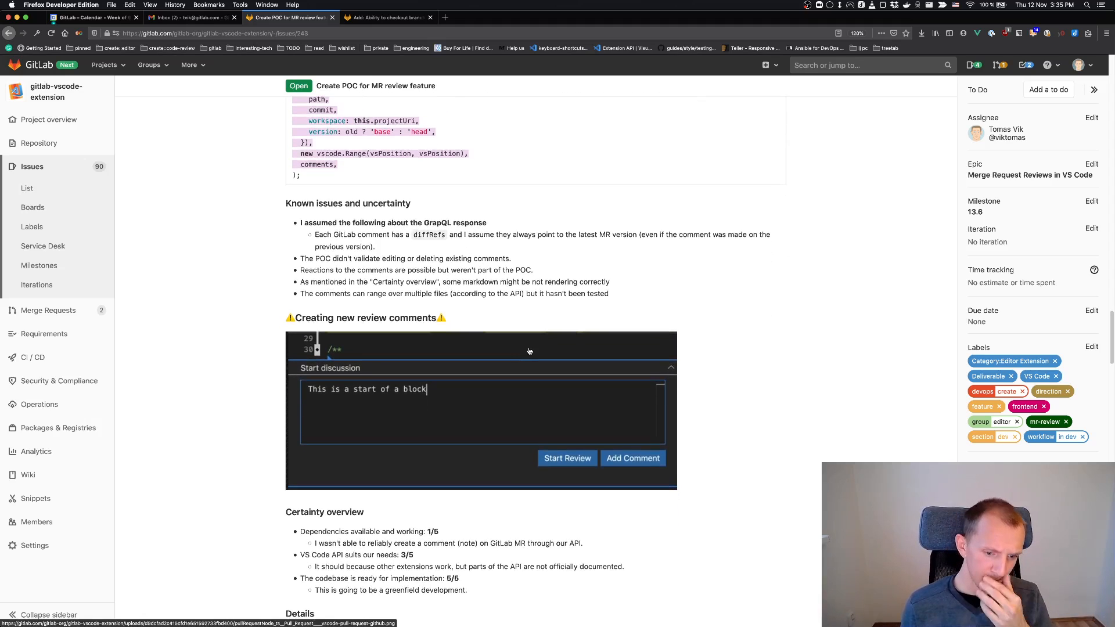
{"action": "mouse_move", "coordinate": [450, 330]}
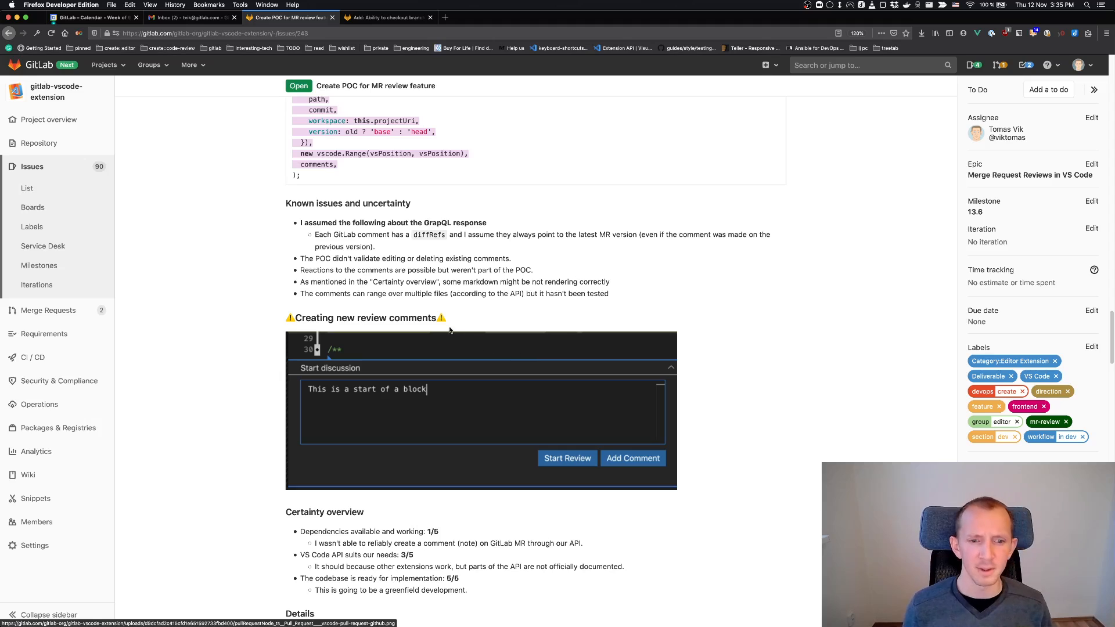
{"action": "mouse_move", "coordinate": [460, 337]}
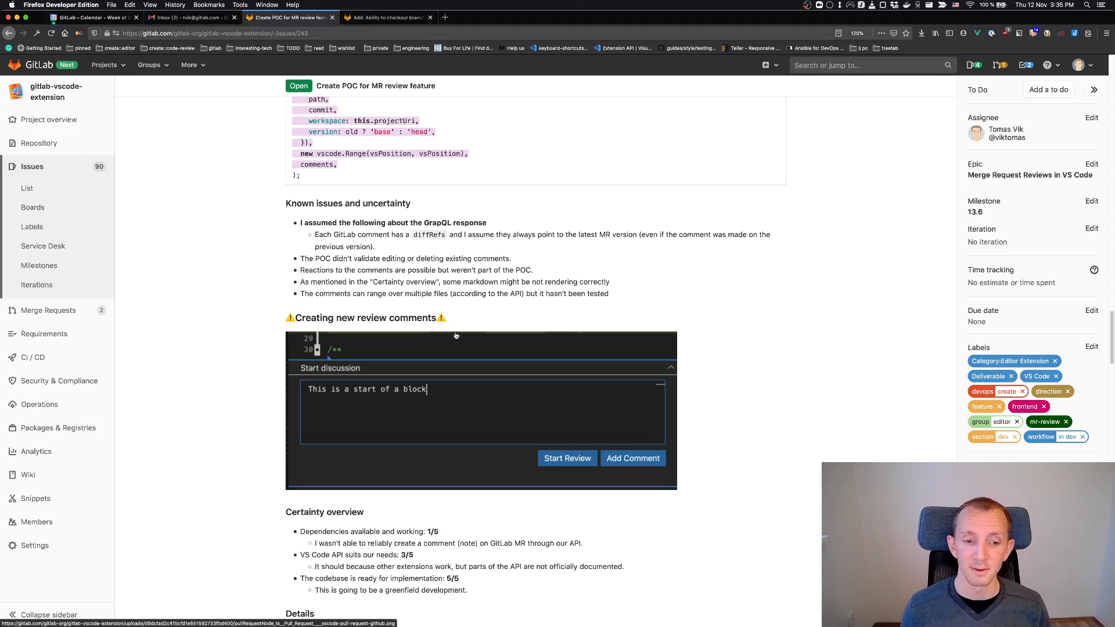
{"action": "mouse_move", "coordinate": [462, 321]}
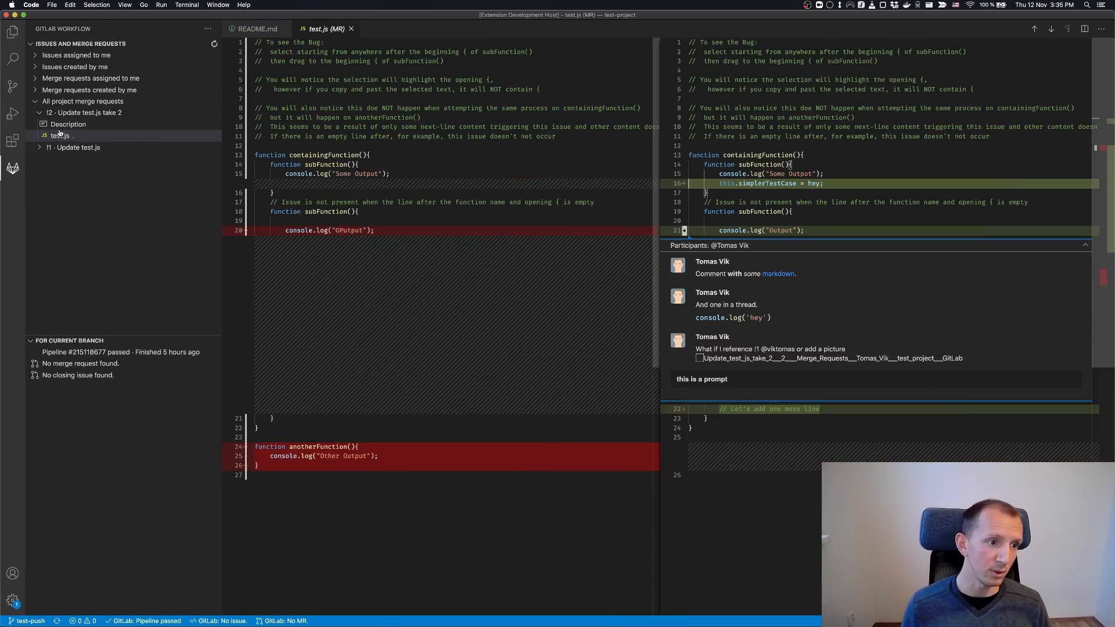
Step: Post 'New comment' on merge request !2's description, then return to the test.js diff
{"action": "left_click", "coordinate": [68, 124]}
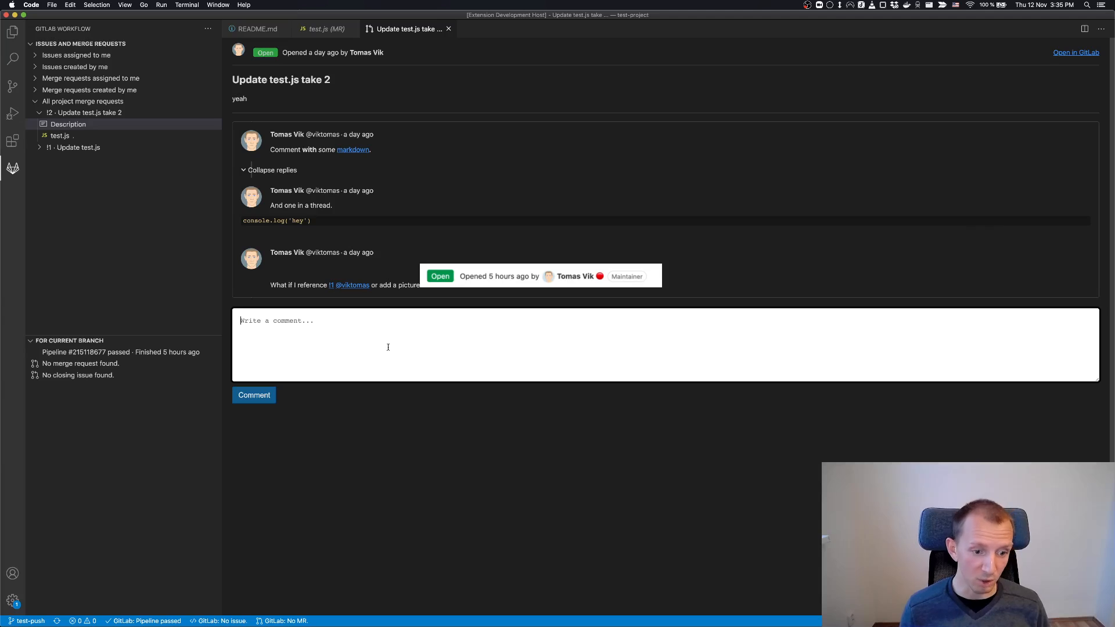
{"action": "type", "text": "New comm"}
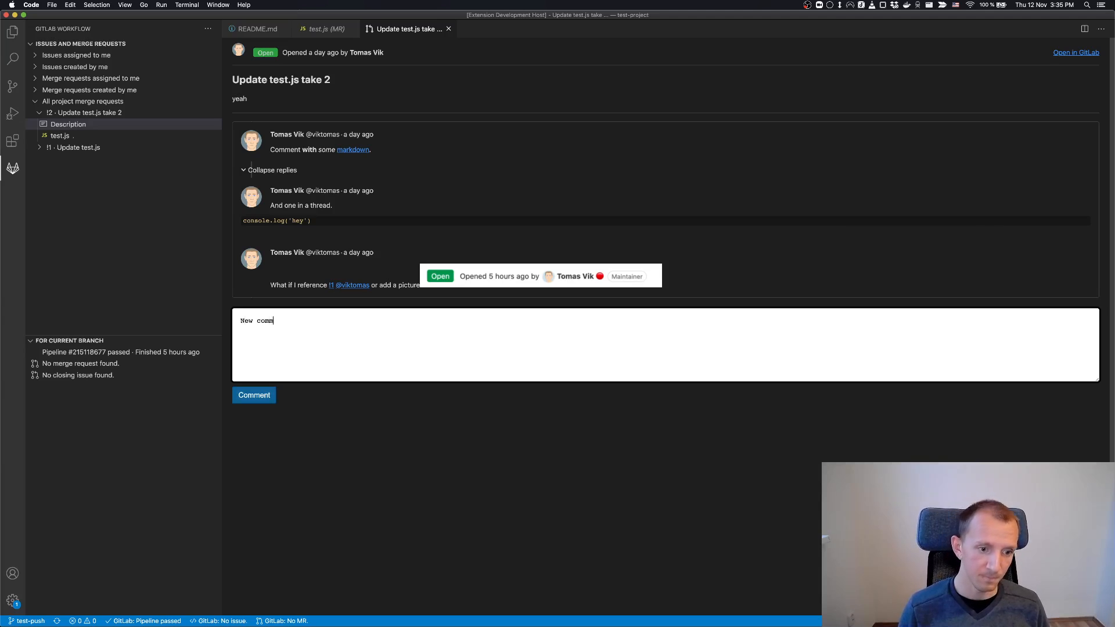
{"action": "left_click", "coordinate": [254, 395]}
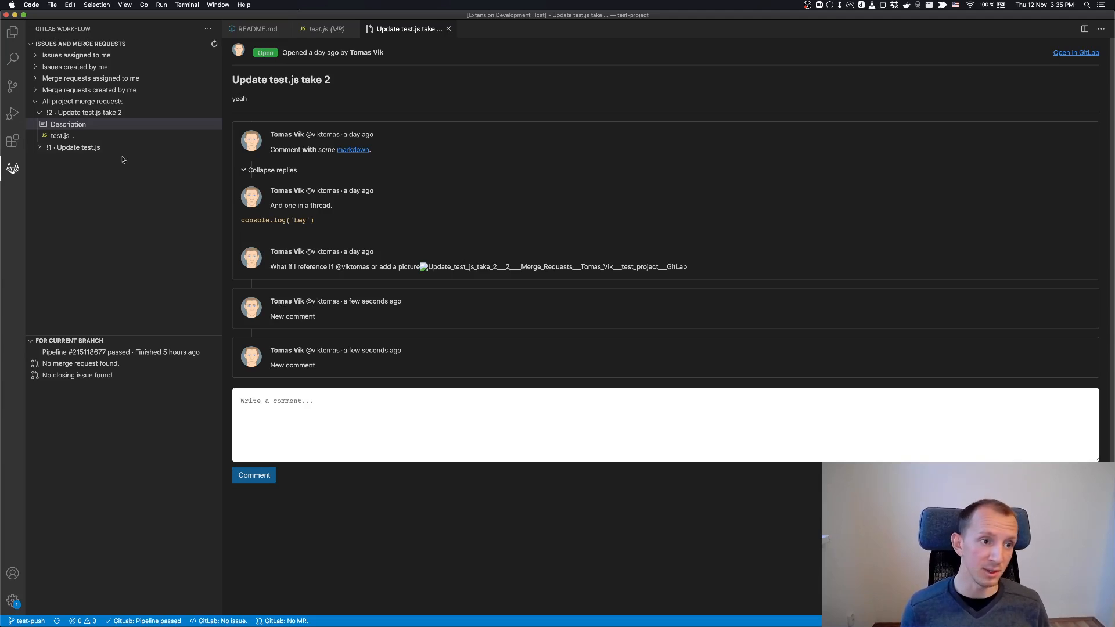
{"action": "left_click", "coordinate": [322, 28]}
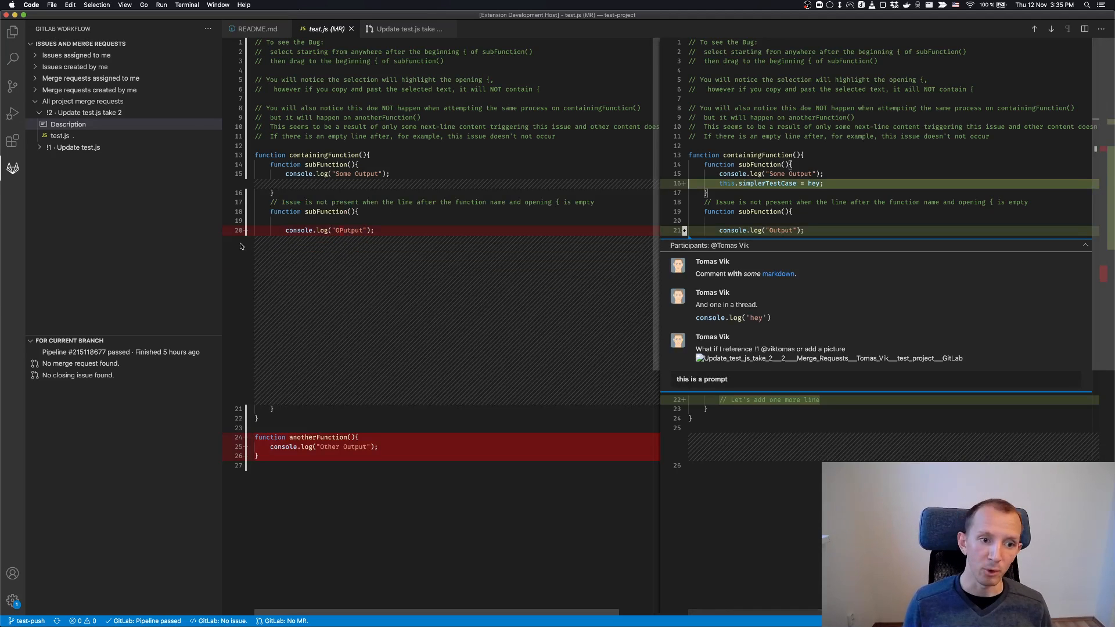
{"action": "left_click", "coordinate": [246, 231]}
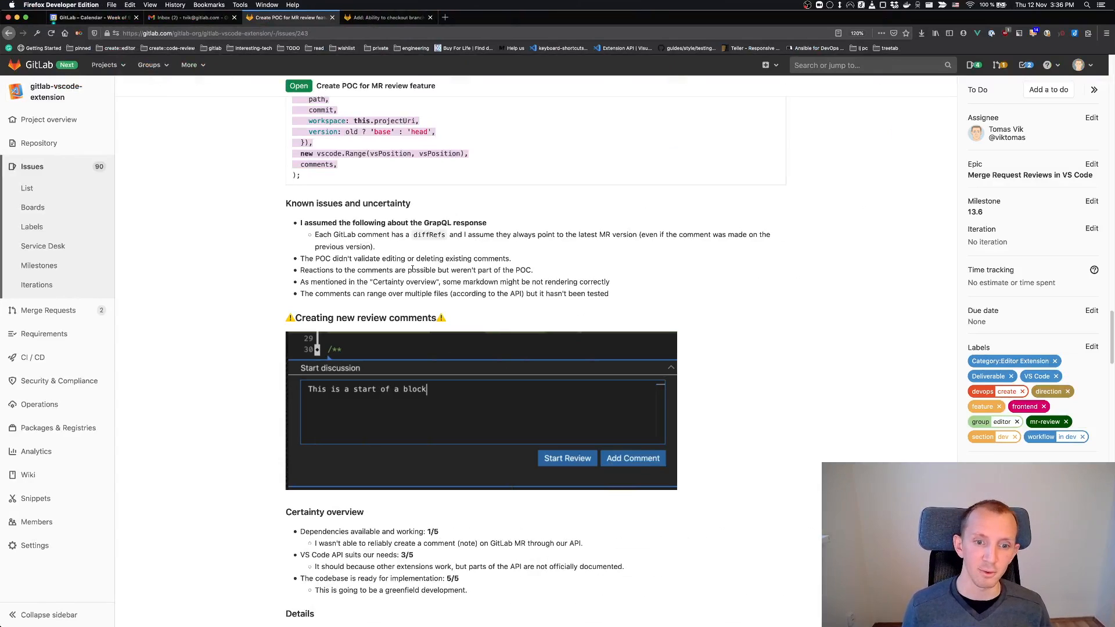
Step: Scroll the issue down to the Details on CommentingRangeProvider
{"action": "scroll", "scroll_direction": "down", "scroll_amount": 3}
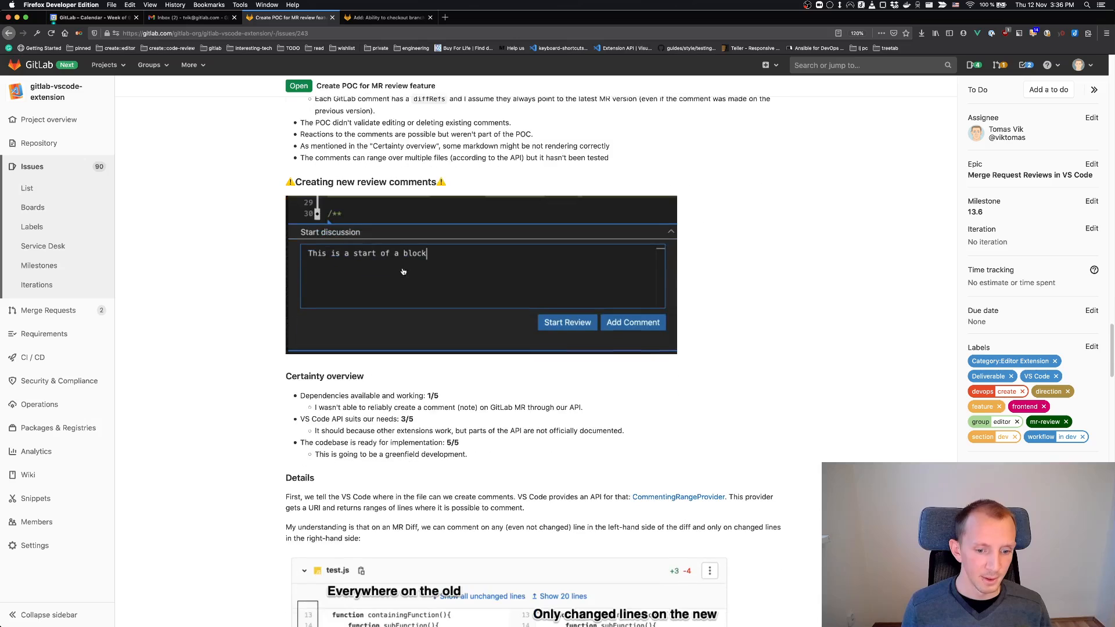
{"action": "scroll", "scroll_direction": "down", "scroll_amount": 3}
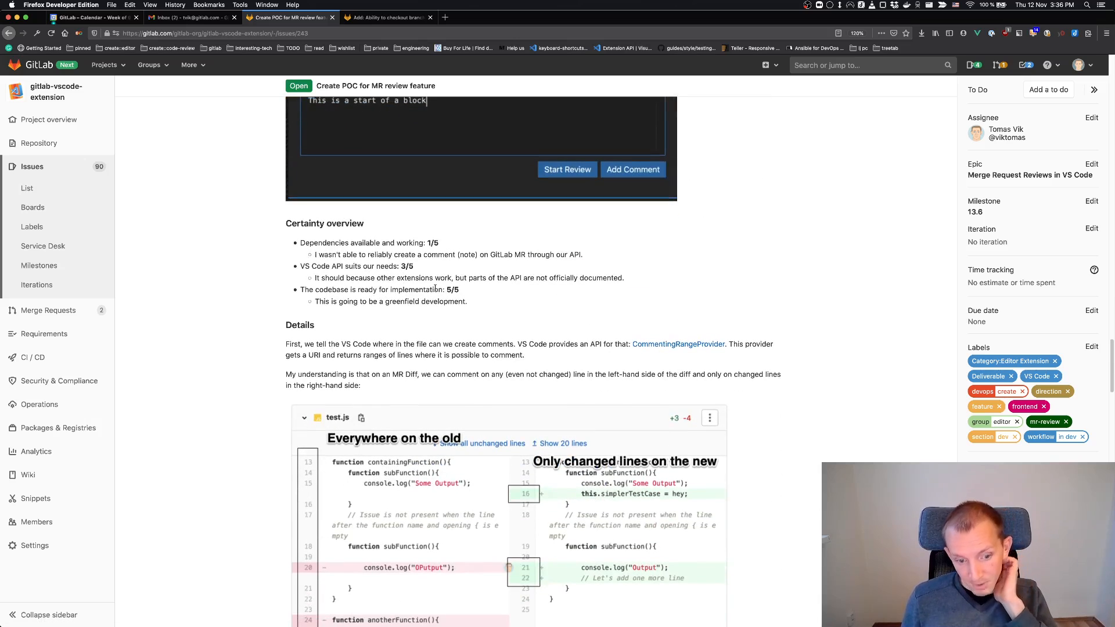
{"action": "scroll", "scroll_direction": "down", "scroll_amount": 3}
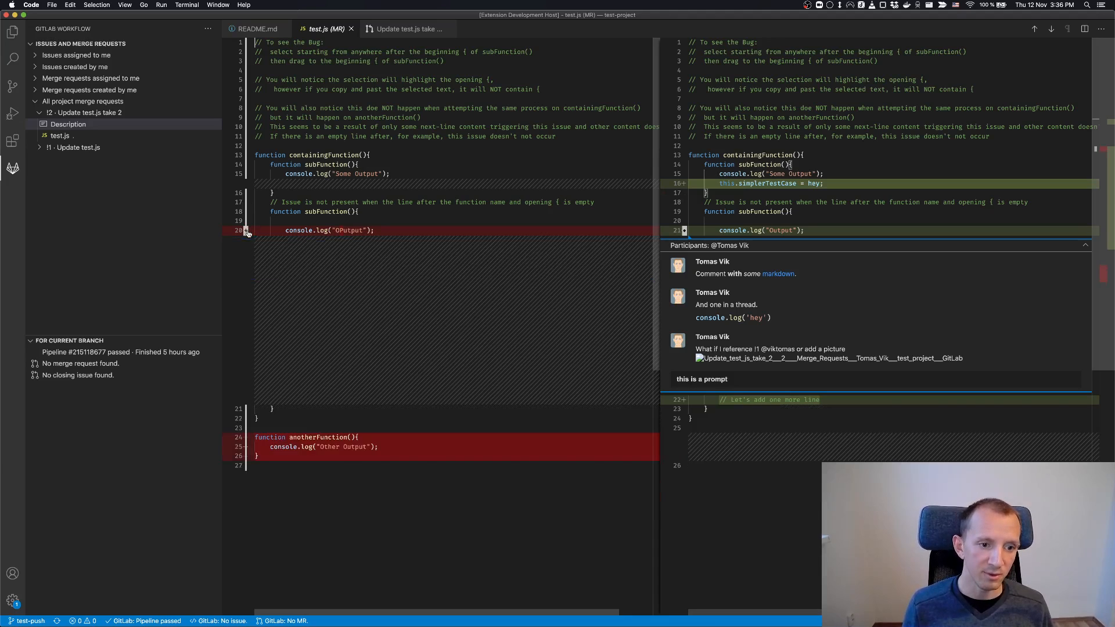
Step: Start a new discussion on old-side line 20 of test.js
{"action": "left_click", "coordinate": [247, 231]}
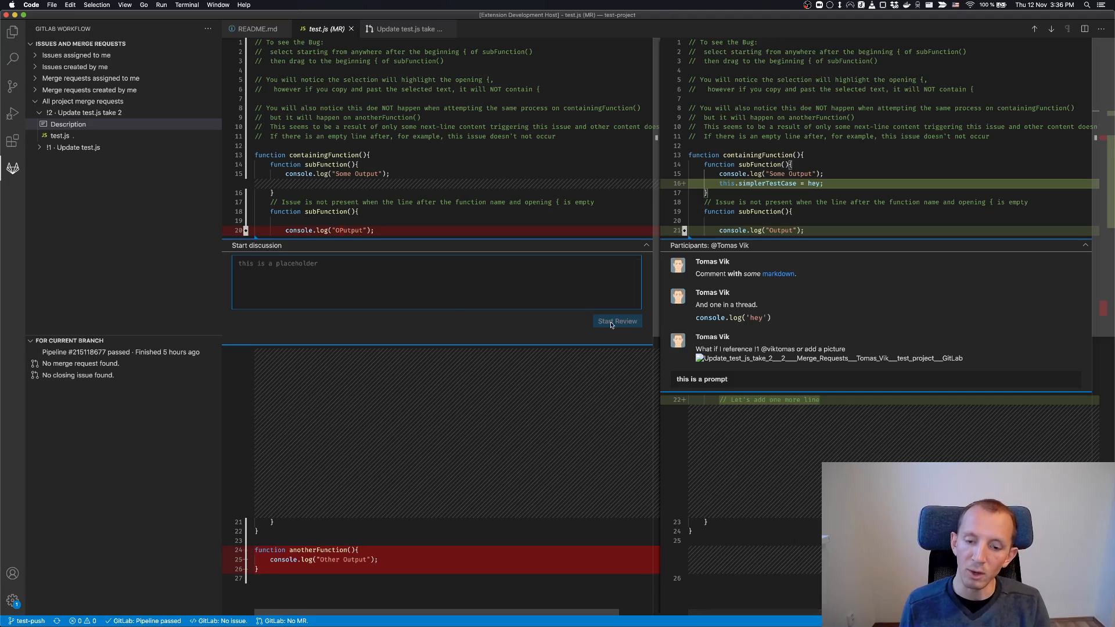
{"action": "mouse_move", "coordinate": [640, 245]}
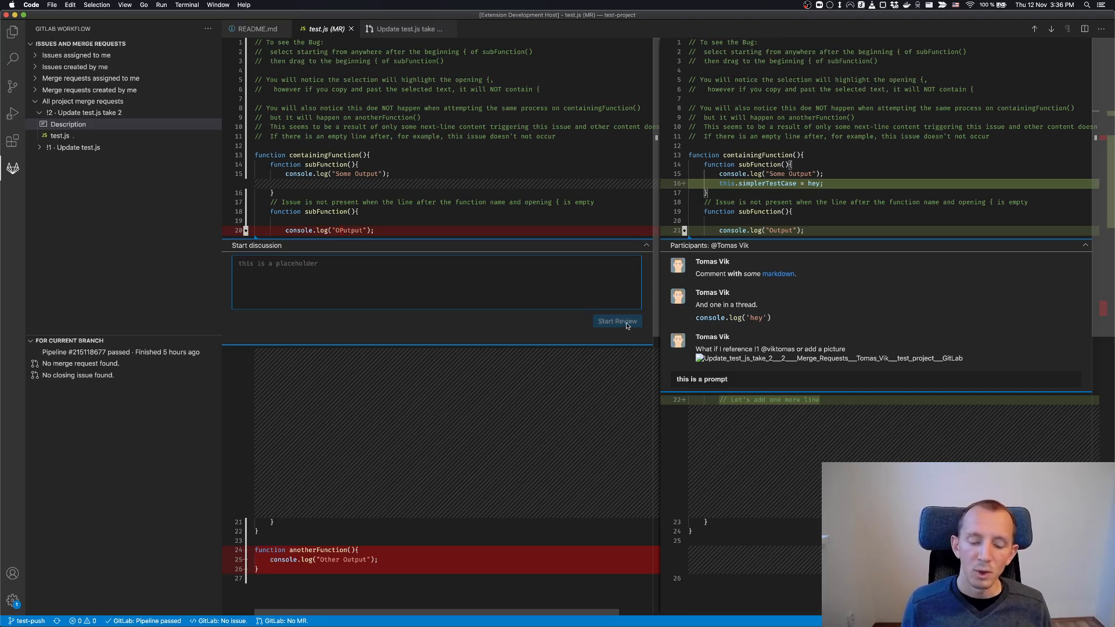
{"action": "mouse_move", "coordinate": [576, 320]}
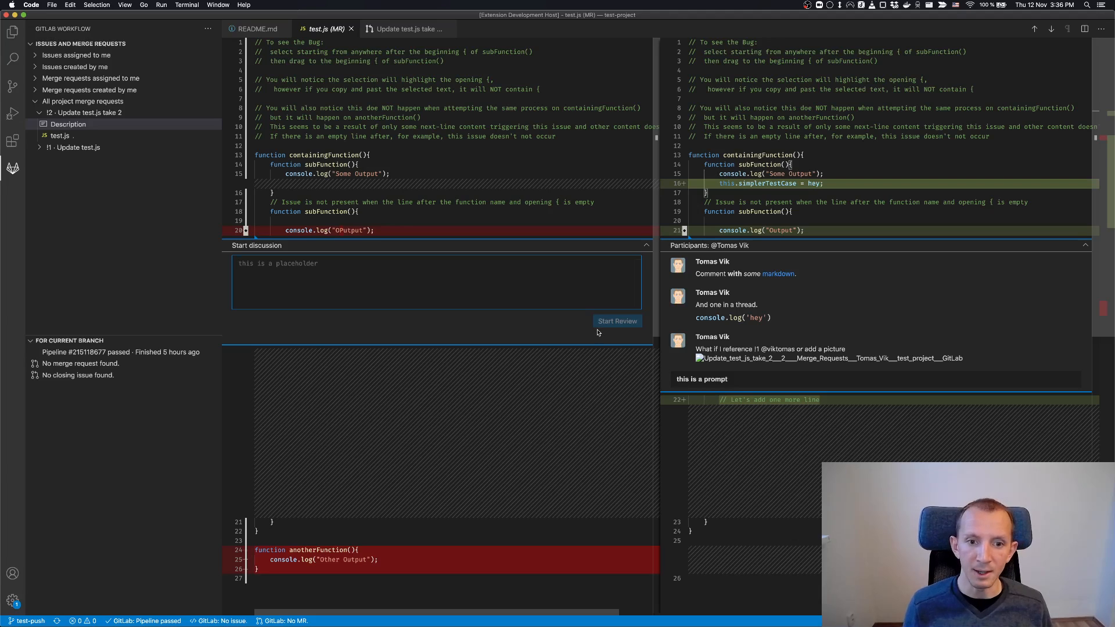
{"action": "mouse_move", "coordinate": [598, 333]}
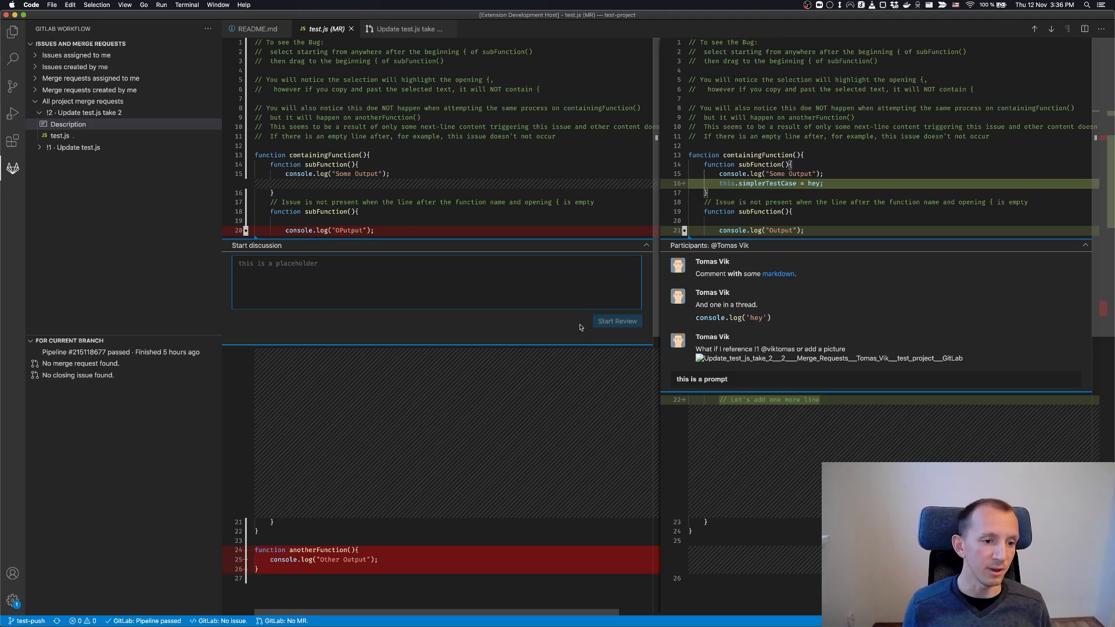
{"action": "mouse_move", "coordinate": [496, 194]}
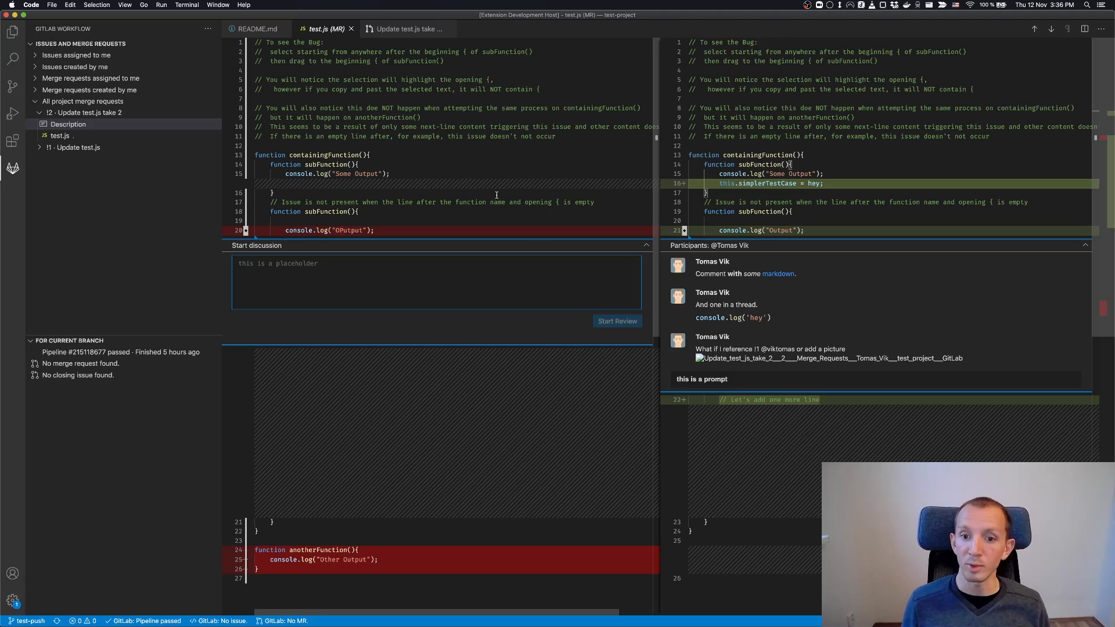
{"action": "mouse_move", "coordinate": [513, 202]}
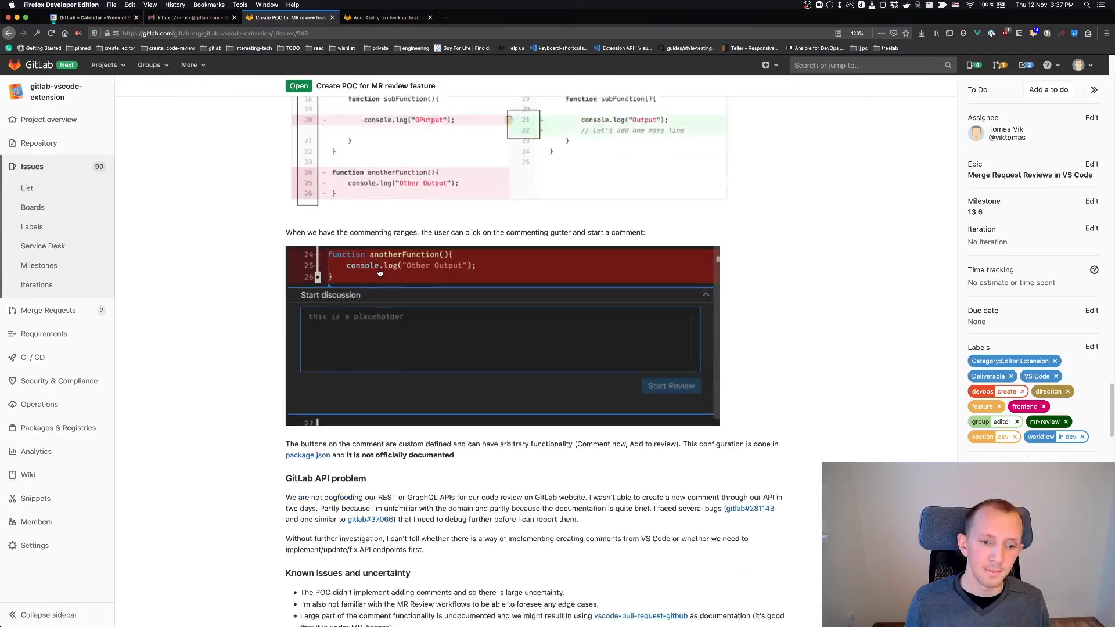
Step: Scroll through the issue's API problem, Known issues and File Diff View sections
{"action": "scroll", "scroll_direction": "down", "scroll_amount": 3}
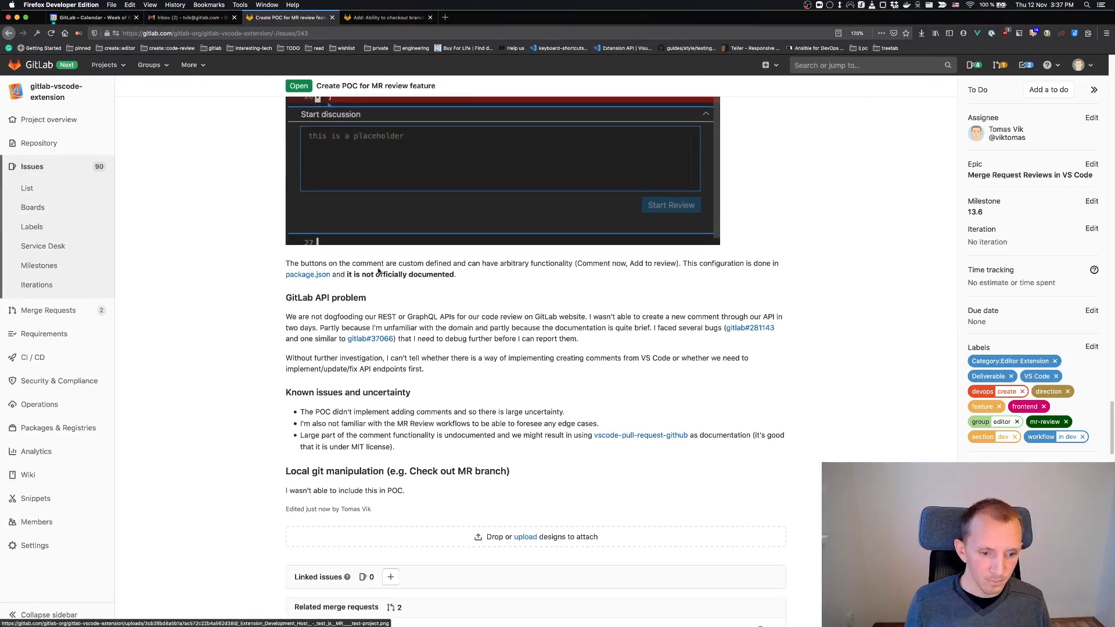
{"action": "scroll", "scroll_direction": "down", "scroll_amount": 3}
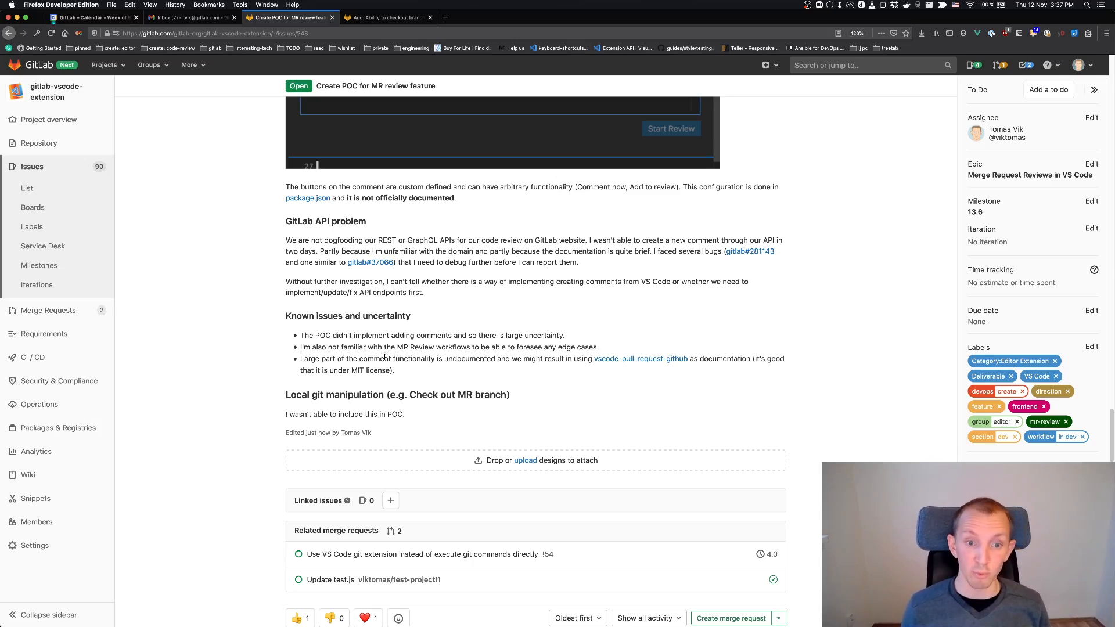
{"action": "mouse_move", "coordinate": [450, 314]}
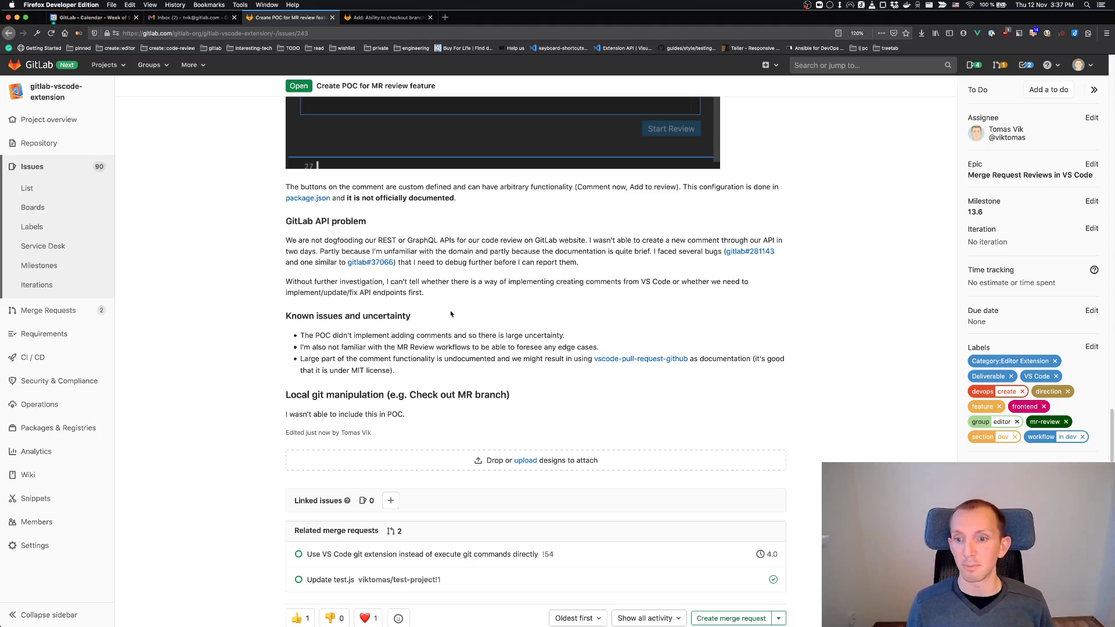
{"action": "scroll", "scroll_direction": "up", "scroll_amount": 3}
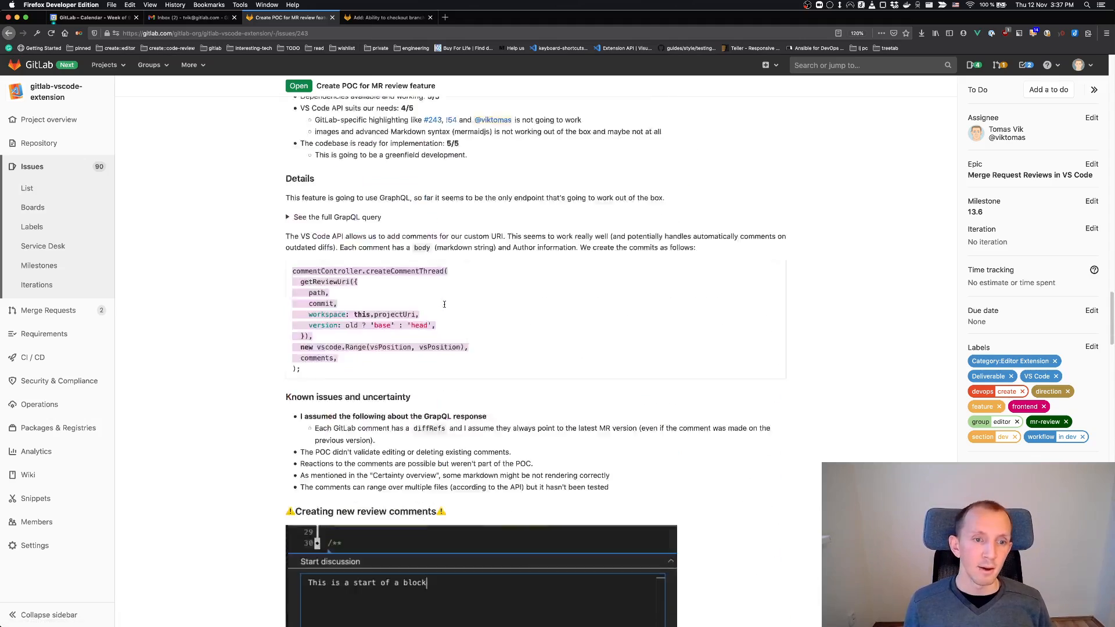
{"action": "scroll", "scroll_direction": "up", "scroll_amount": 3}
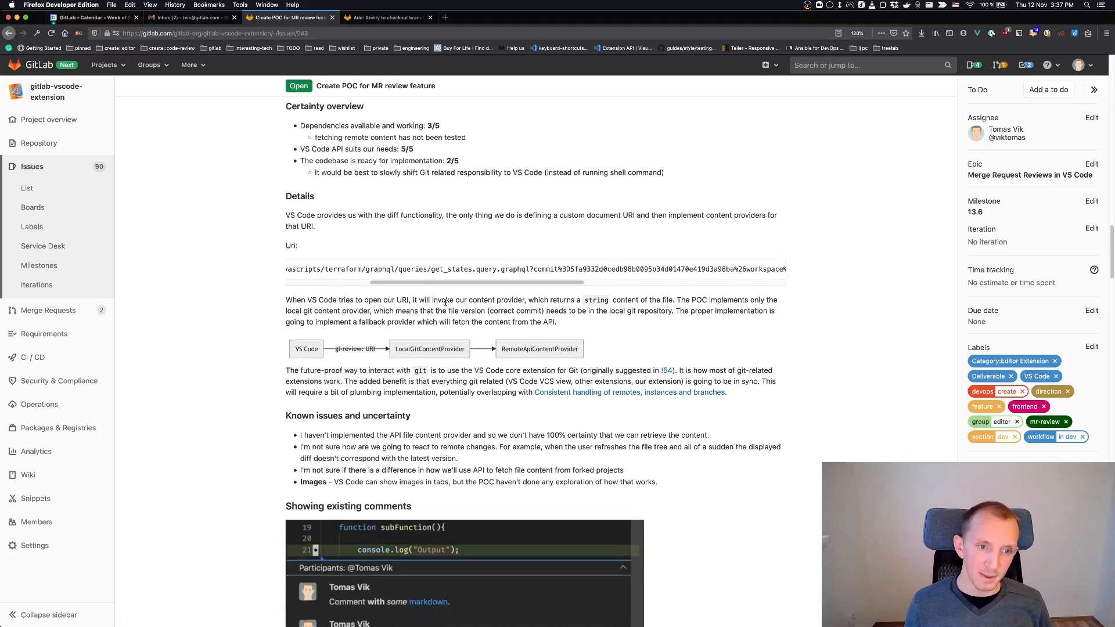
{"action": "scroll", "scroll_direction": "down", "scroll_amount": 3}
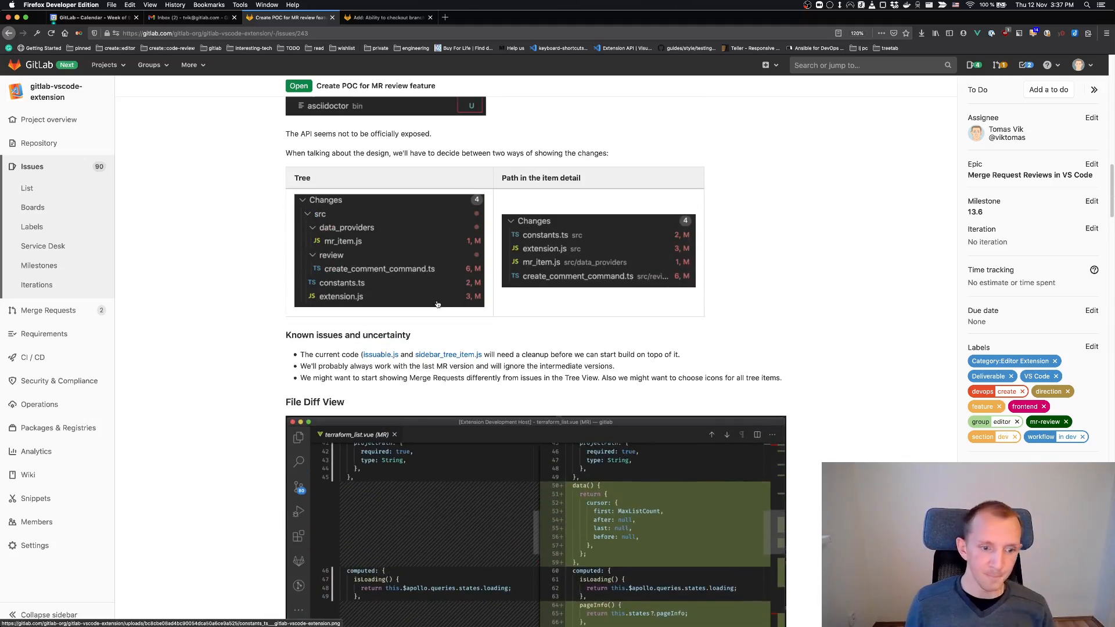
{"action": "scroll", "scroll_direction": "down", "scroll_amount": 3}
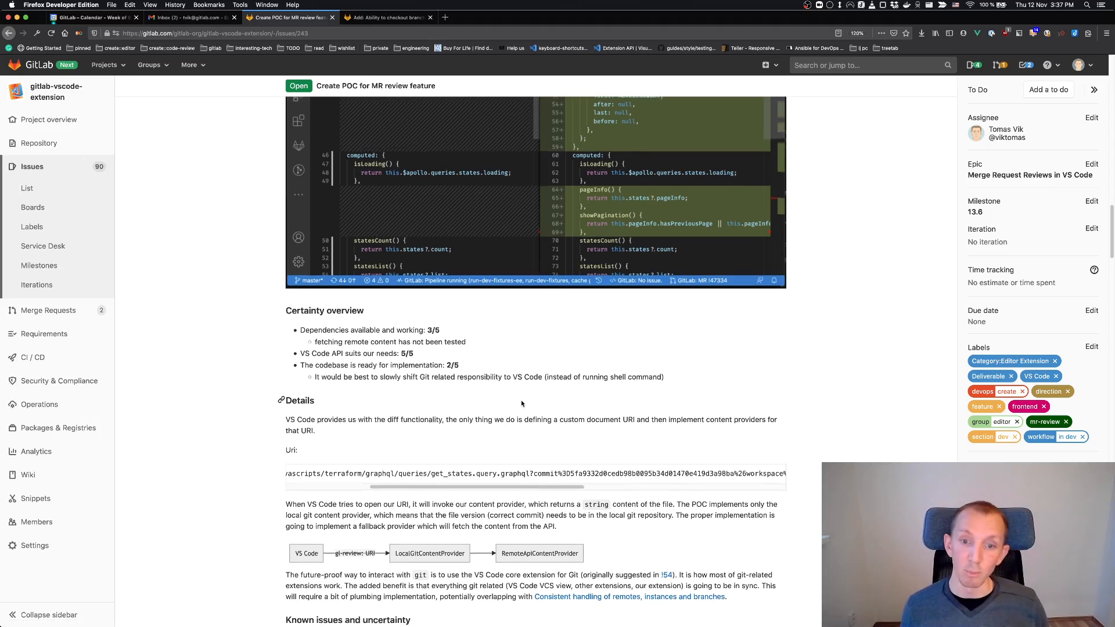
{"action": "scroll", "scroll_direction": "up", "scroll_amount": 3}
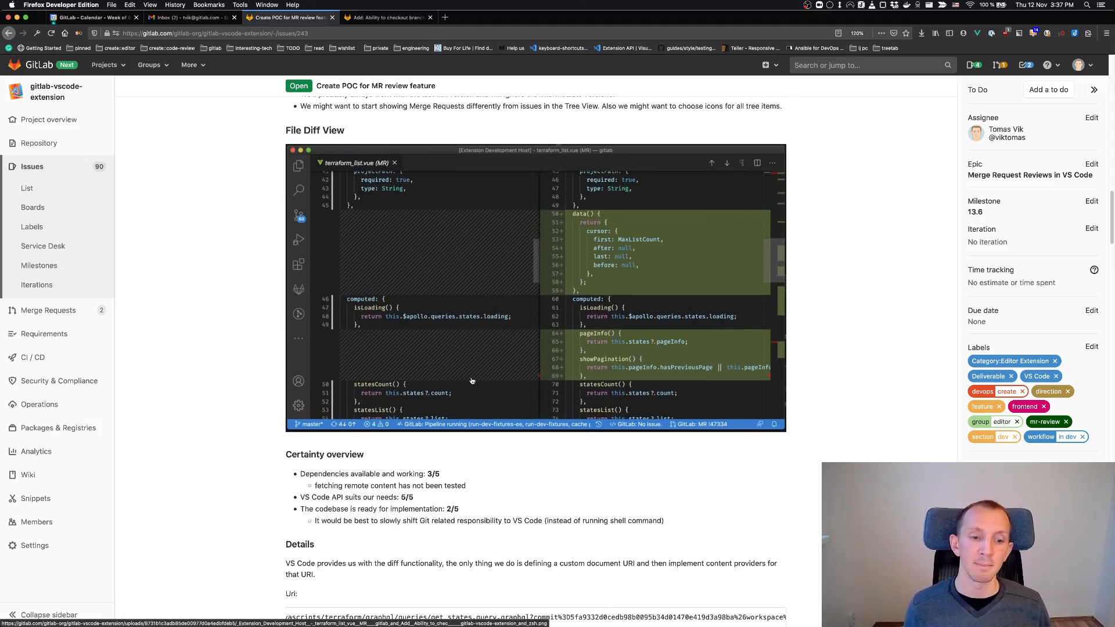
{"action": "mouse_move", "coordinate": [431, 402]}
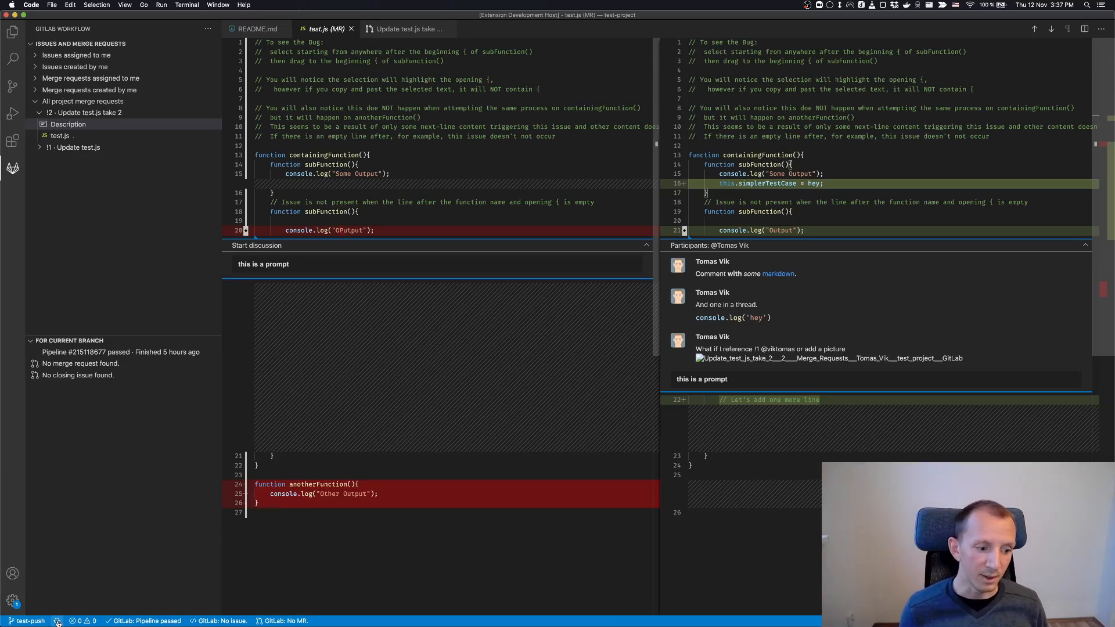
Step: Sync the repository from the status bar so the branch shows main
{"action": "left_click", "coordinate": [29, 621]}
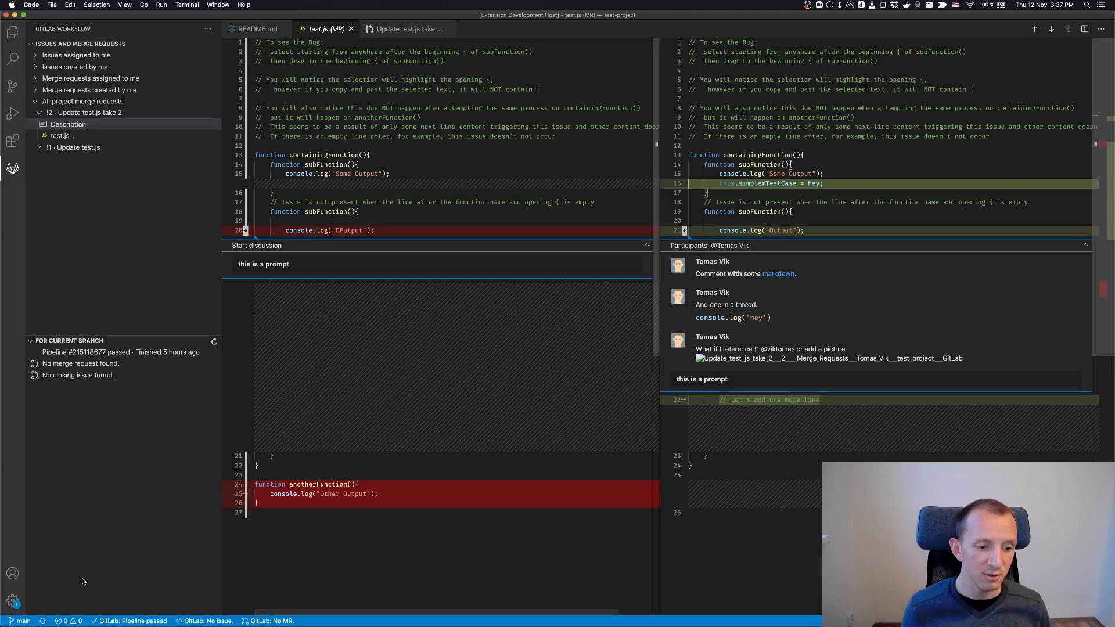
{"action": "mouse_move", "coordinate": [178, 383]}
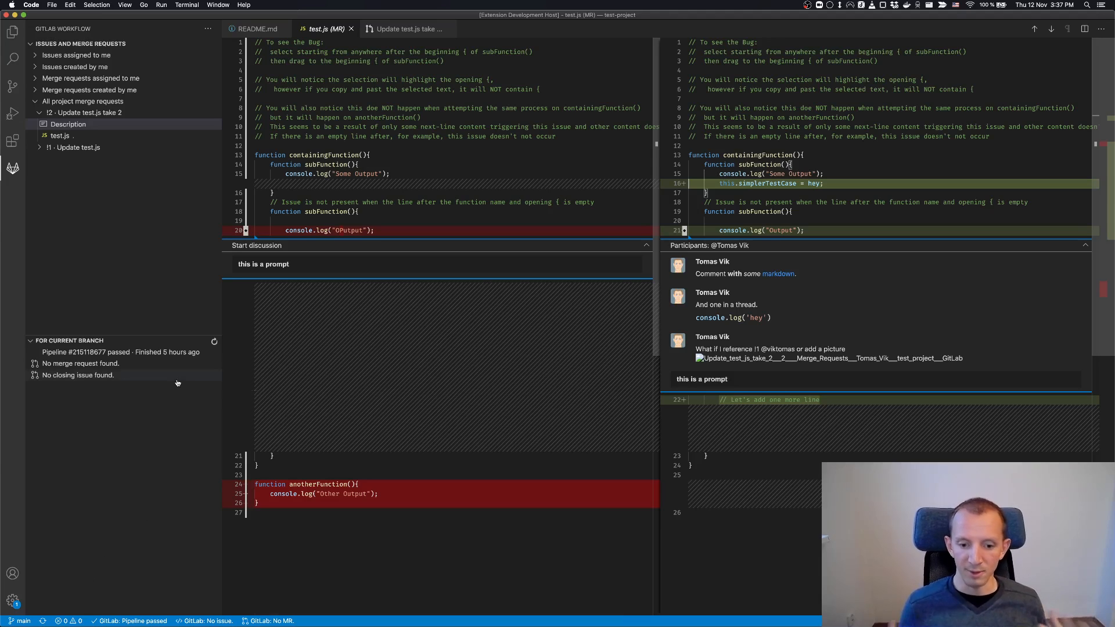
{"action": "mouse_move", "coordinate": [203, 294]}
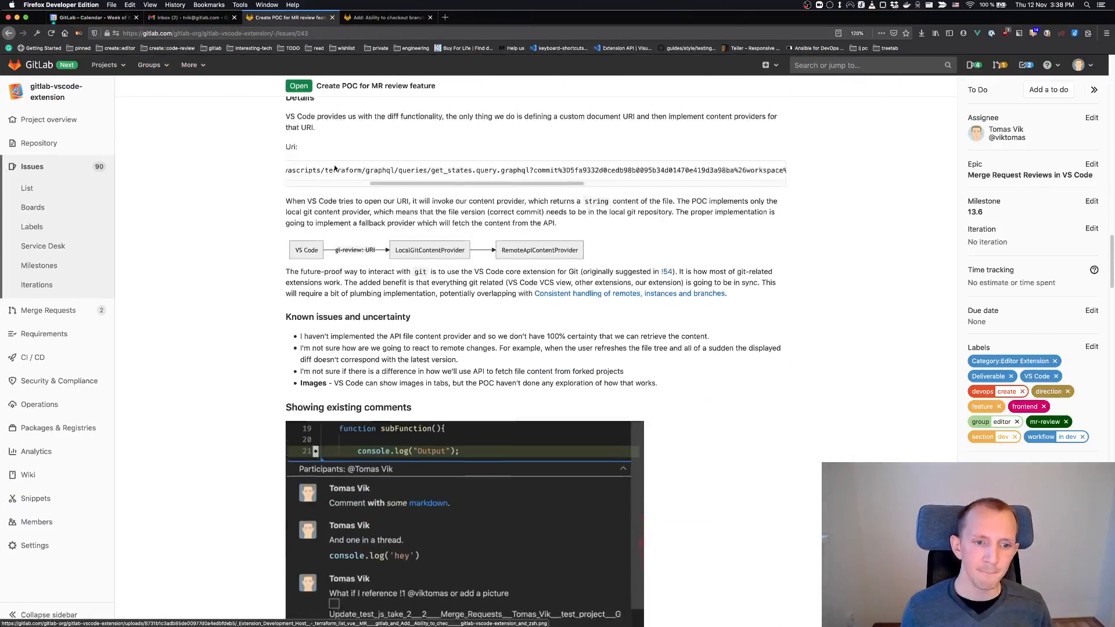
Step: Scroll the issue back up to the Features section's File tree feature
{"action": "scroll", "scroll_direction": "down", "scroll_amount": 3}
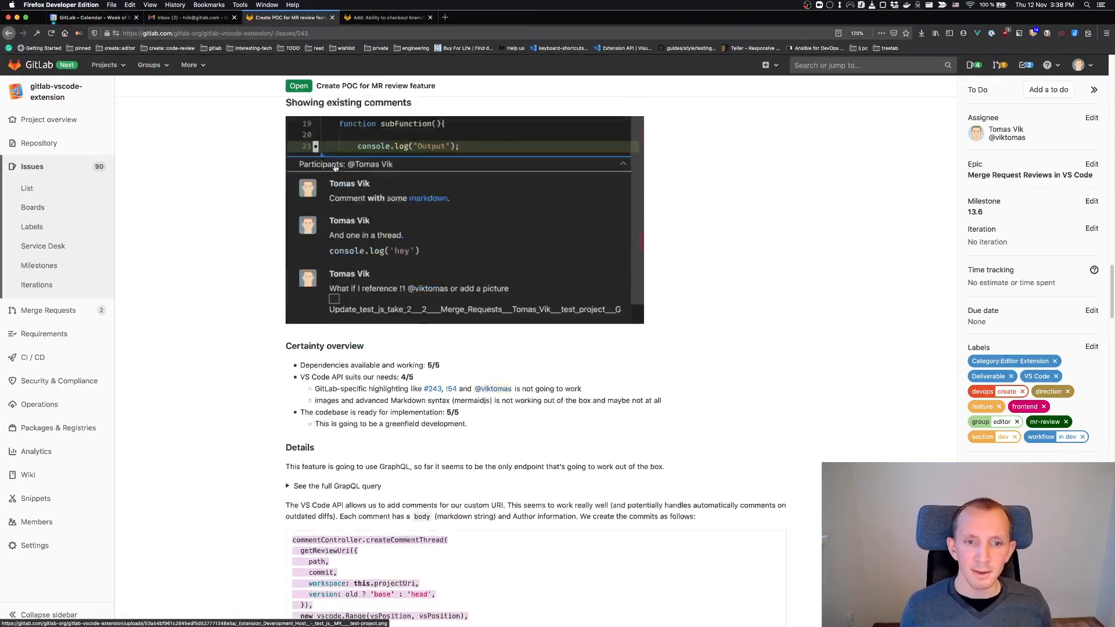
{"action": "scroll", "scroll_direction": "down", "scroll_amount": 3}
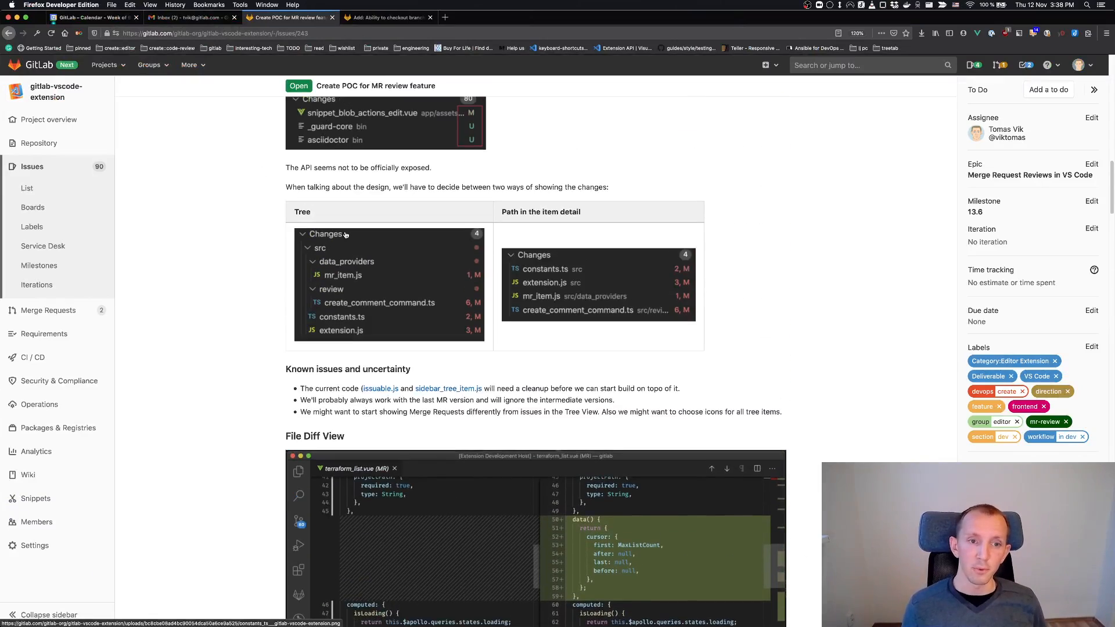
{"action": "scroll", "scroll_direction": "up", "scroll_amount": 3}
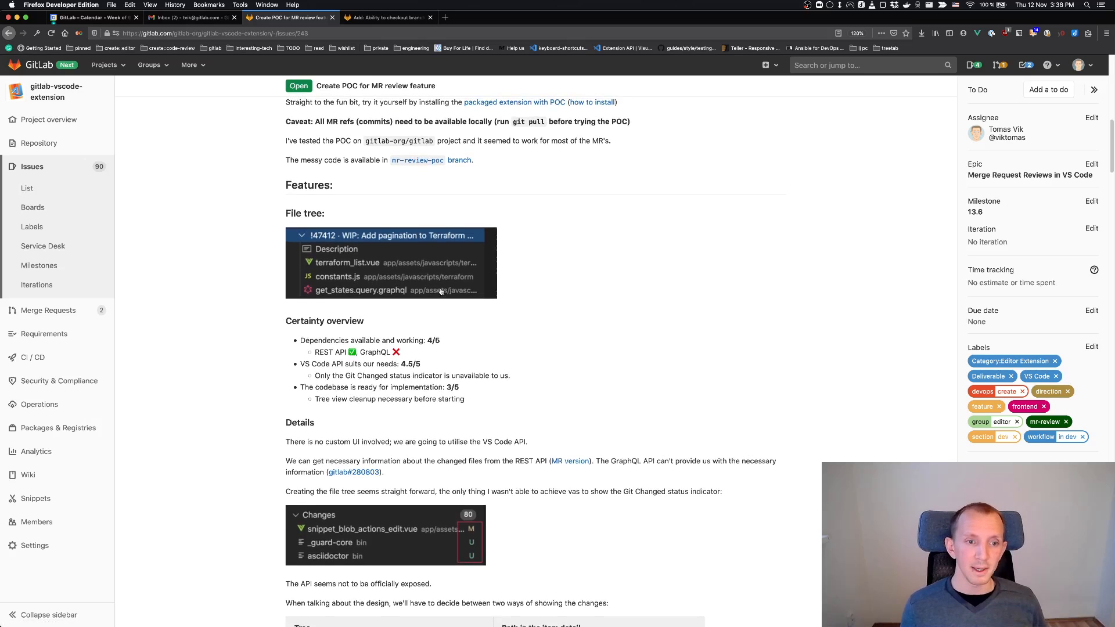
{"action": "mouse_move", "coordinate": [554, 273]}
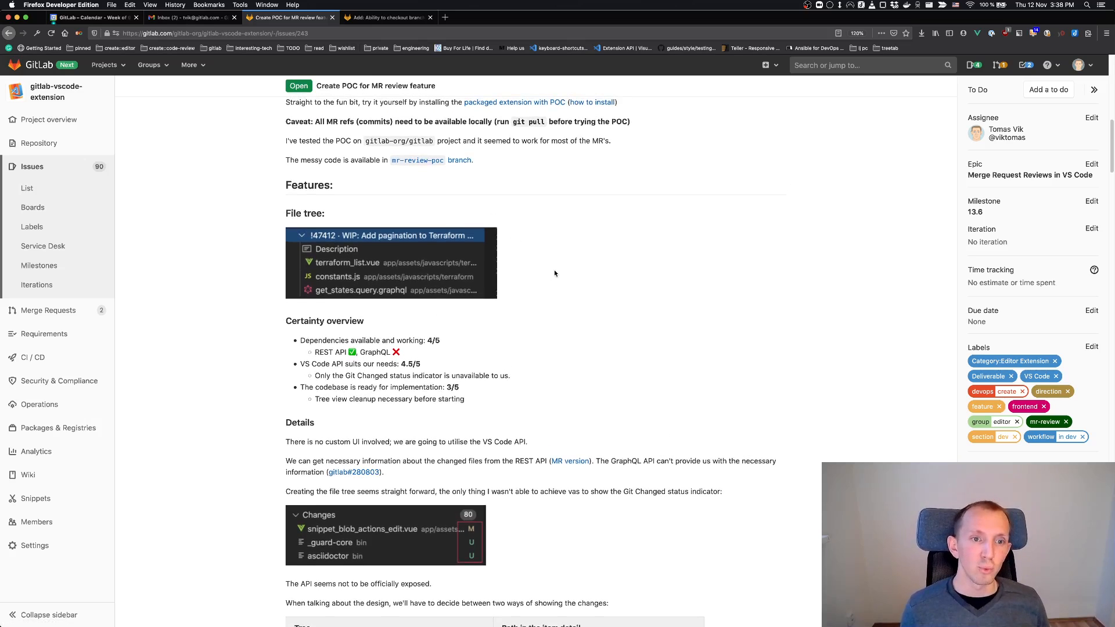
{"action": "mouse_move", "coordinate": [551, 256]}
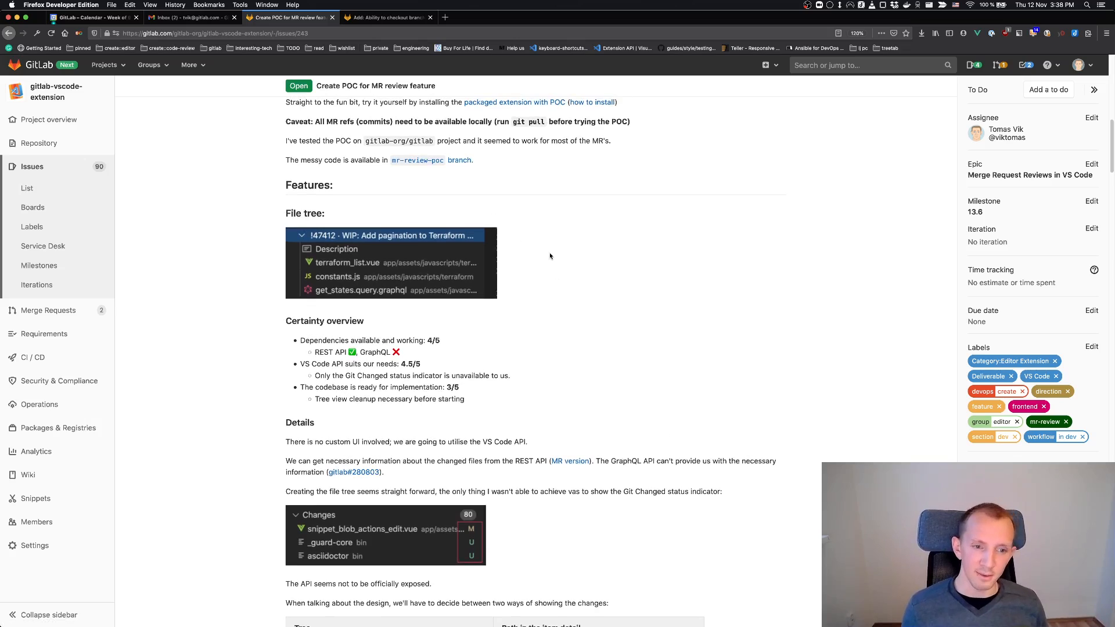
{"action": "mouse_move", "coordinate": [570, 251]}
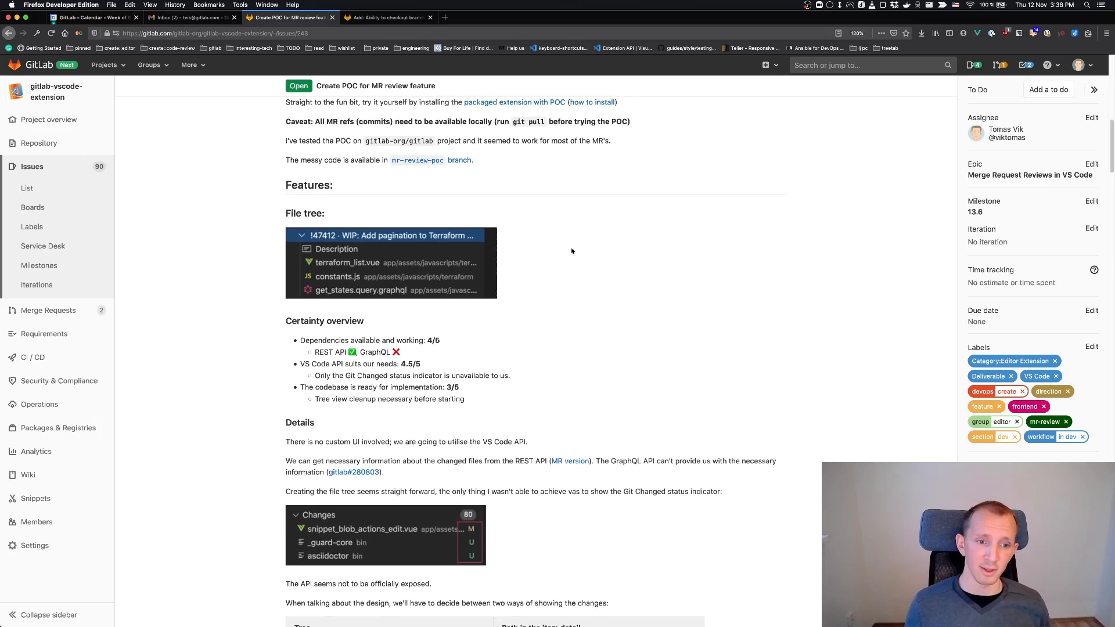
{"action": "mouse_move", "coordinate": [467, 310]}
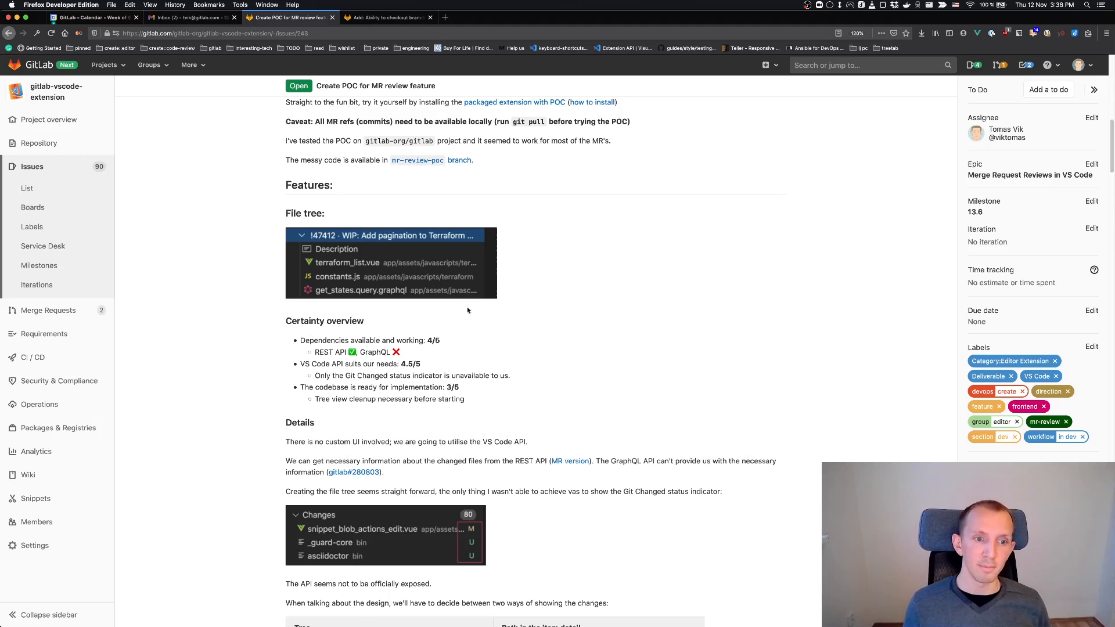
{"action": "scroll", "scroll_direction": "down", "scroll_amount": 3}
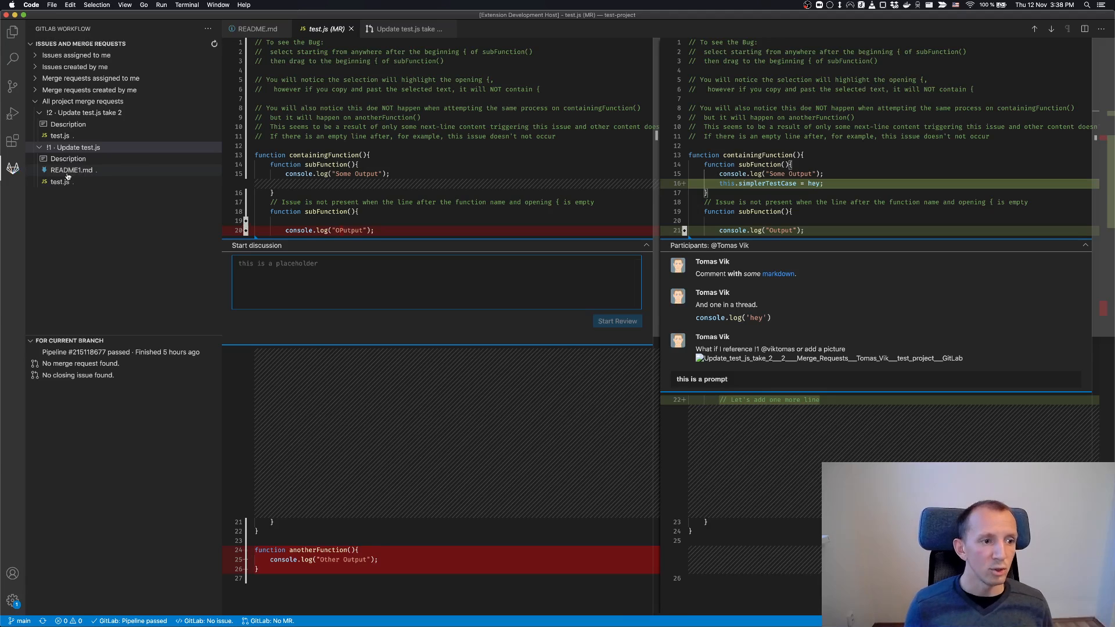
{"action": "mouse_move", "coordinate": [60, 181]}
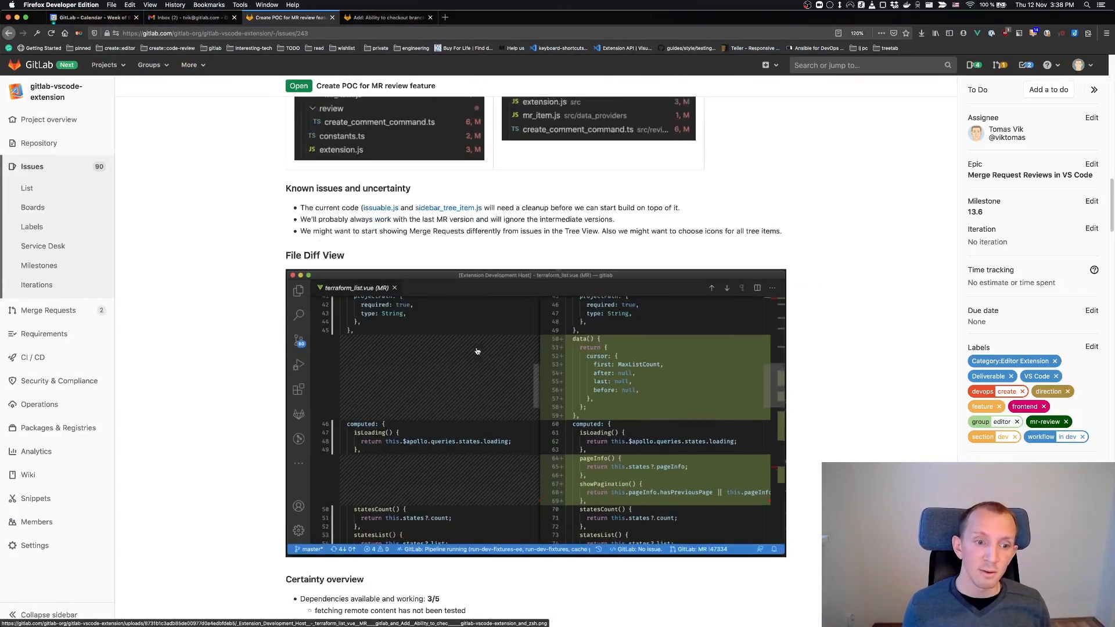
{"action": "scroll", "scroll_direction": "down", "scroll_amount": 3}
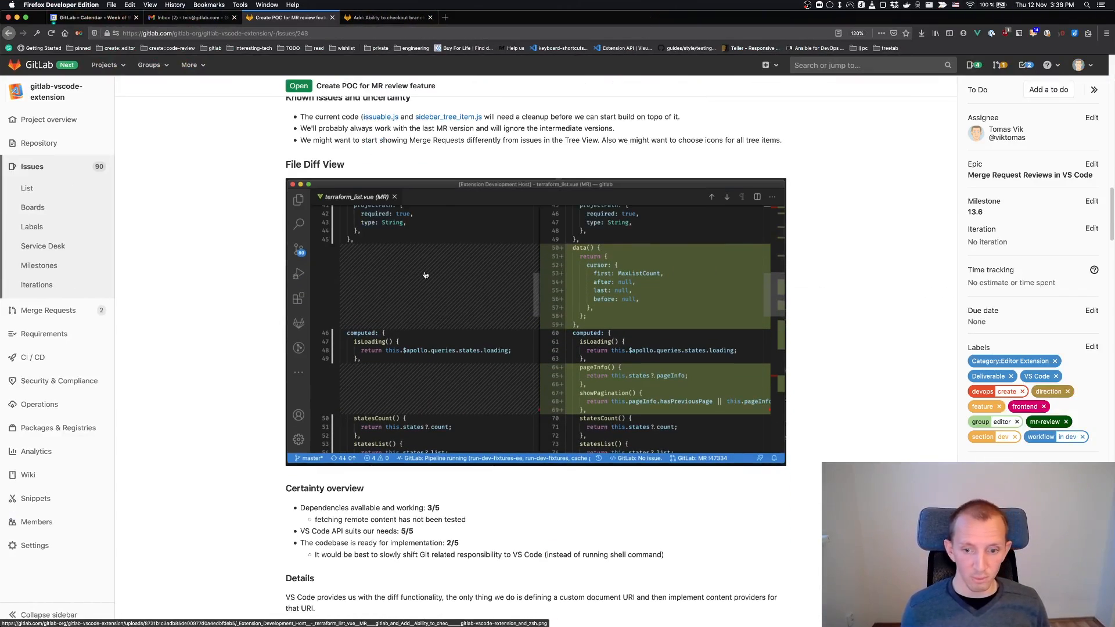
{"action": "scroll", "scroll_direction": "down", "scroll_amount": 3}
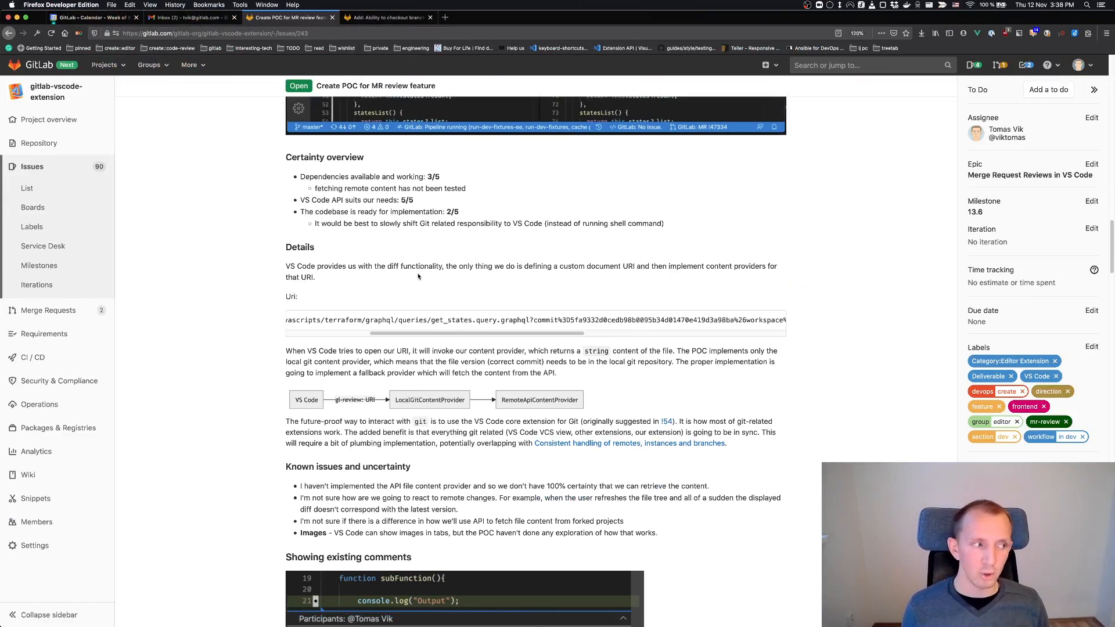